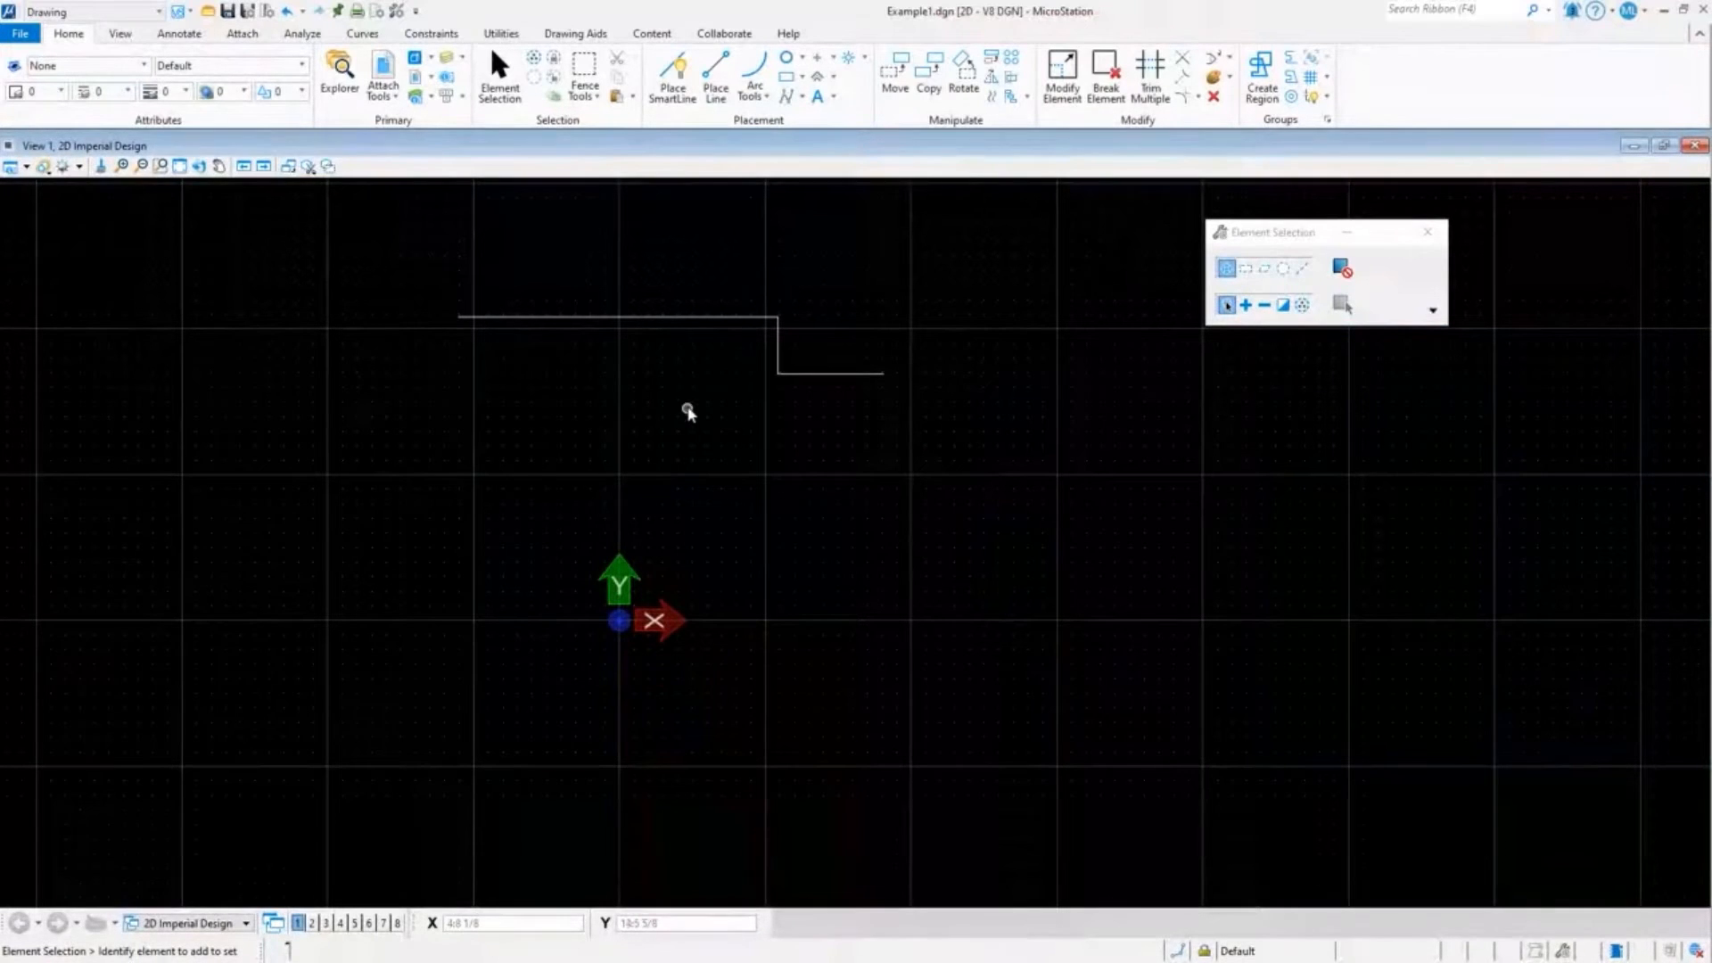
Step: Show the AccuDraw Keyboard Shortcuts list enlarged to every entry and try the M Change Mode shortcut
key(F11)
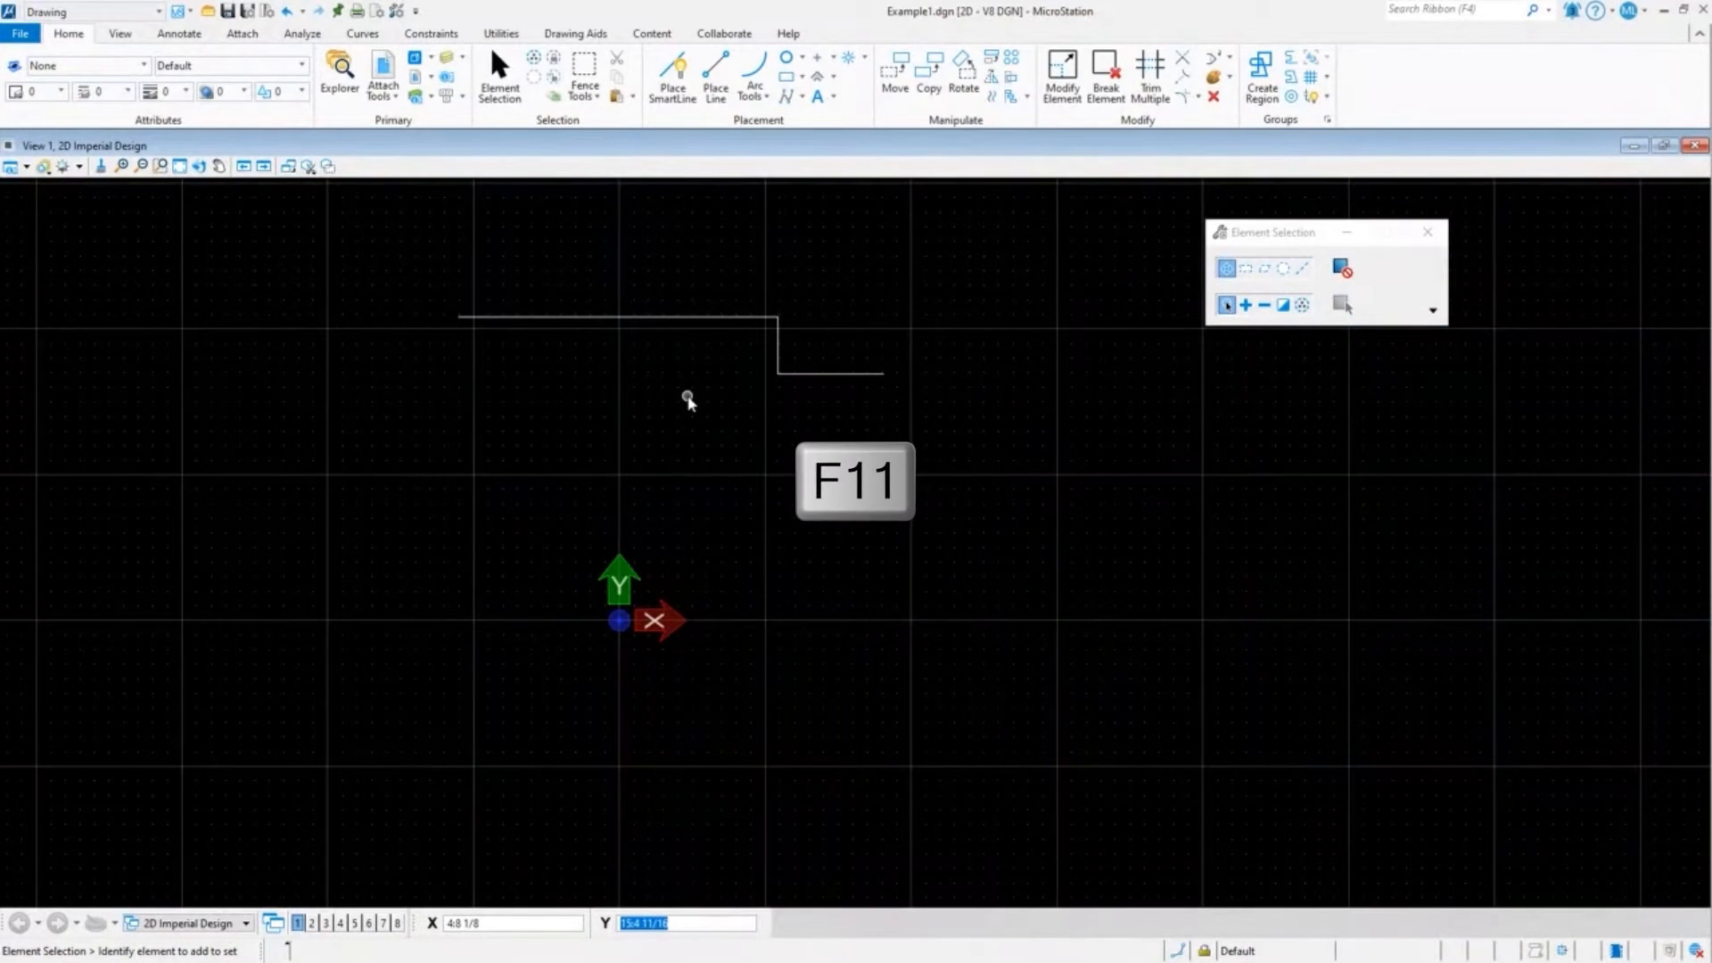
key(F11)
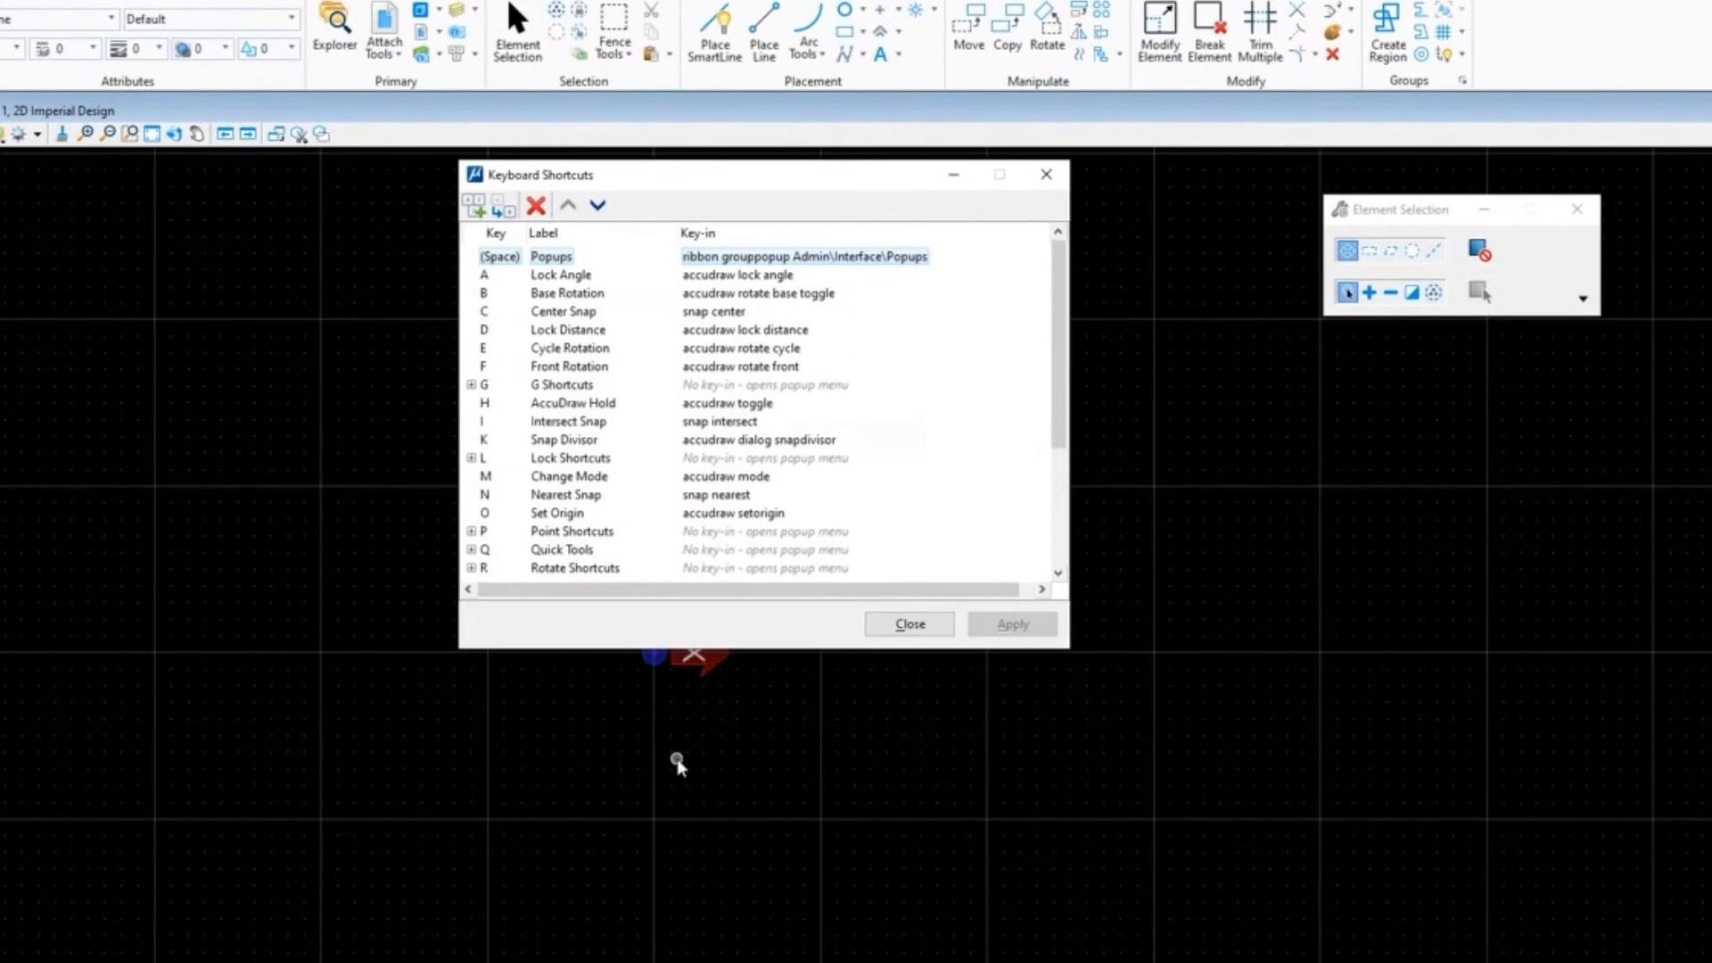
drag(724, 652, 724, 888)
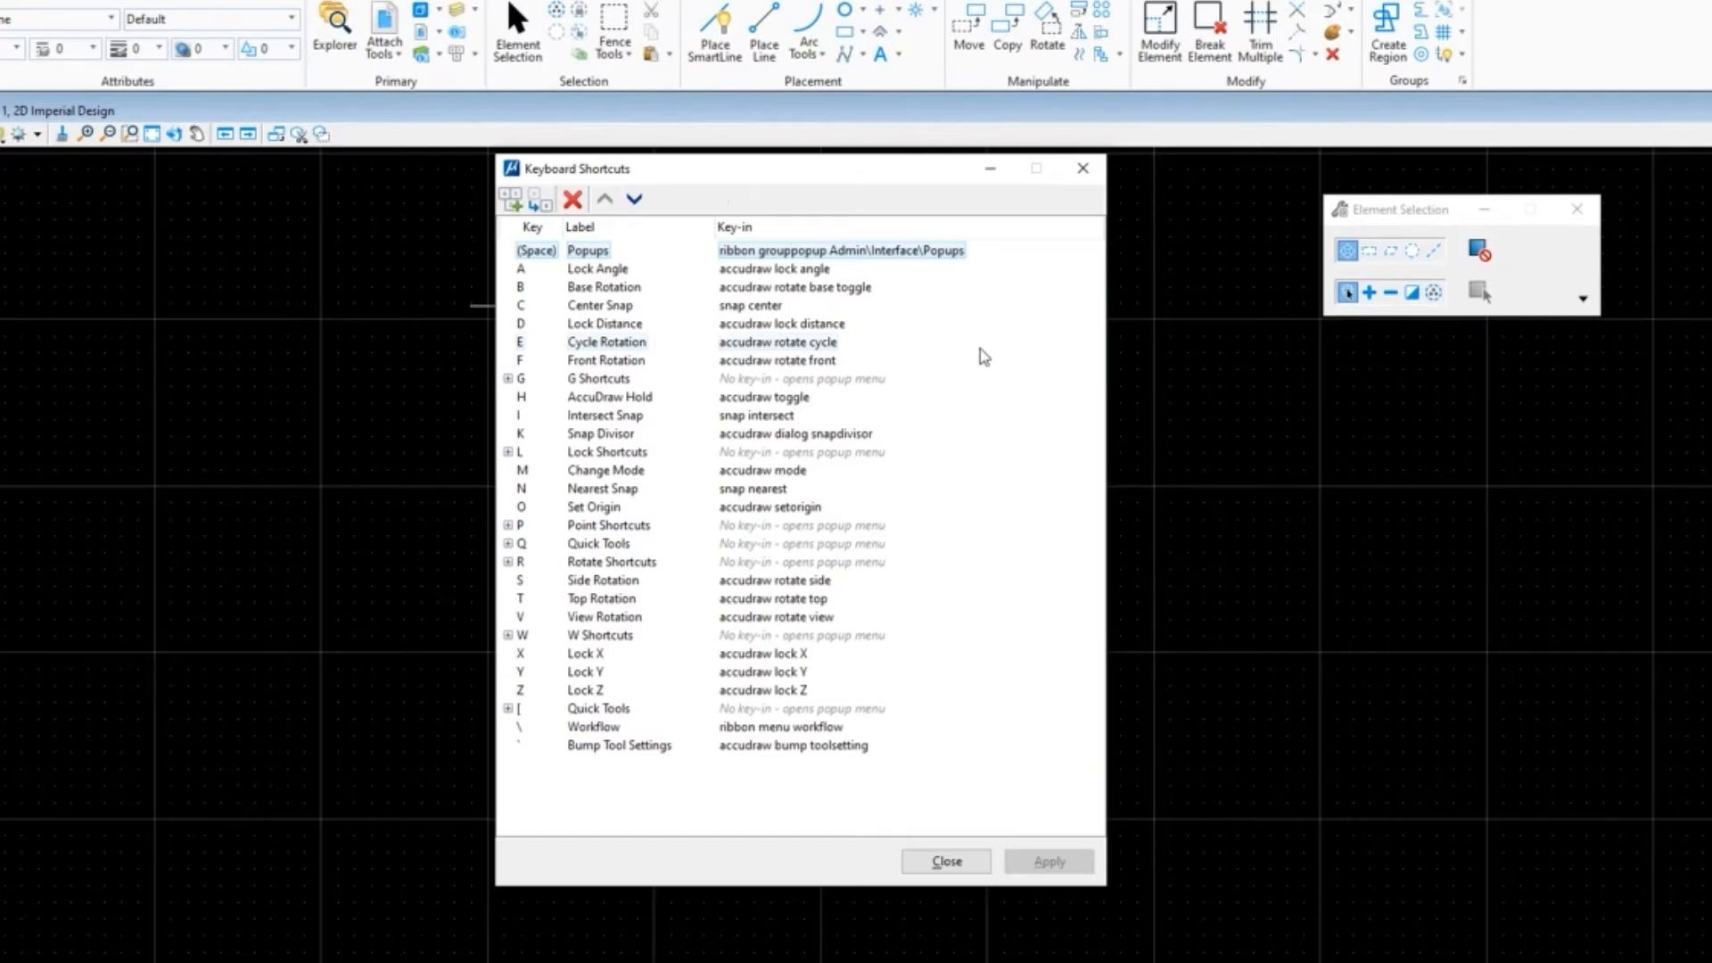
mouse_move(923, 393)
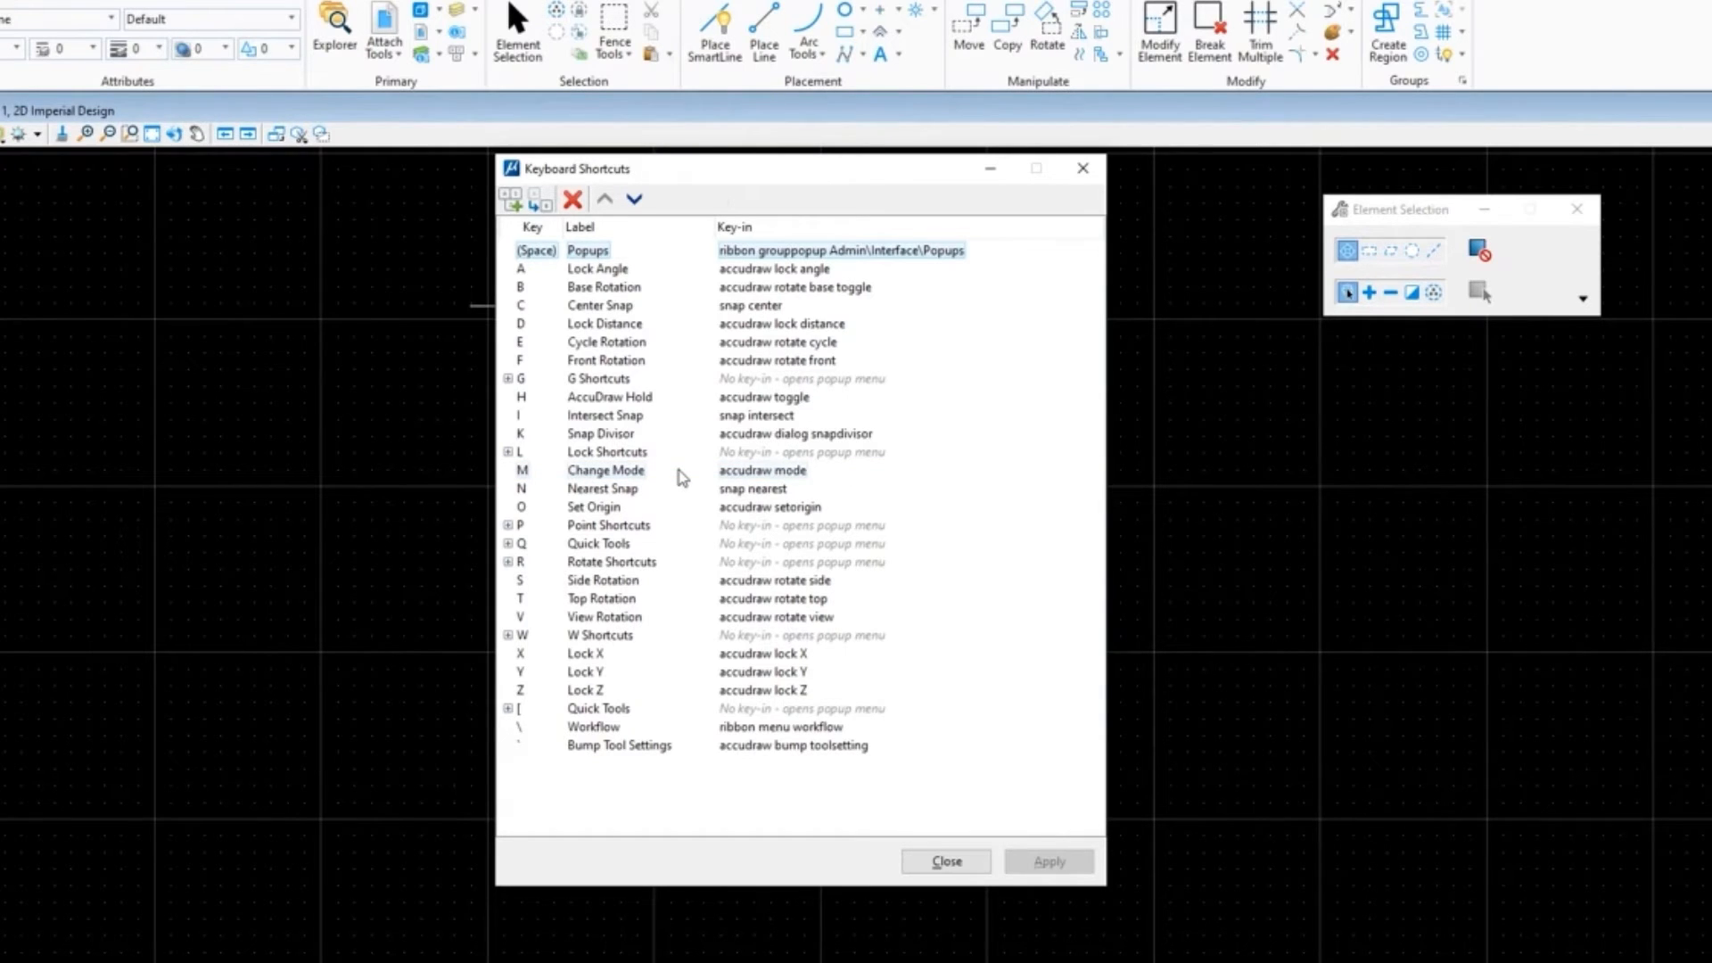
key(m)
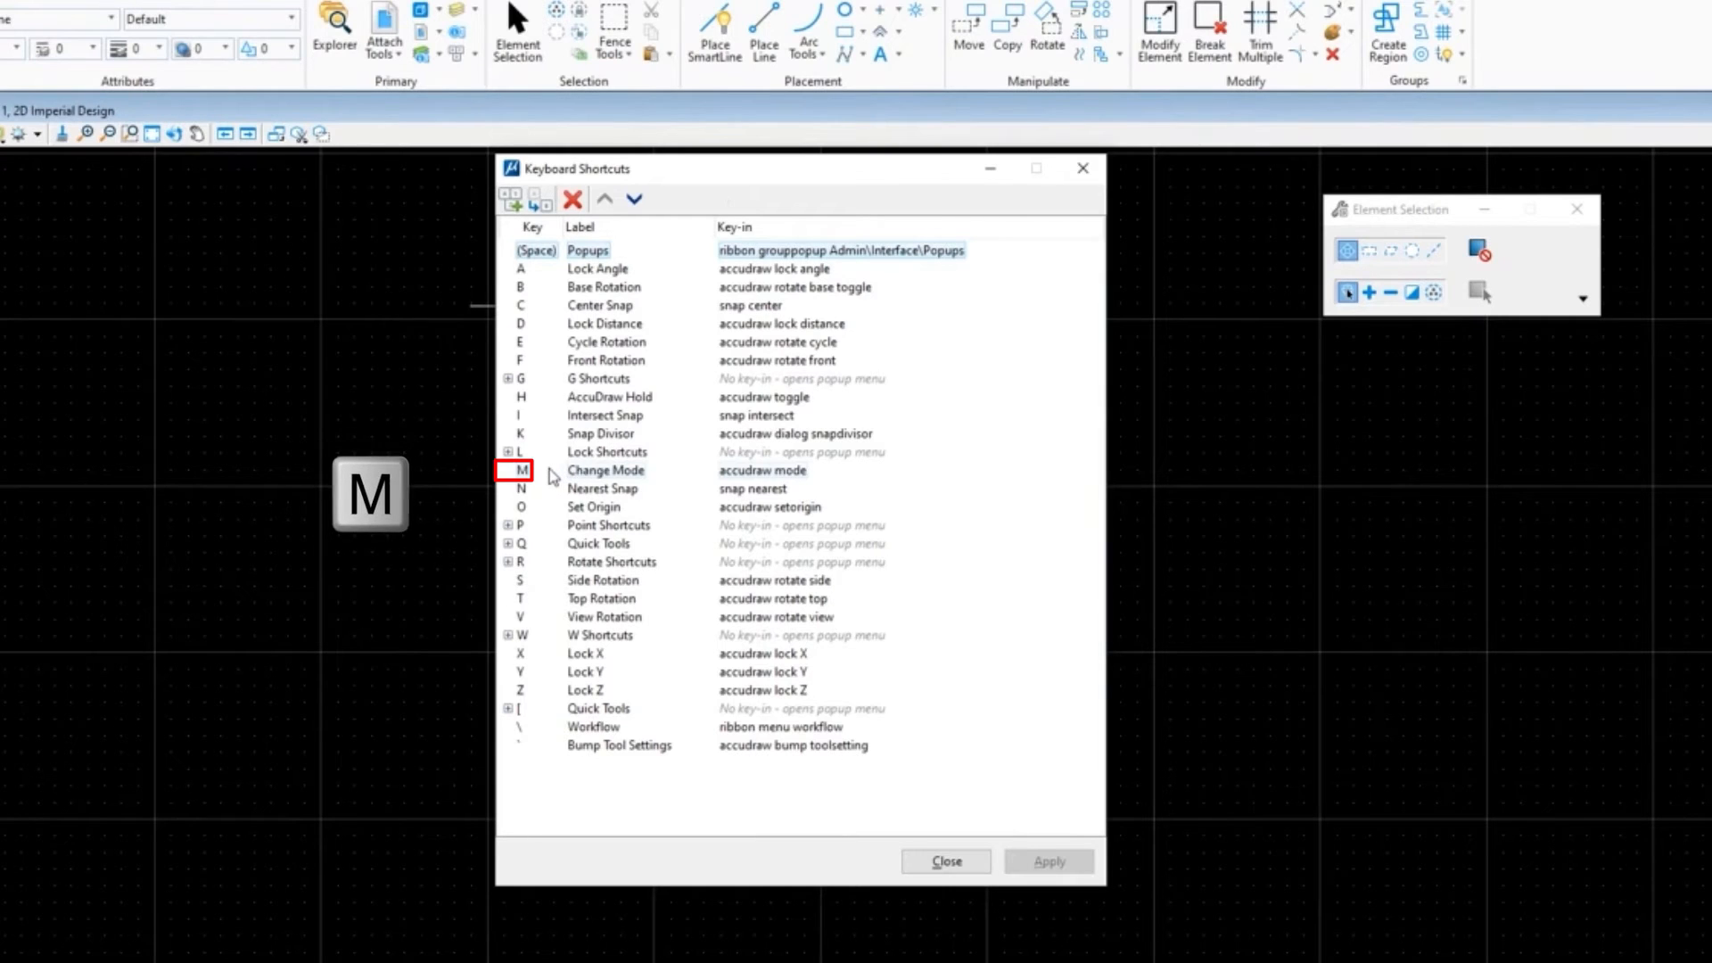
mouse_move(841, 477)
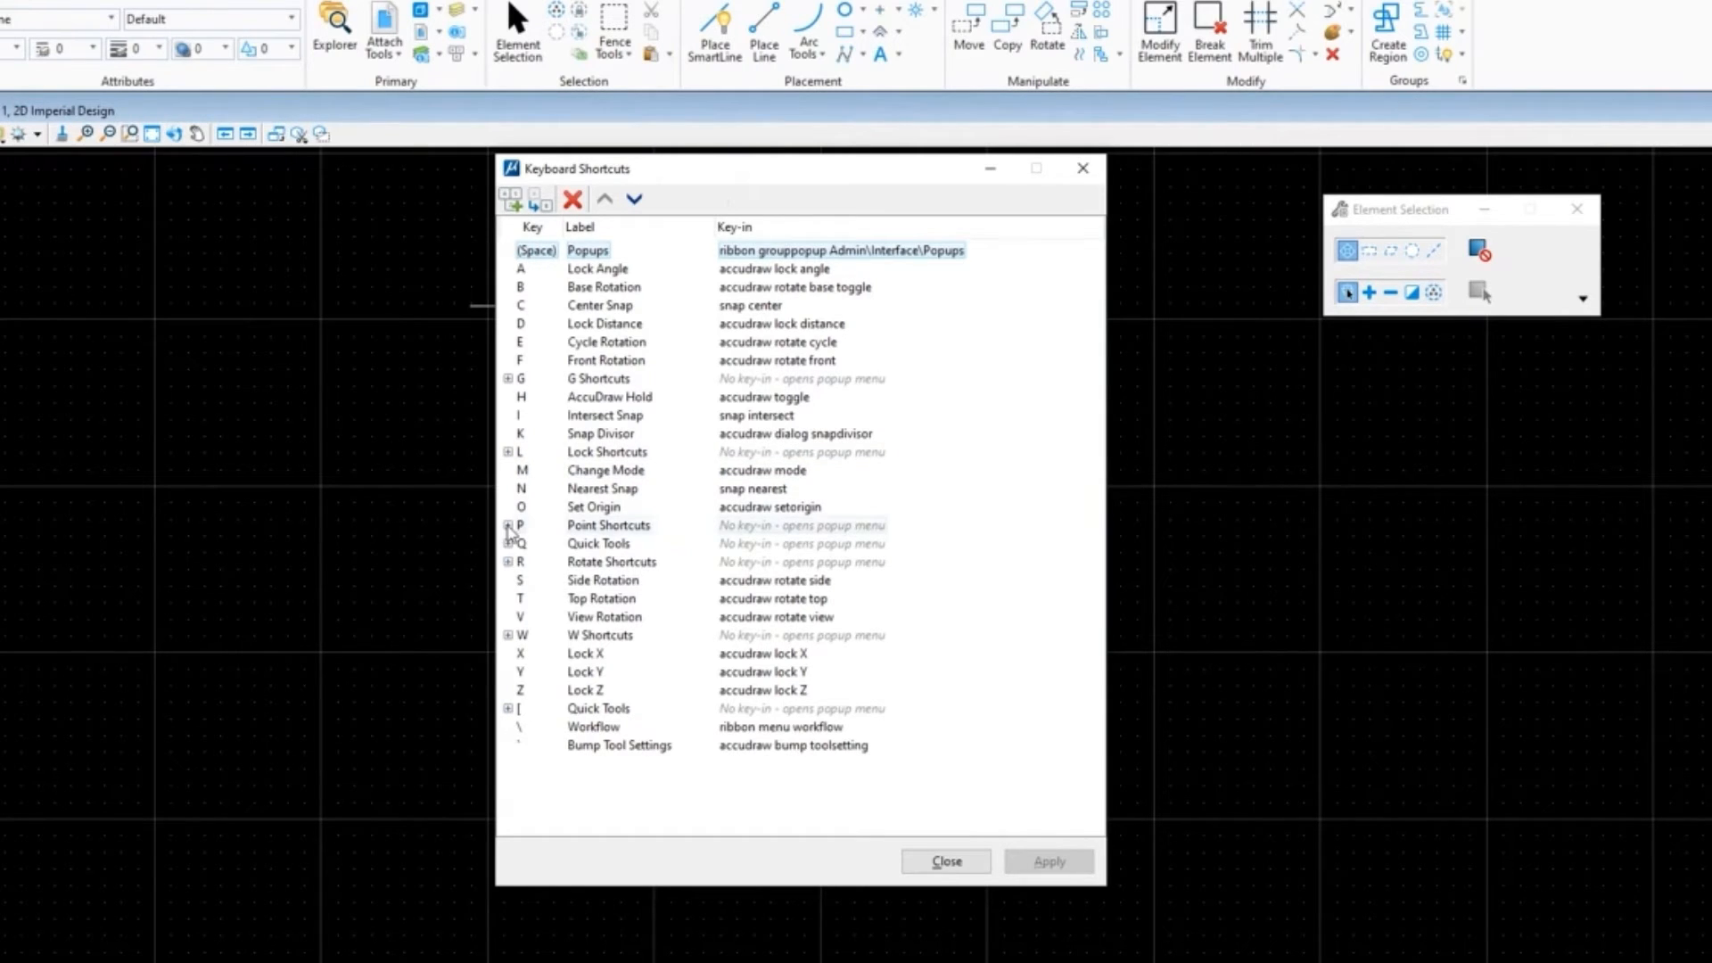
Step: Expand Point Shortcuts and Quick Tools to list their child keys, trying Point Keyin (Multi)
click(509, 525)
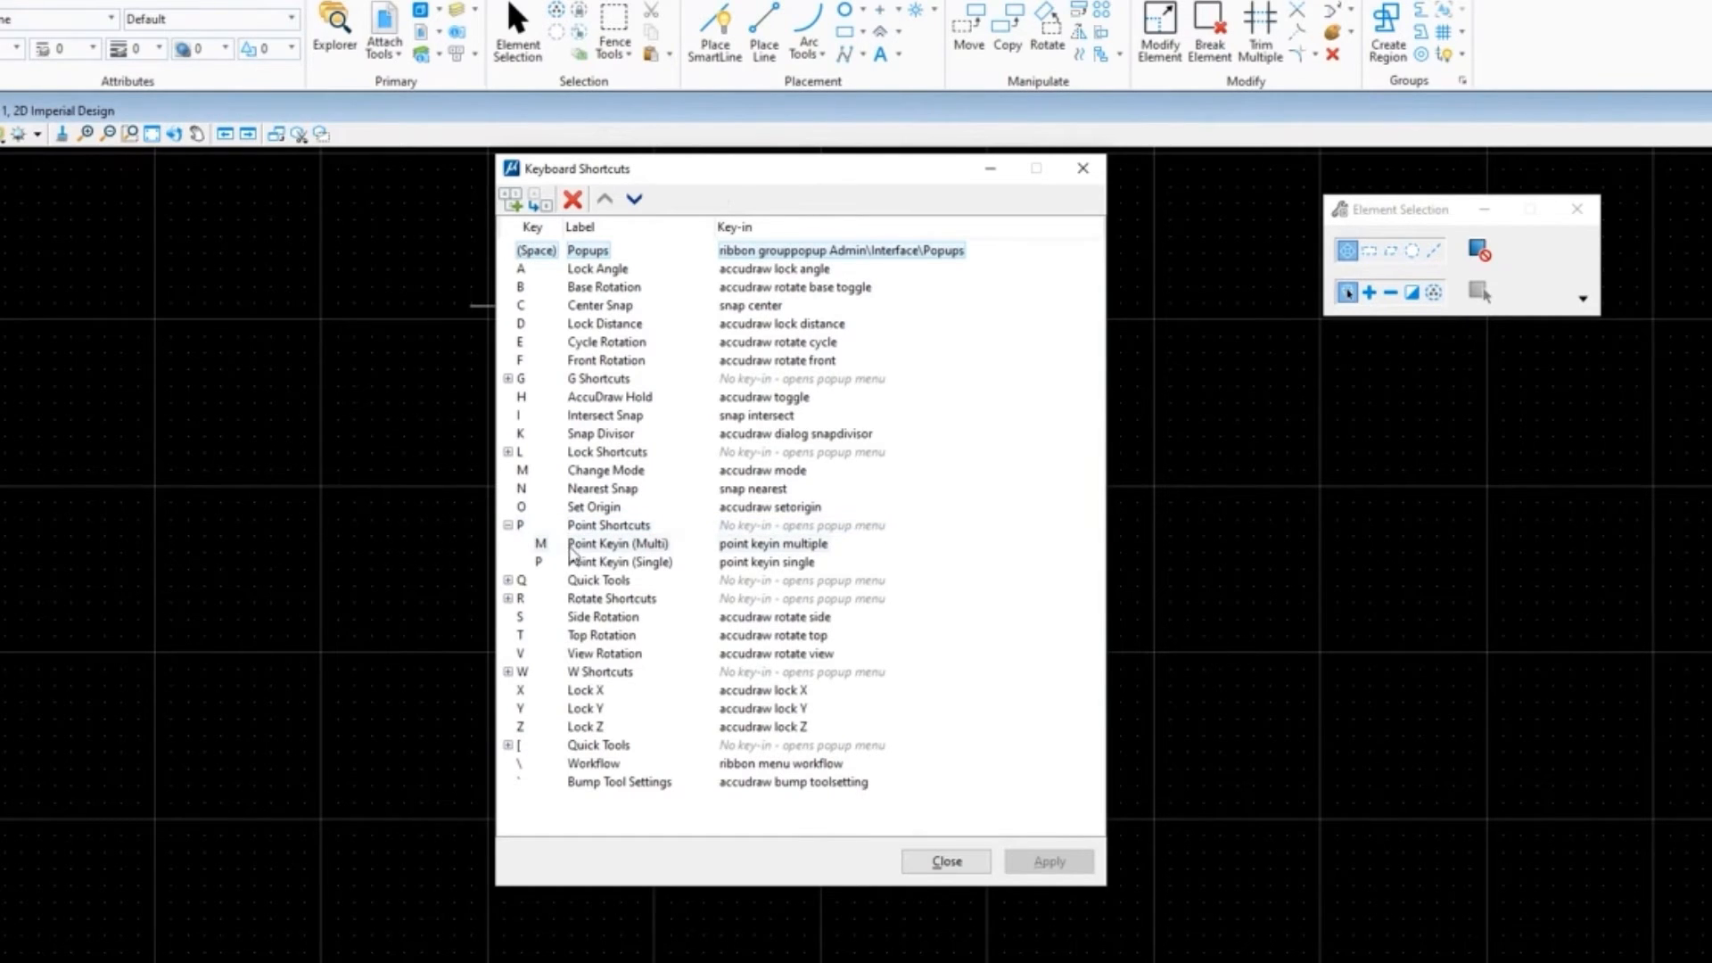
key(m)
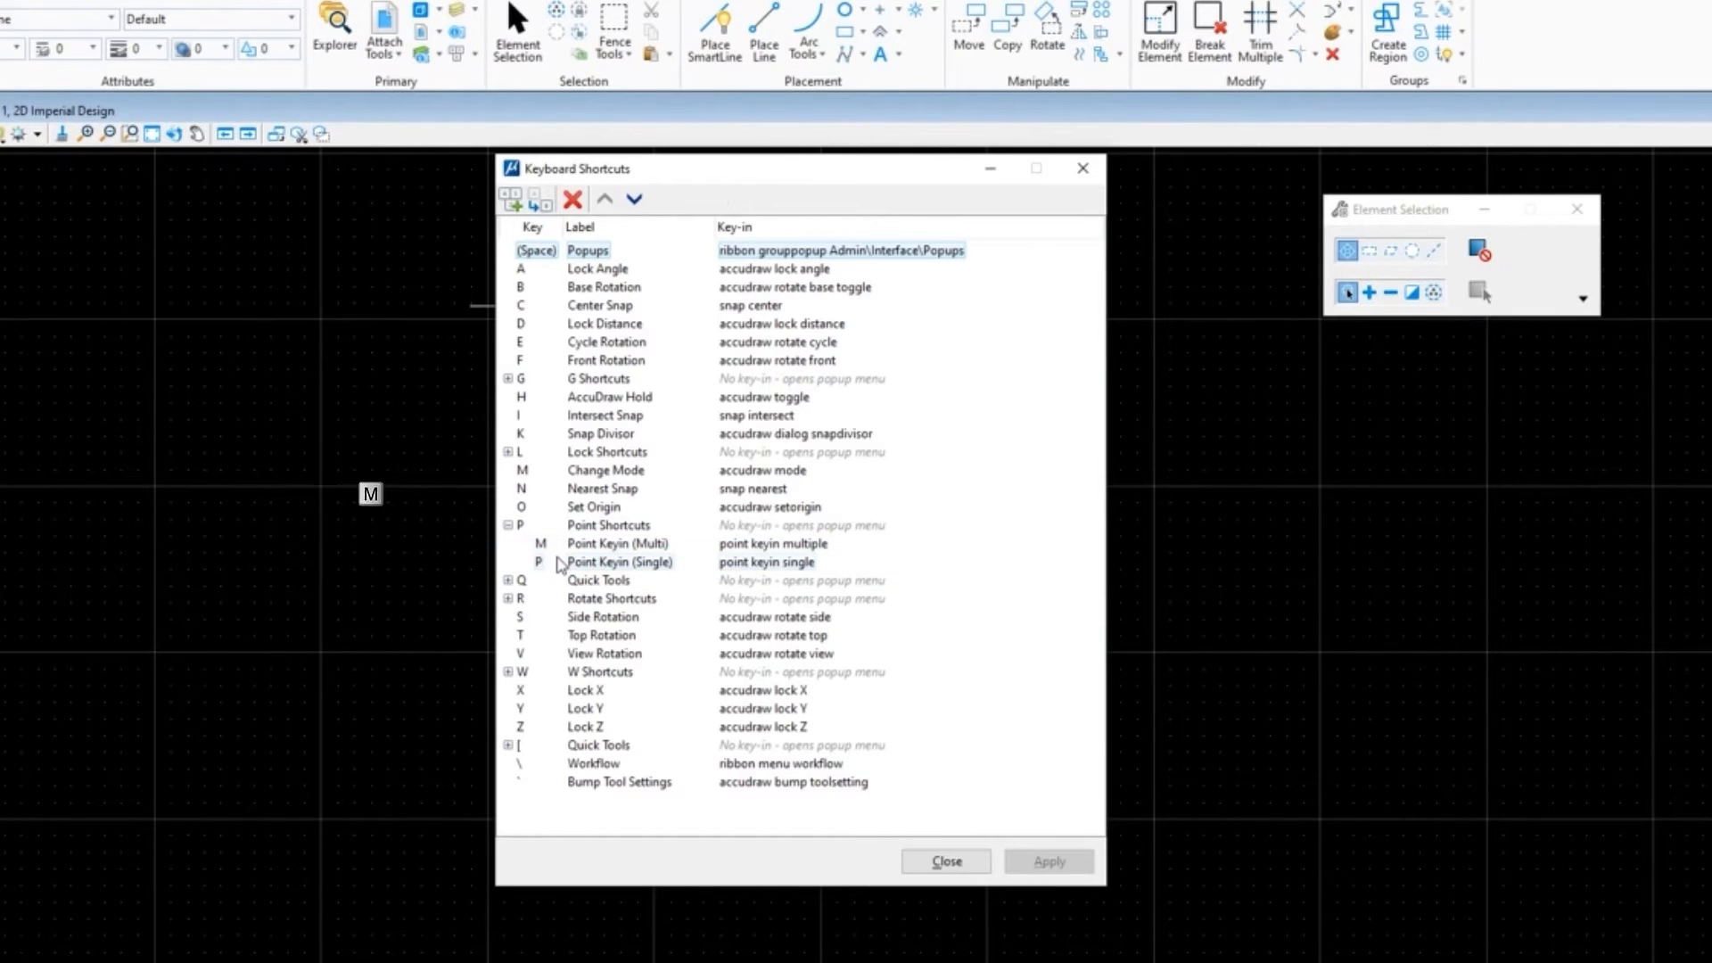
mouse_move(669, 568)
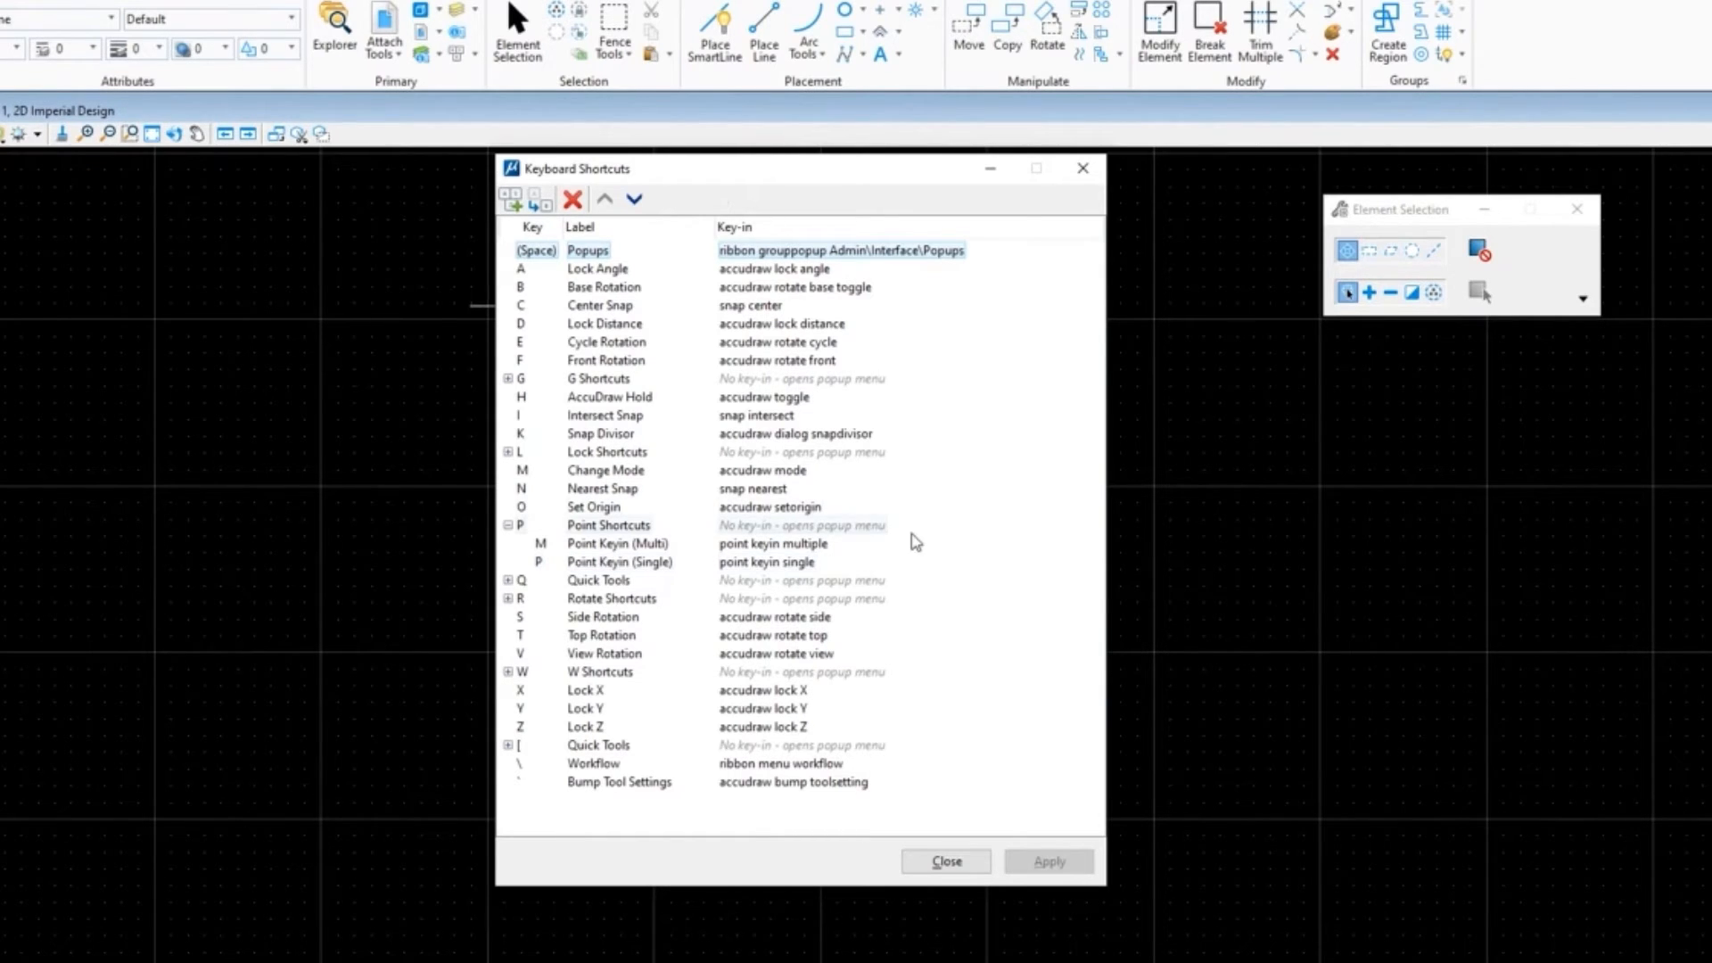
click(597, 579)
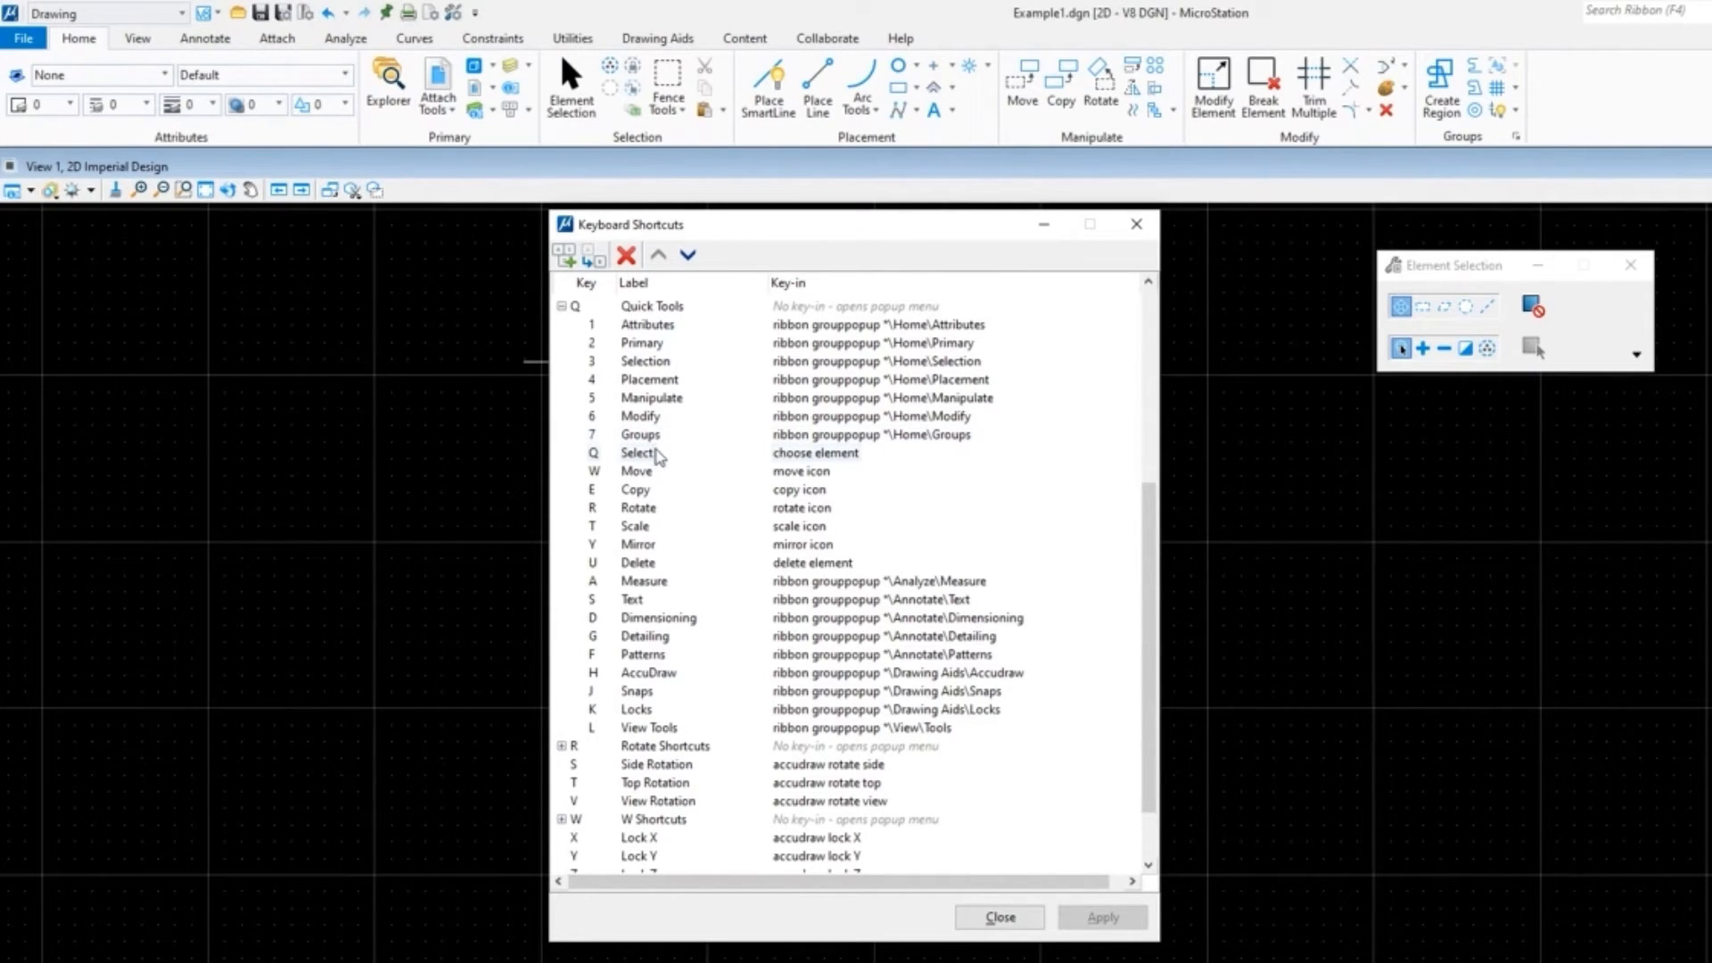
click(637, 452)
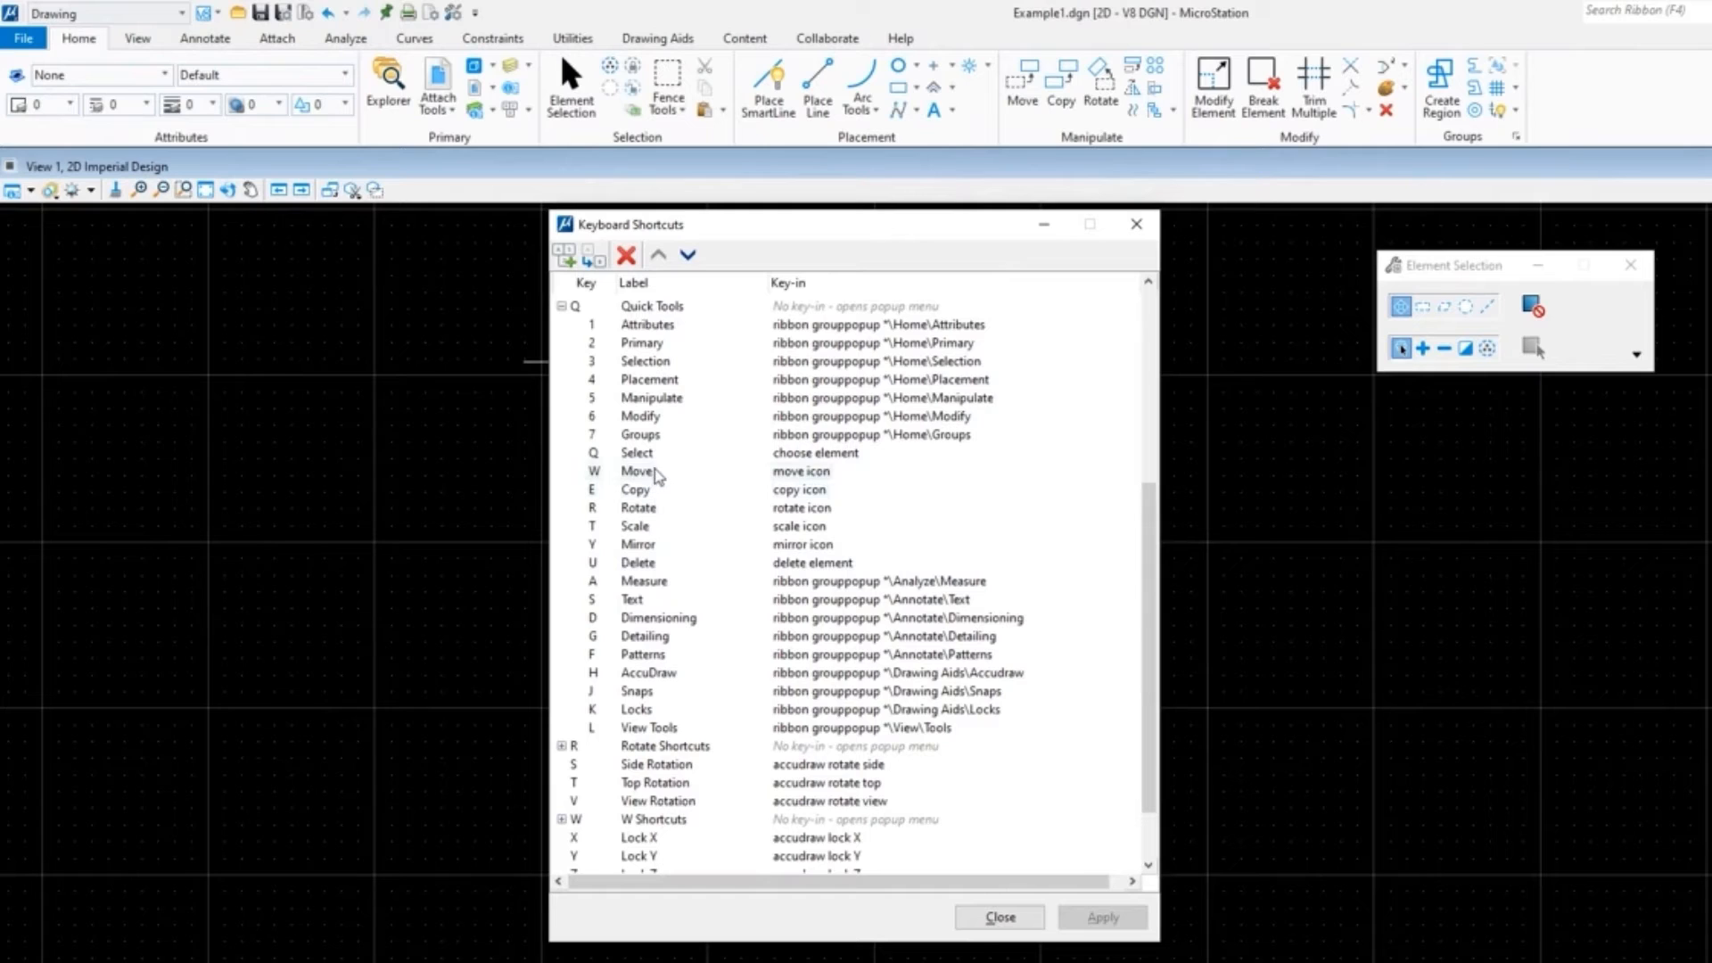
mouse_move(667, 565)
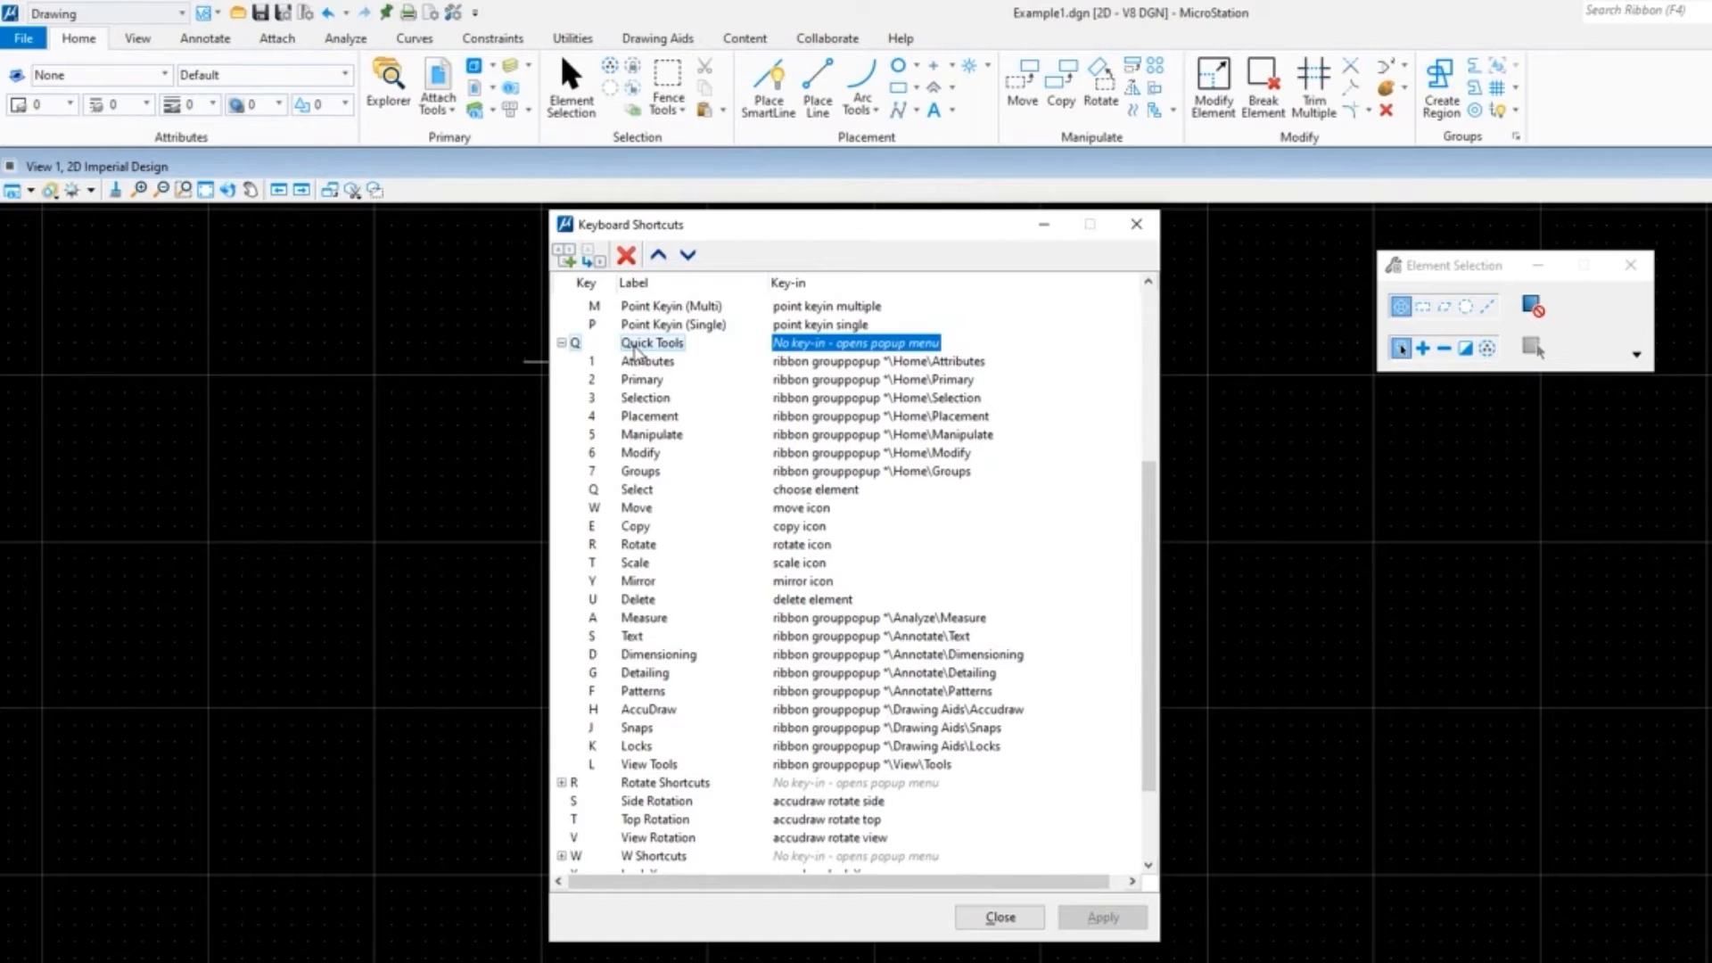
Step: Insert a new Quick Tools entry labeled Place SmartLine with key-in place smartline
right_click(650, 349)
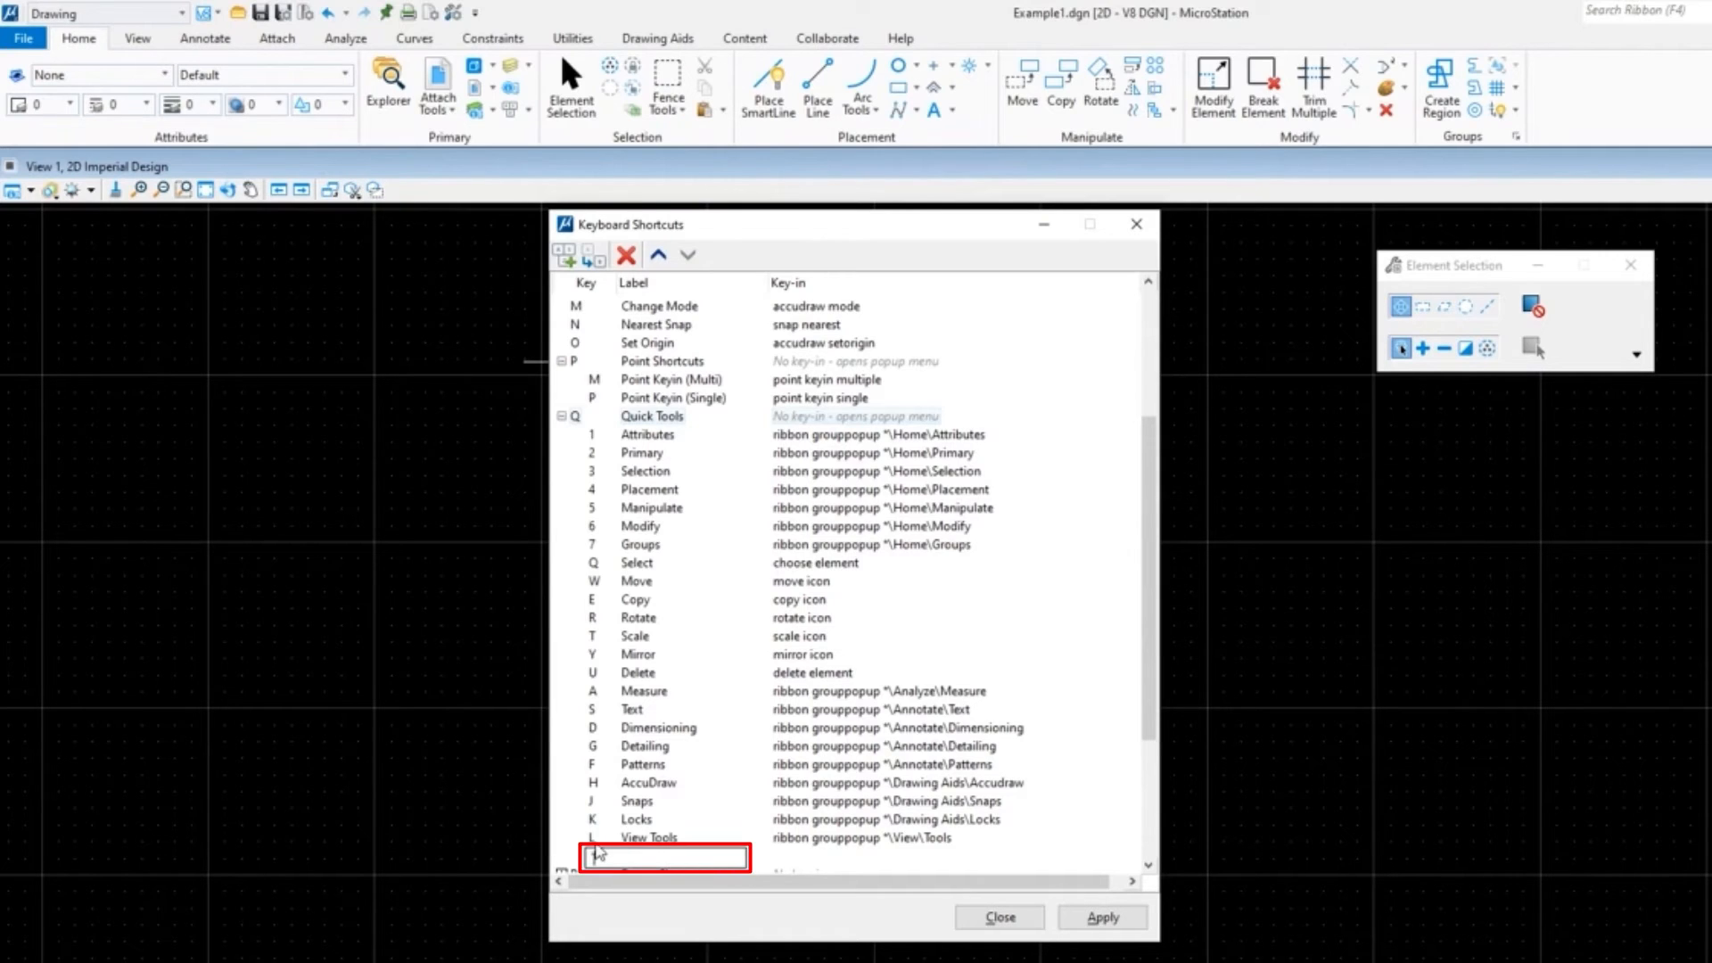
text(Place SmartLine)
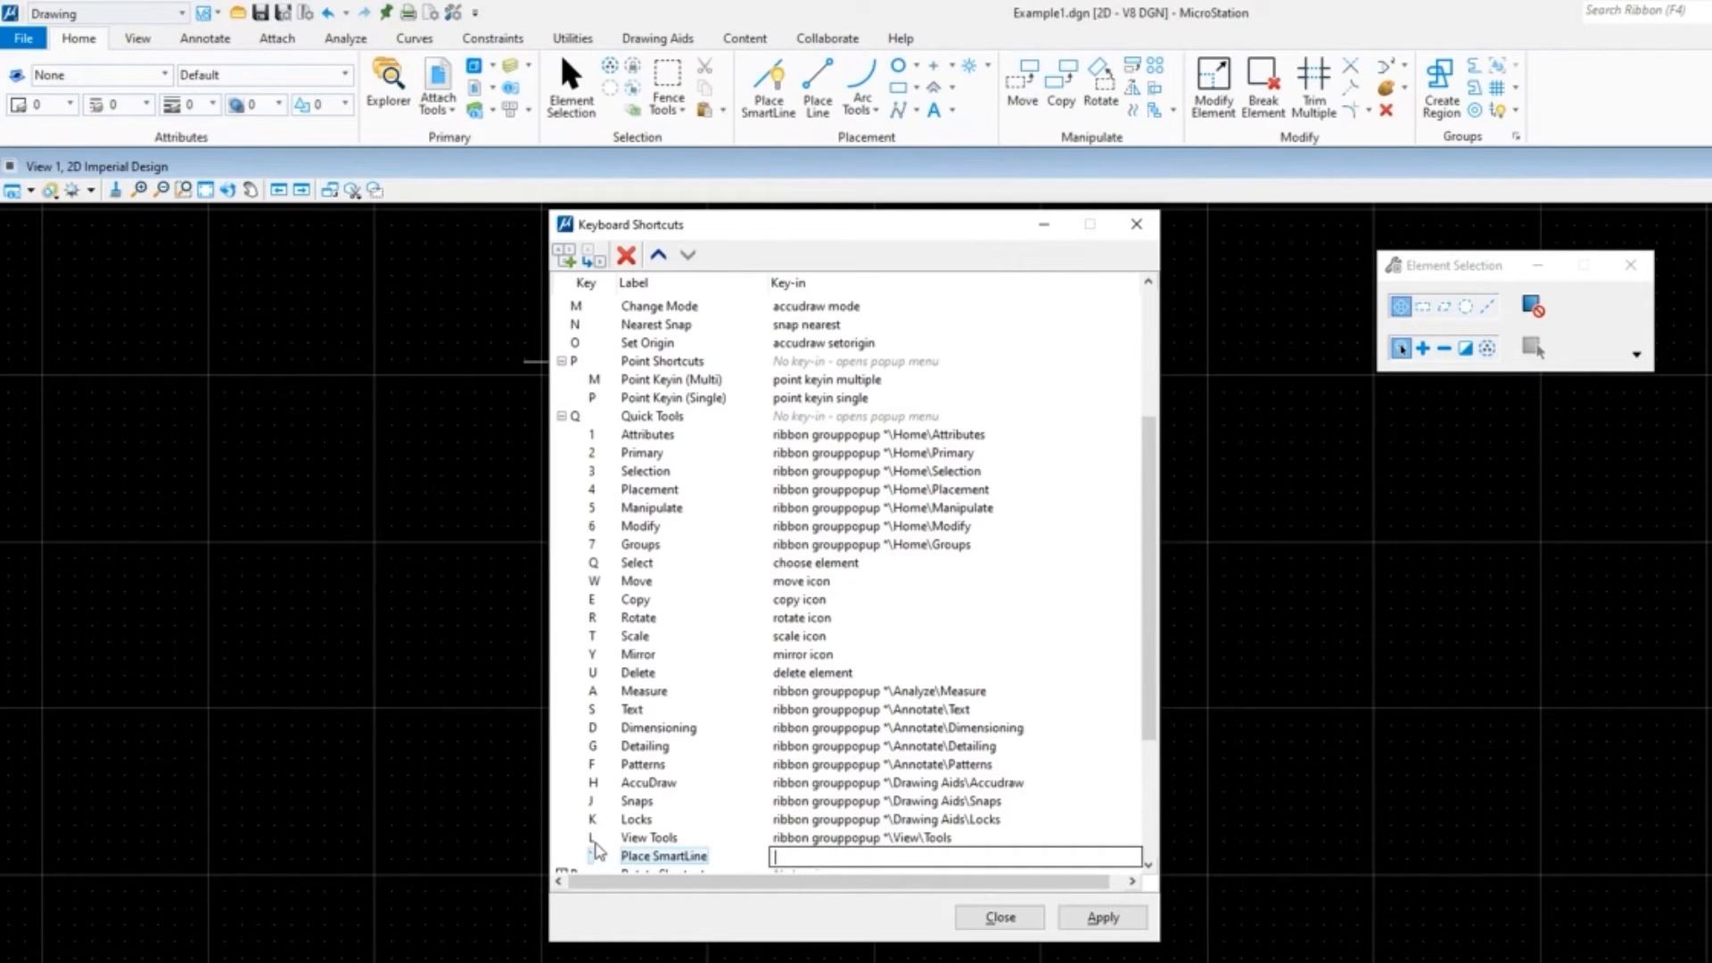
text(place smartline)
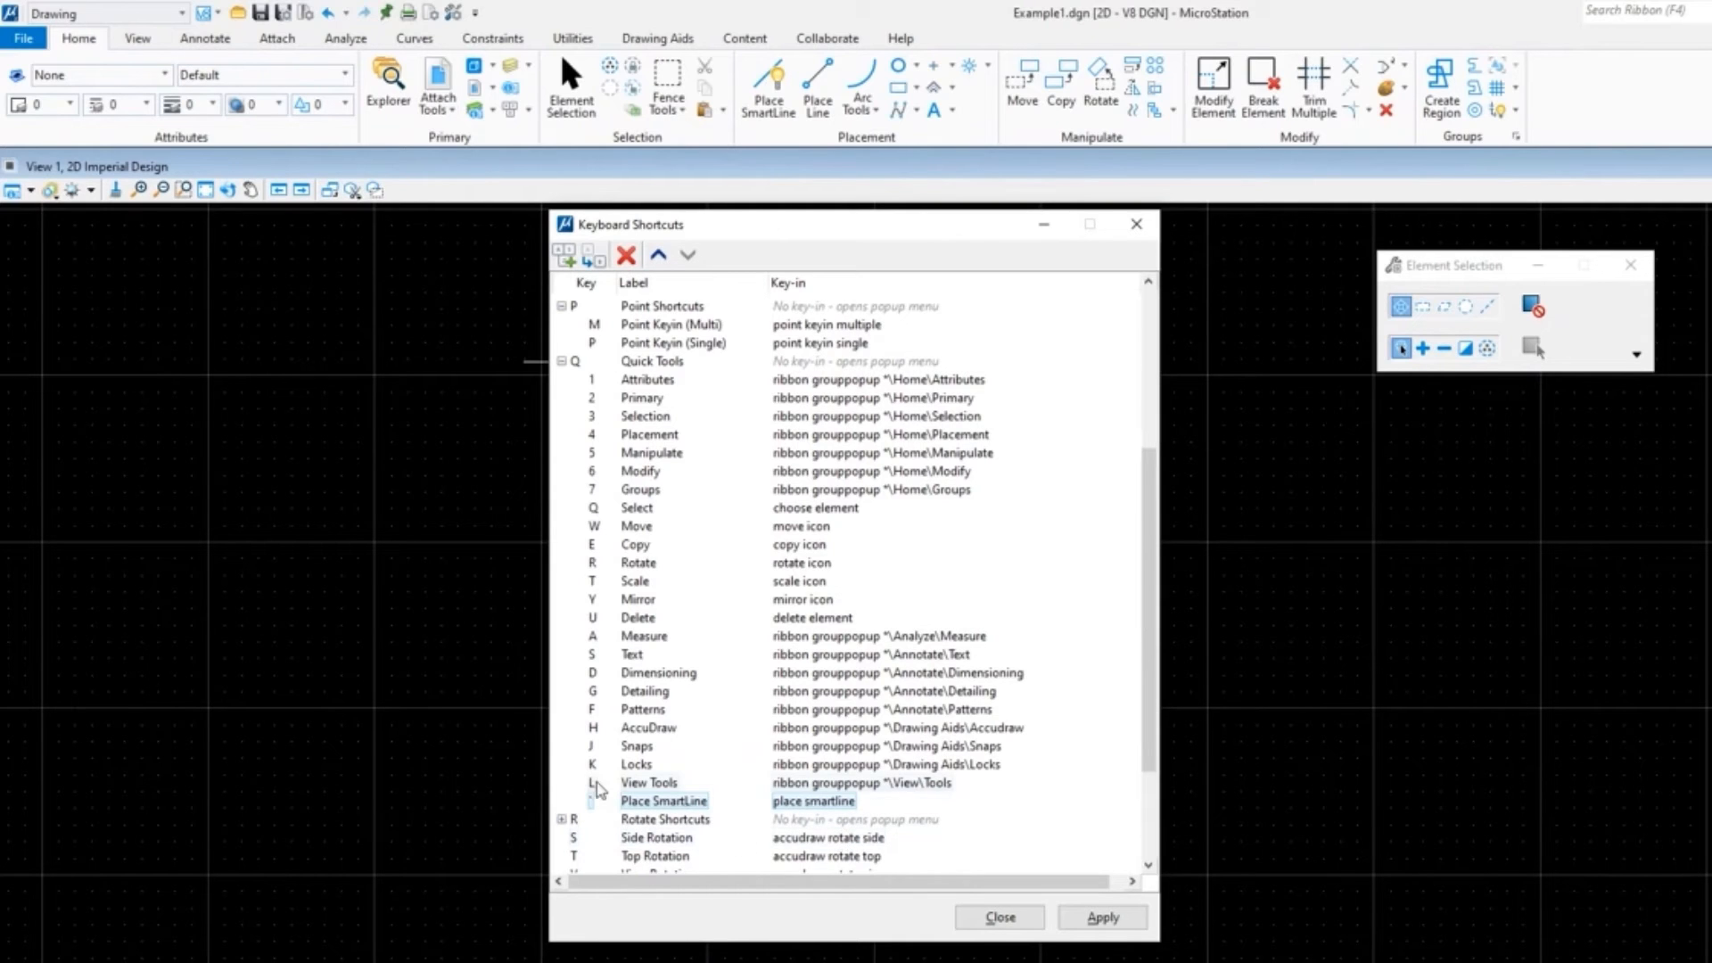
mouse_move(591, 811)
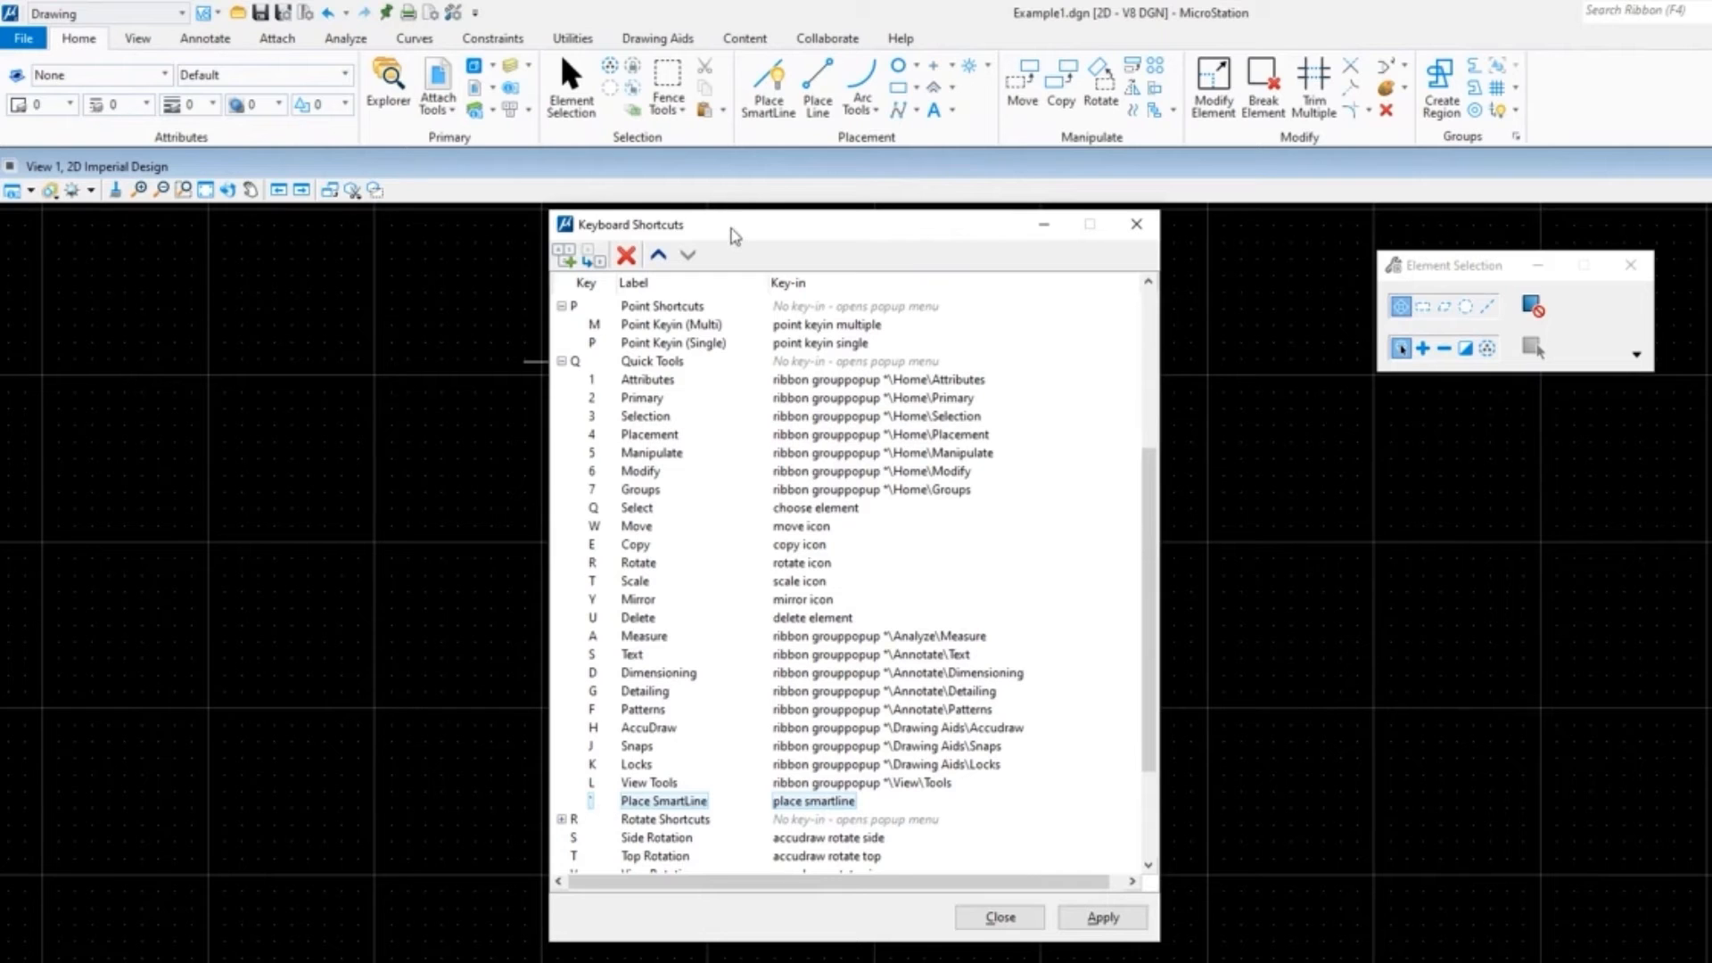
mouse_move(750, 238)
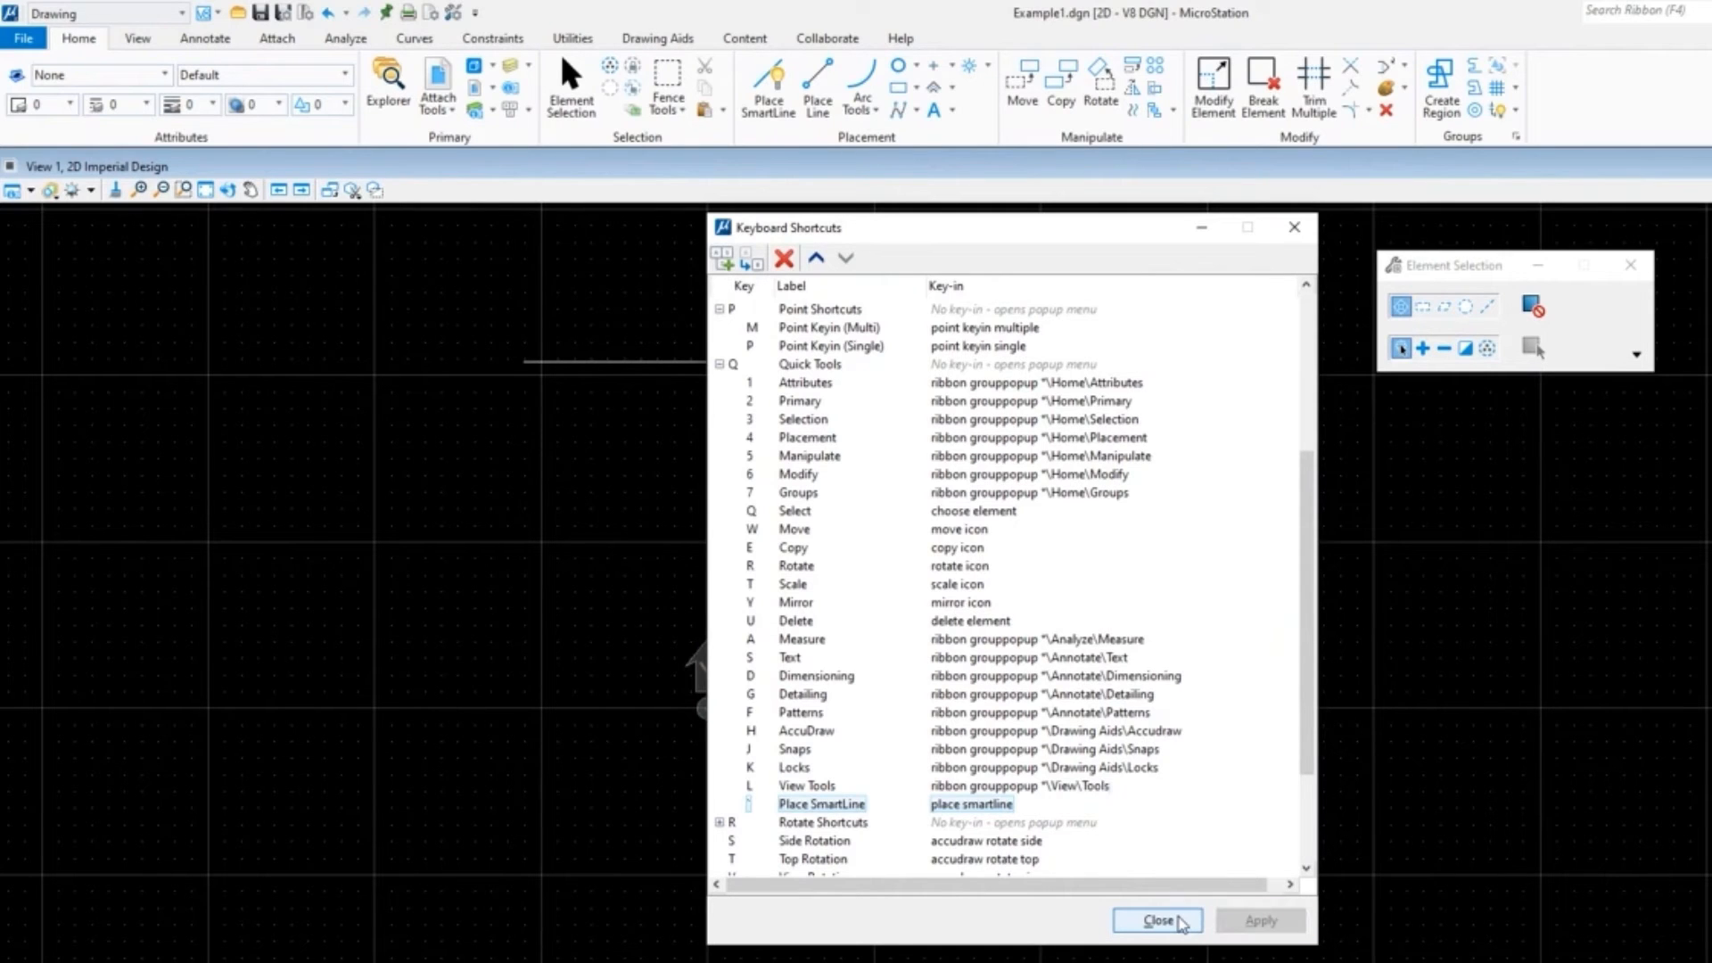
click(1156, 920)
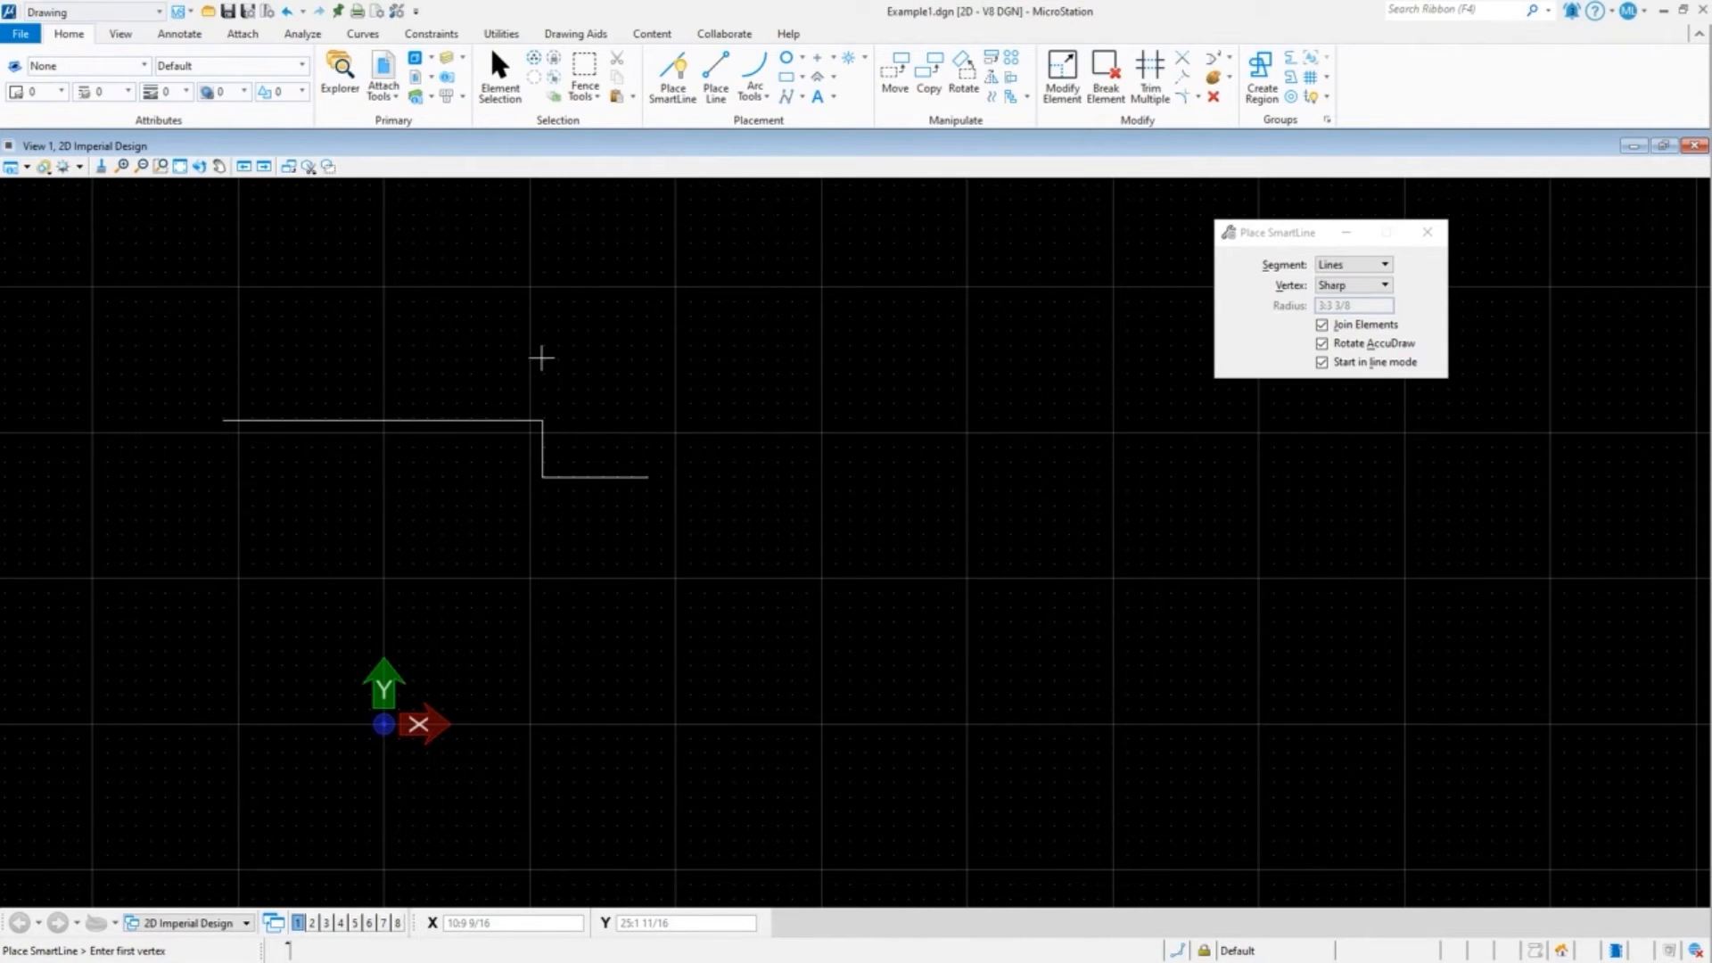
mouse_move(534, 360)
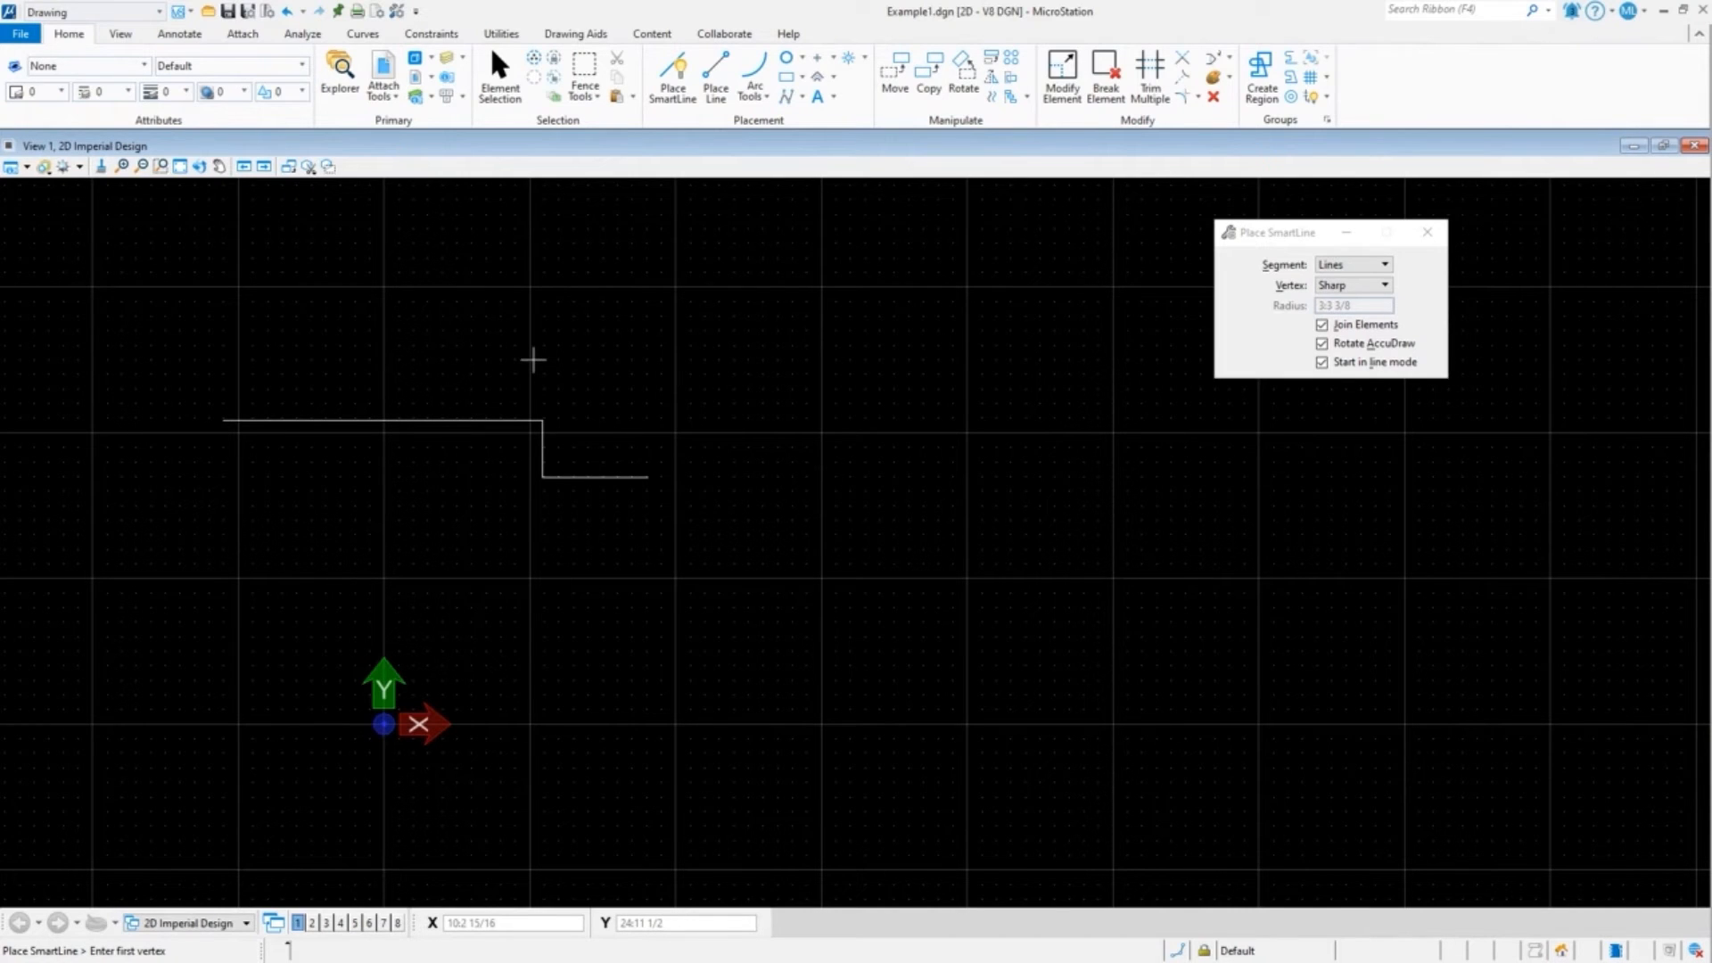
click(529, 357)
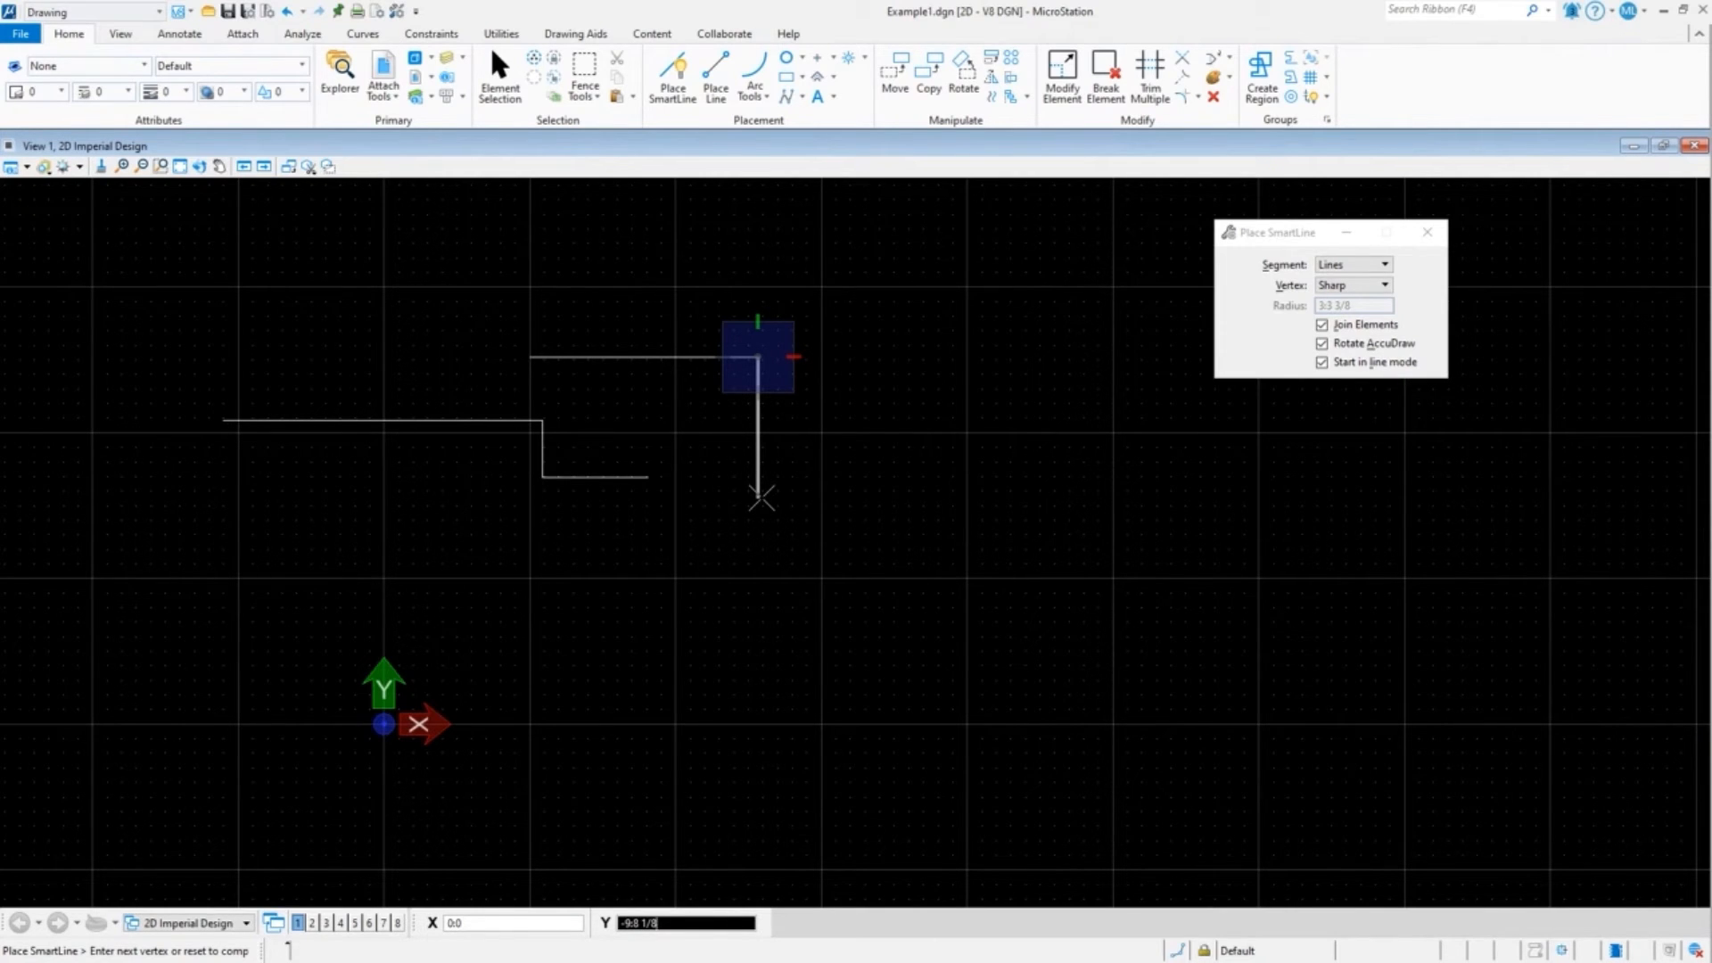
click(1382, 264)
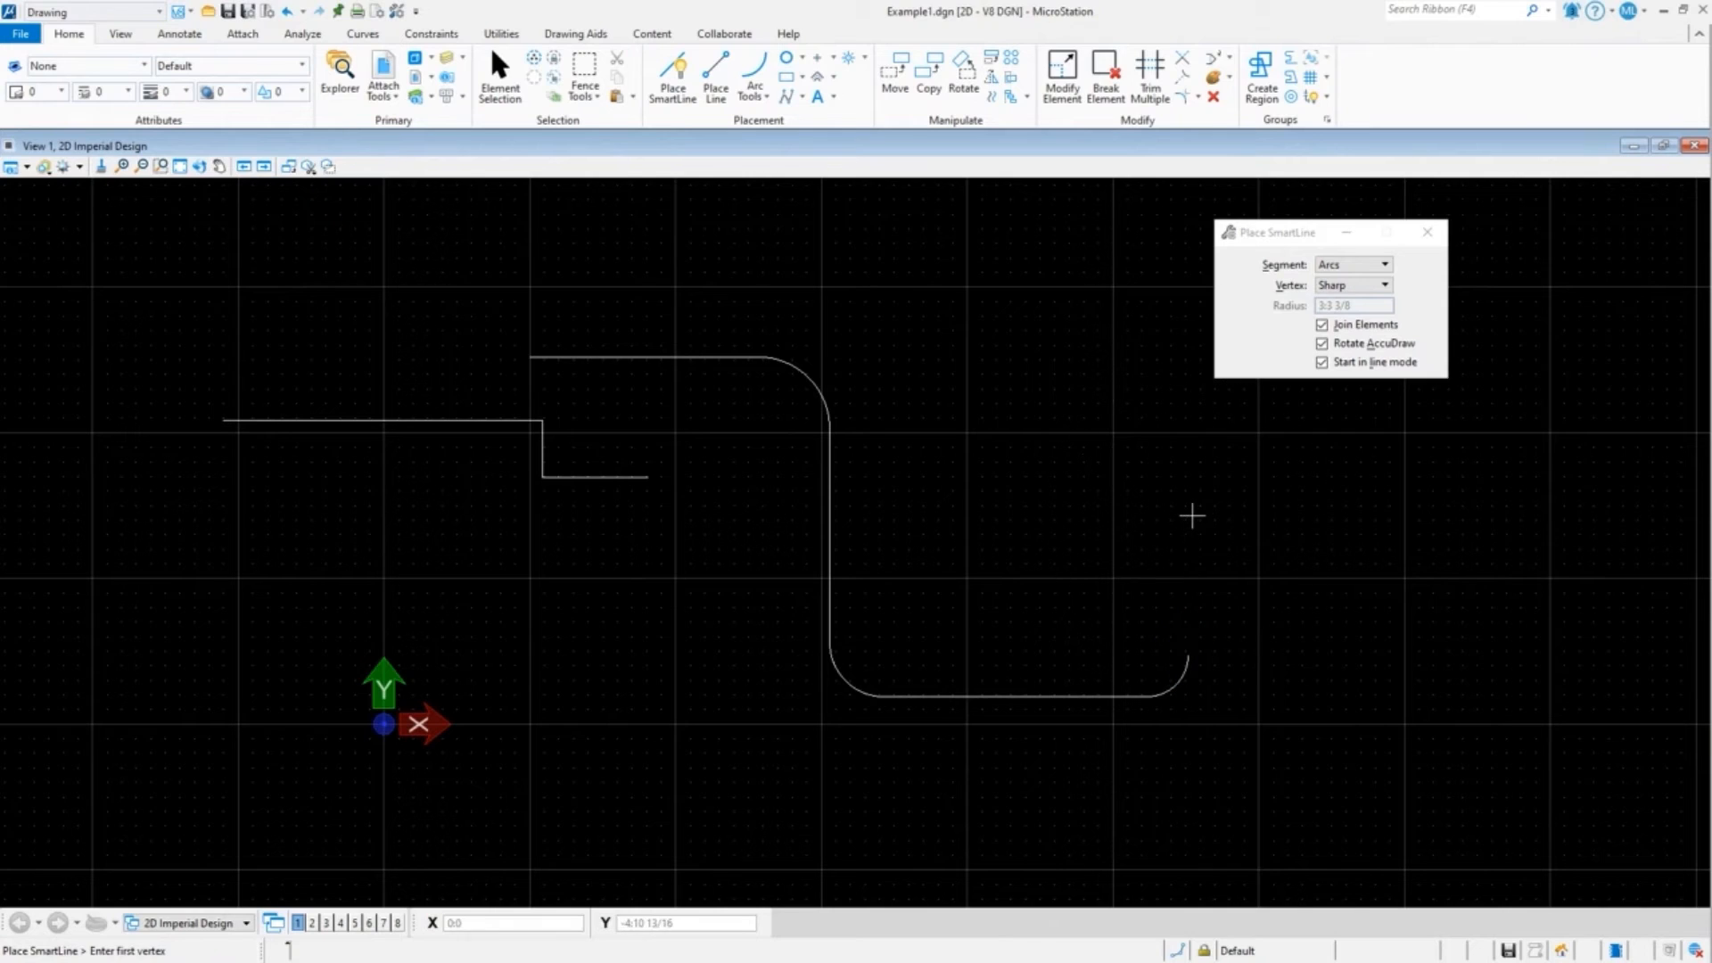
mouse_move(1099, 522)
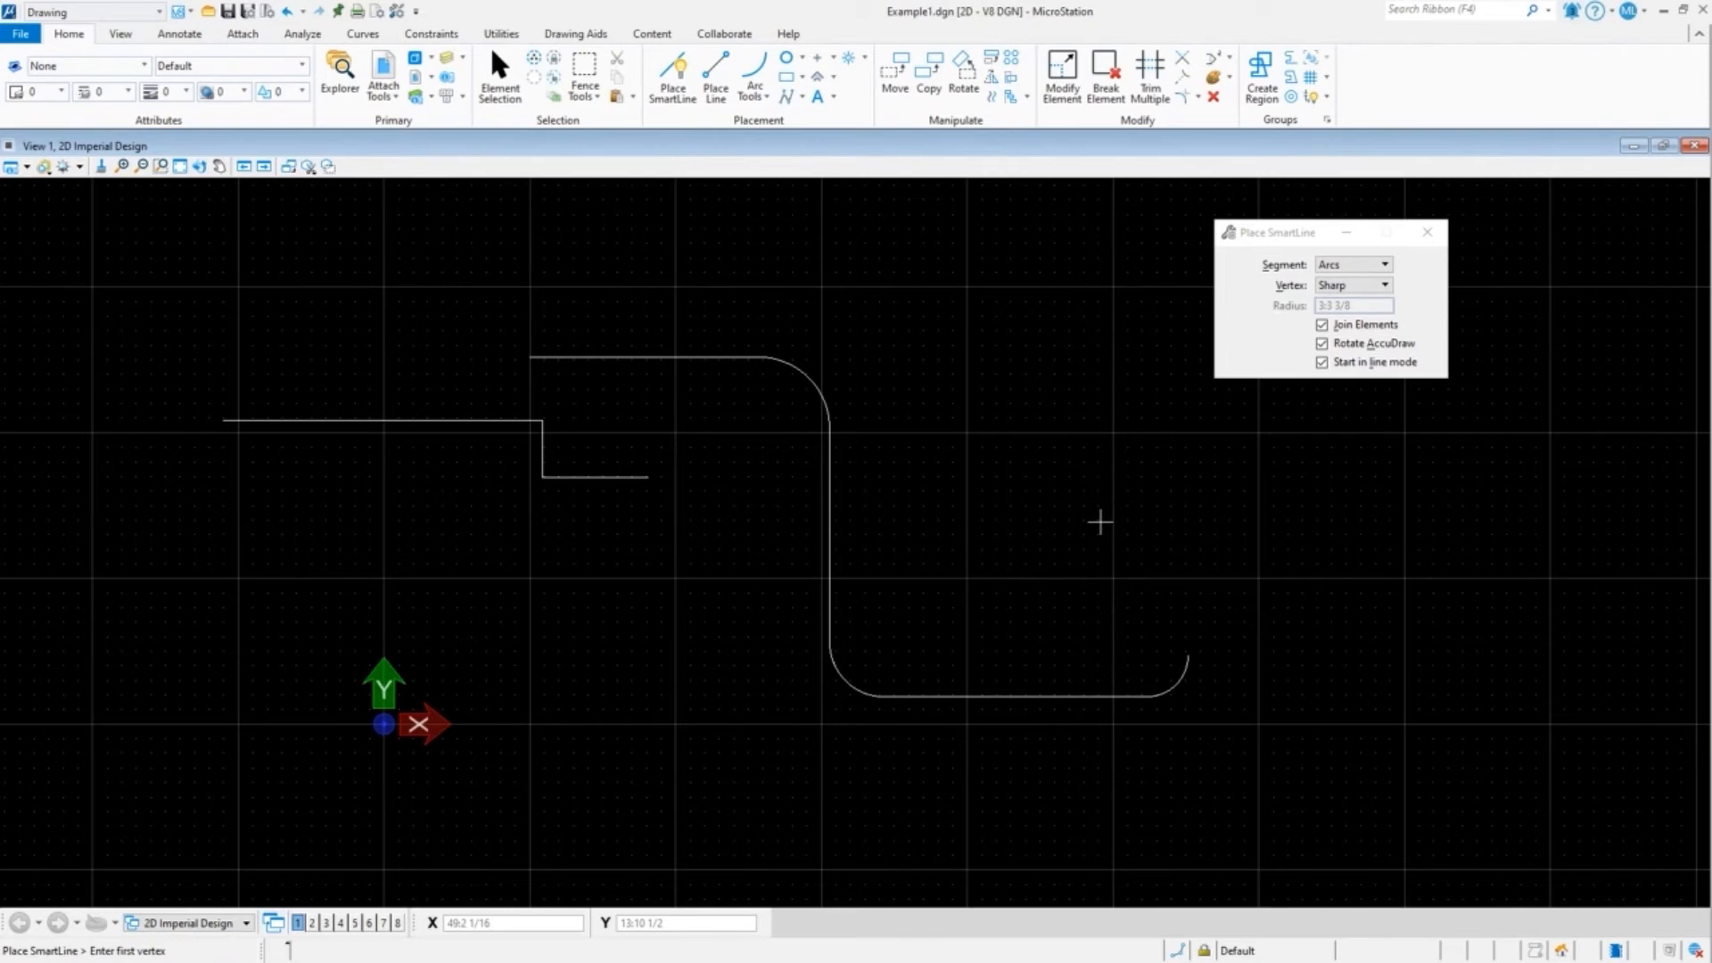
mouse_move(589, 248)
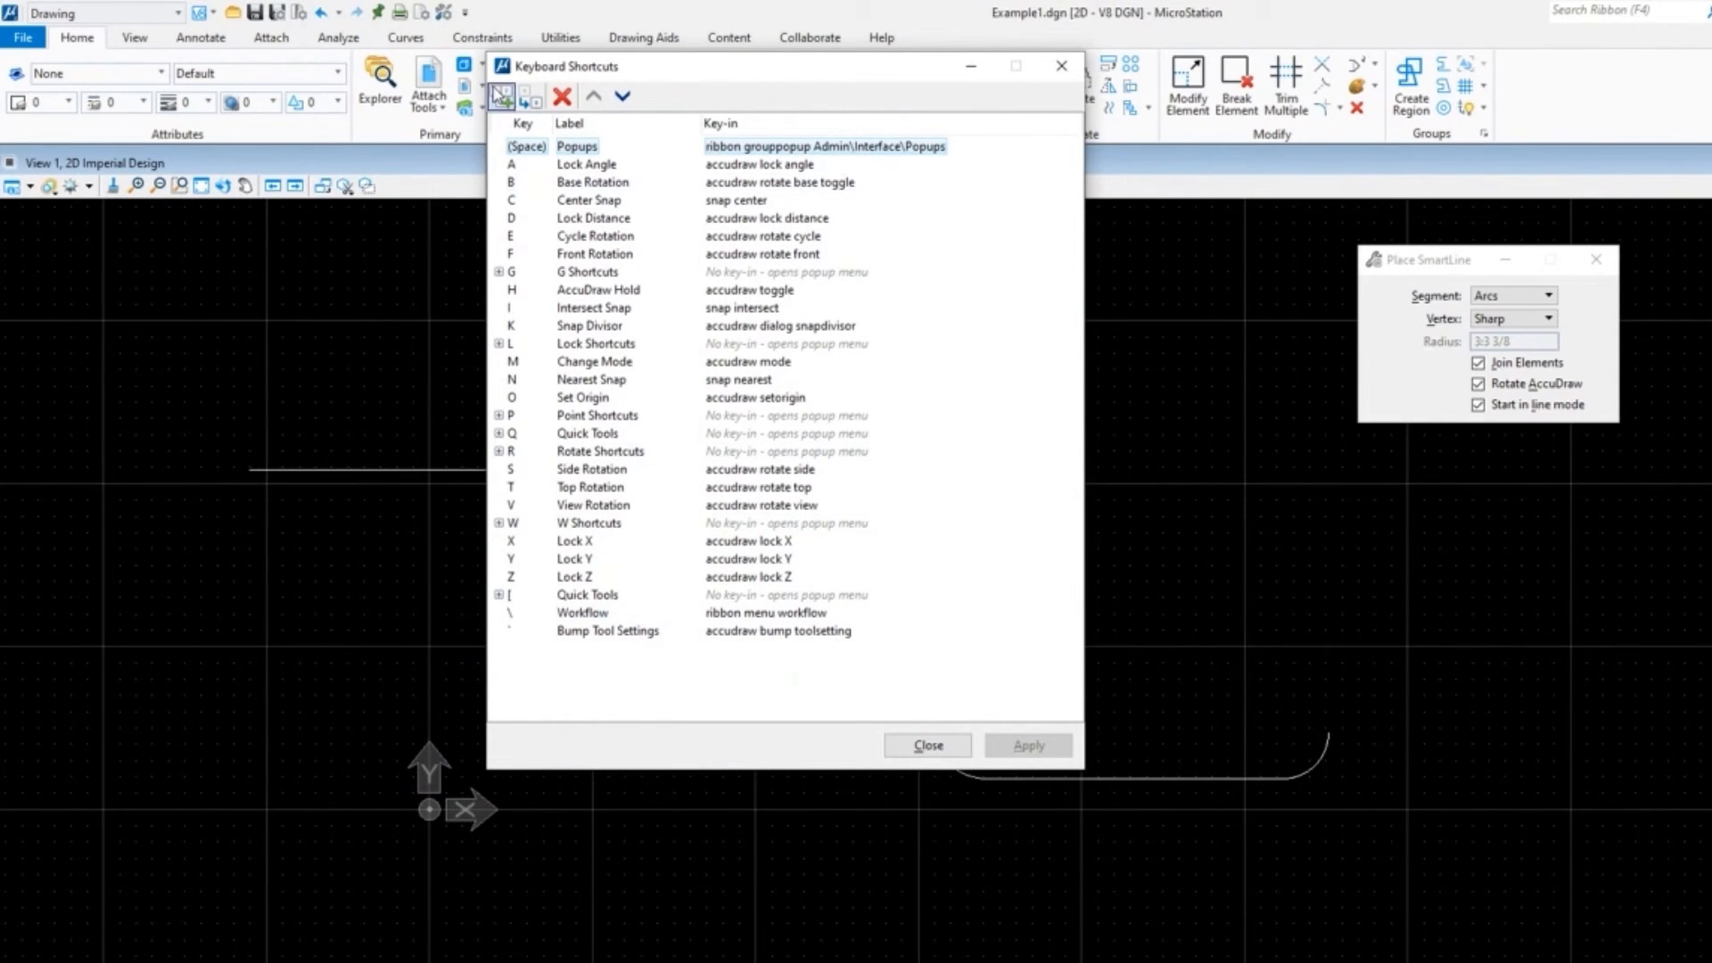
Step: Add a top-level shortcut with key U and label User Menu
click(501, 97)
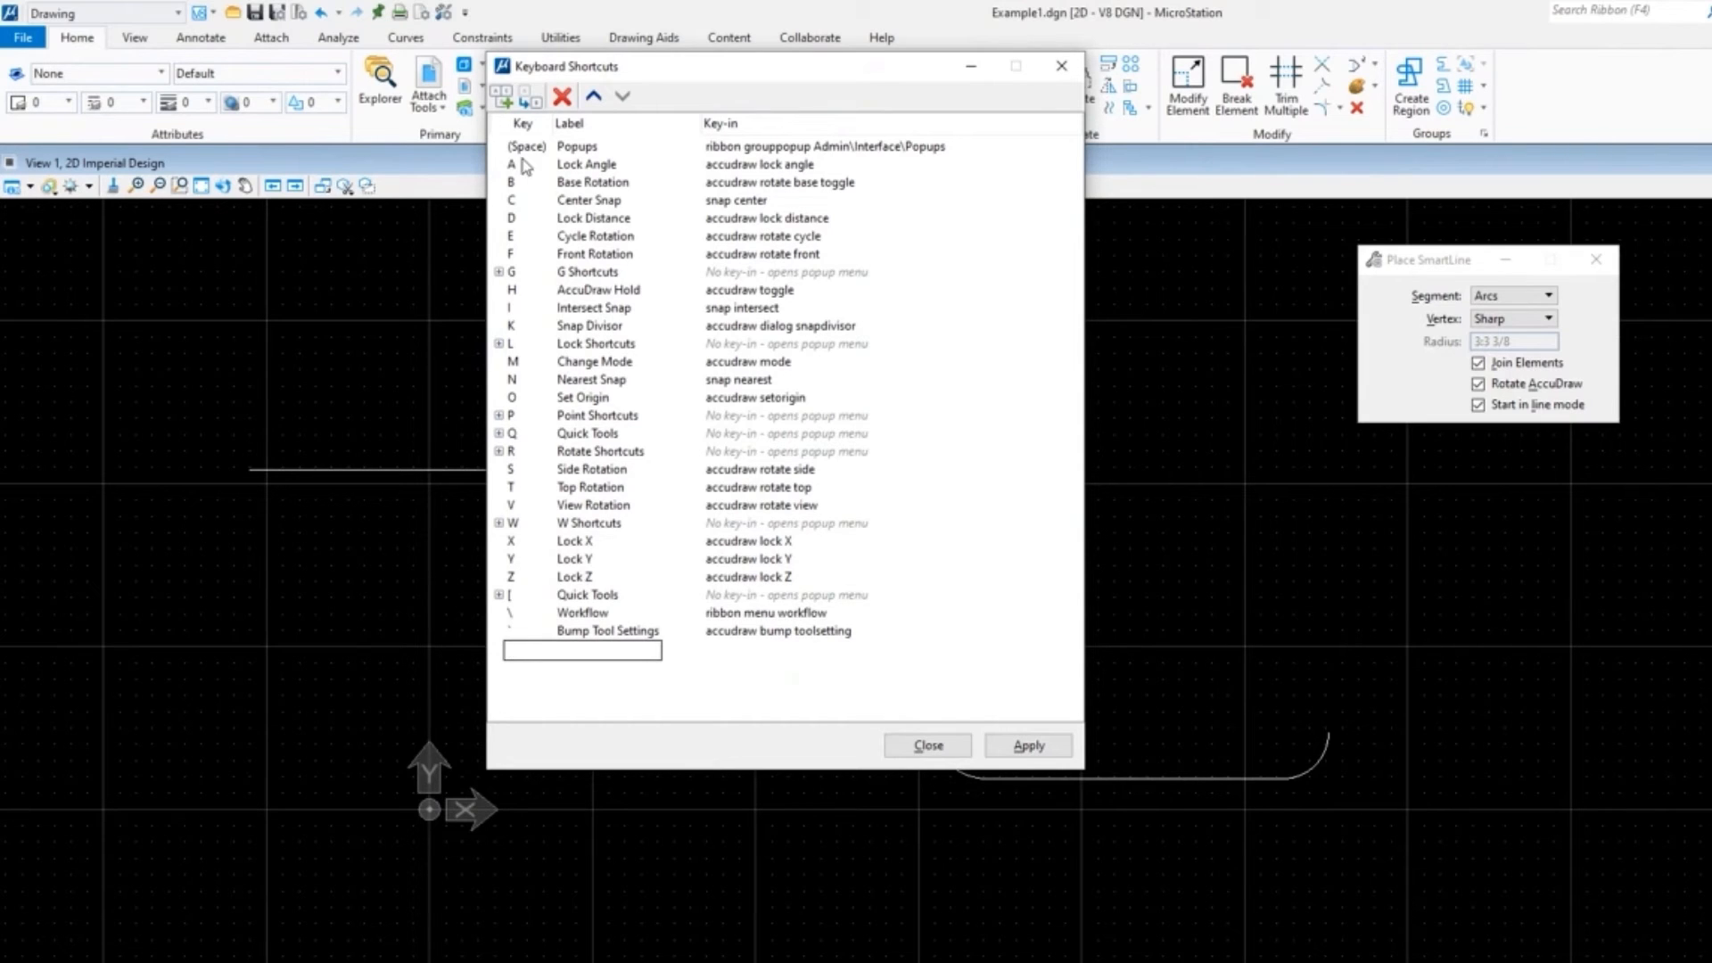
mouse_move(535, 694)
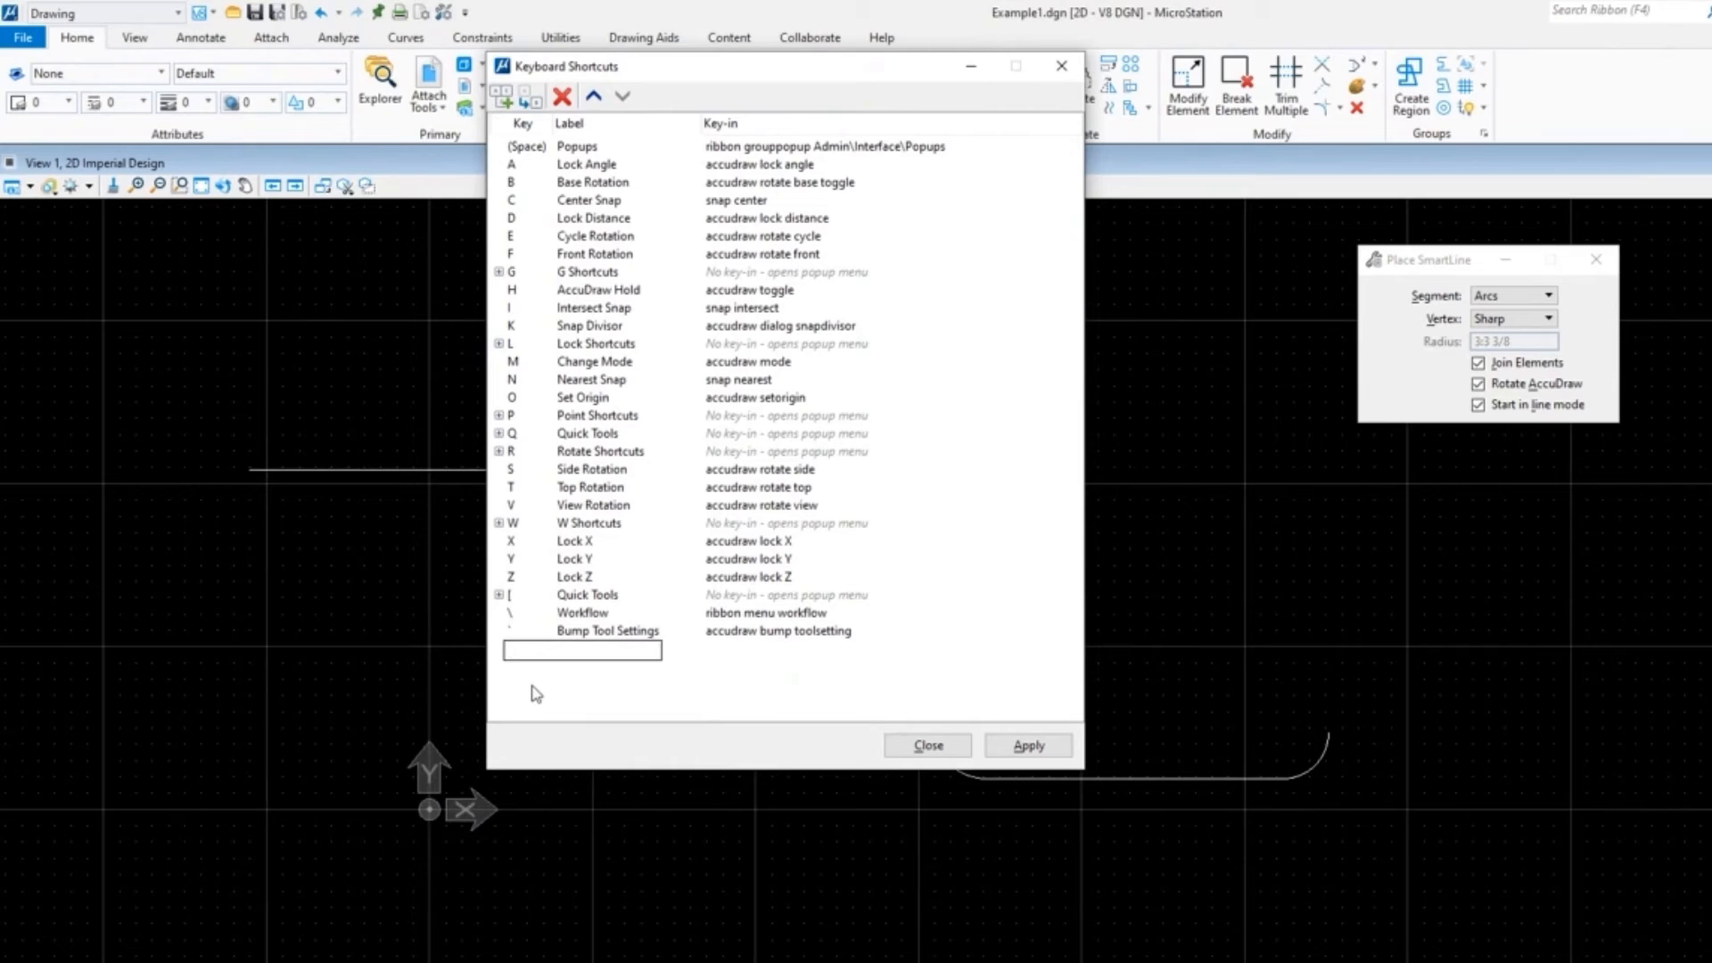
text(u)
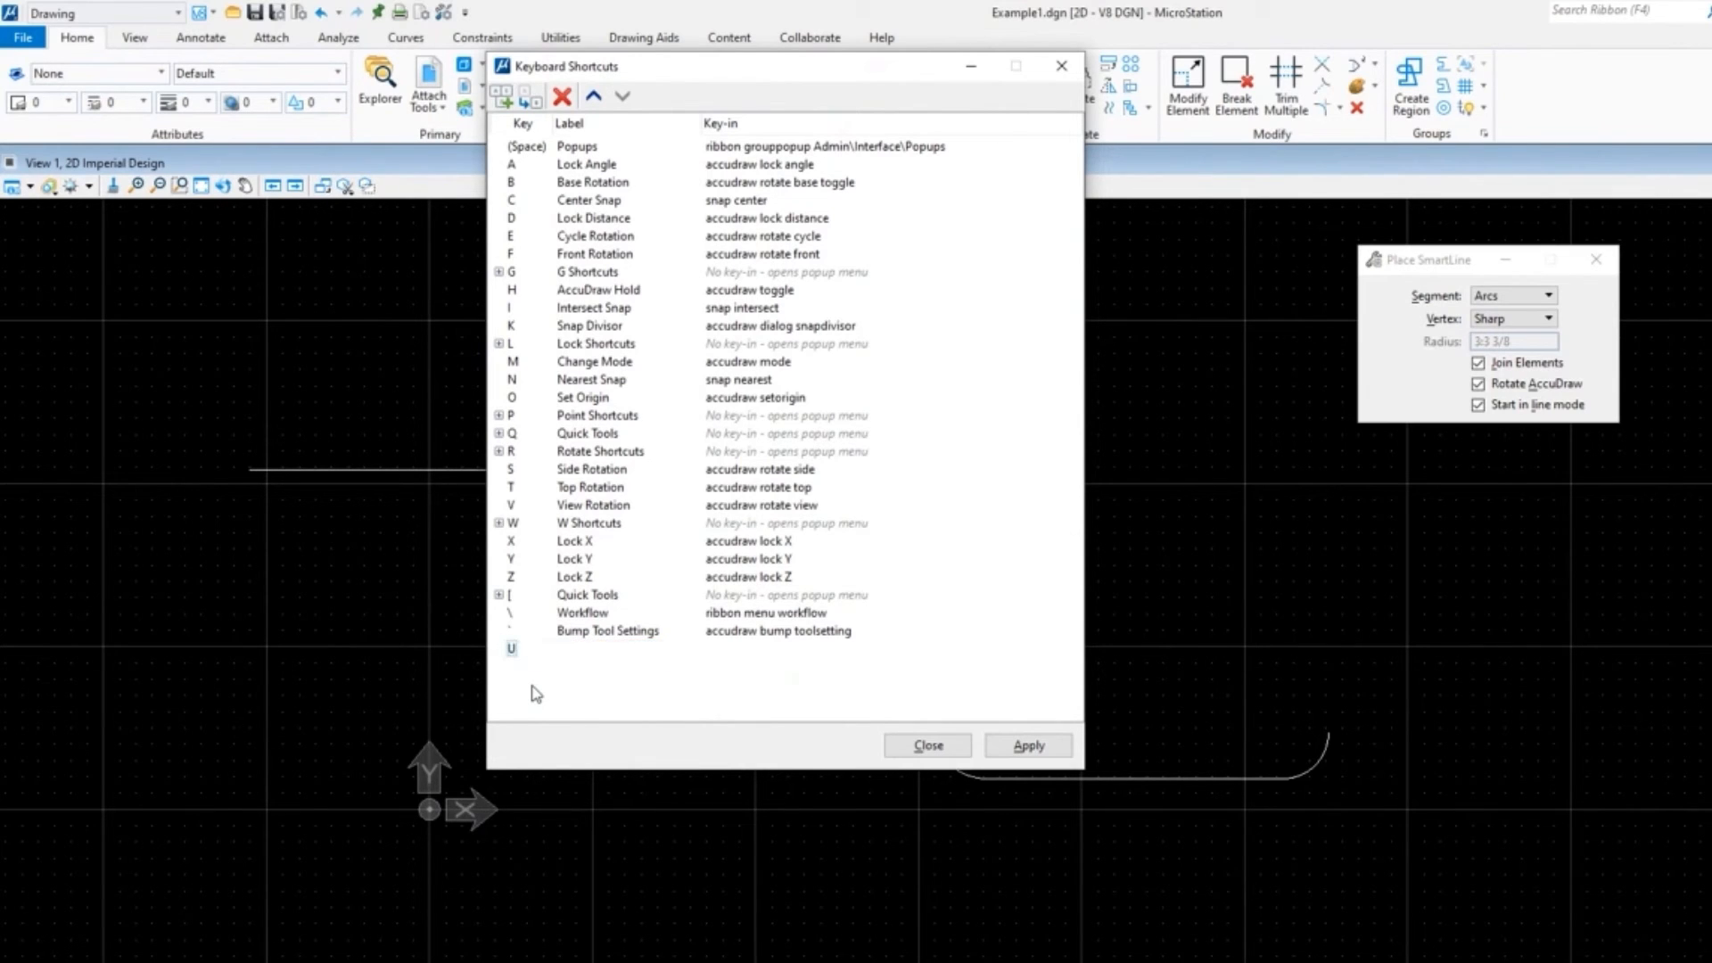
key(Enter)
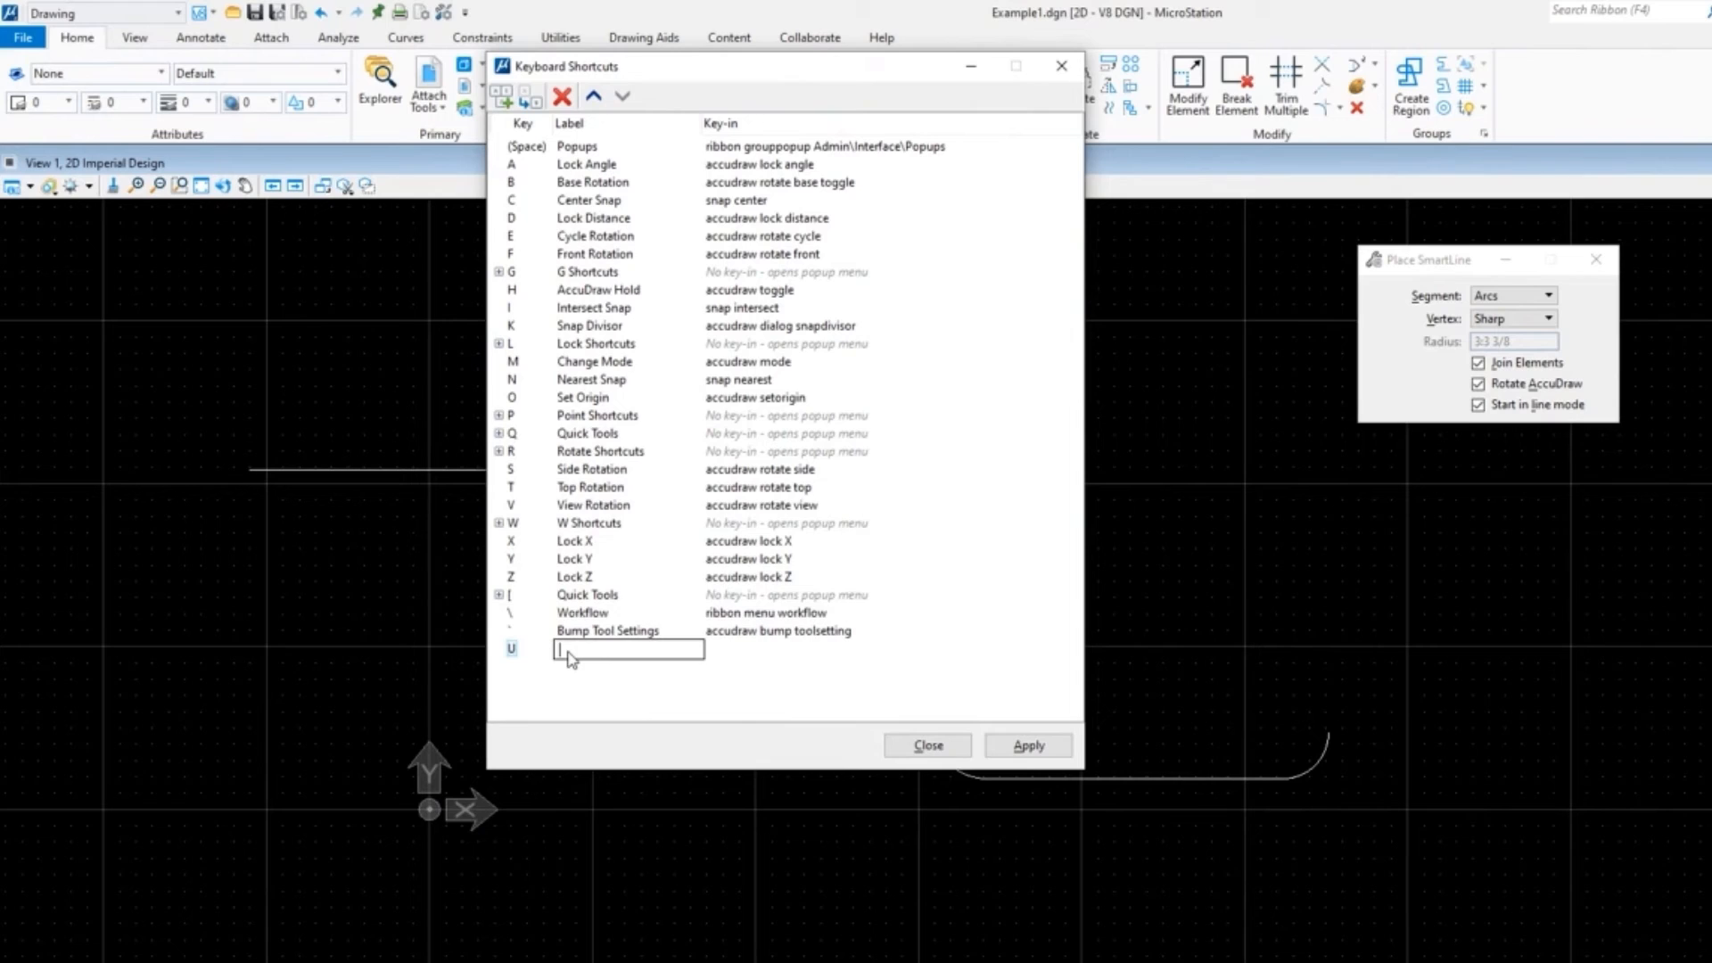
text(User Menu)
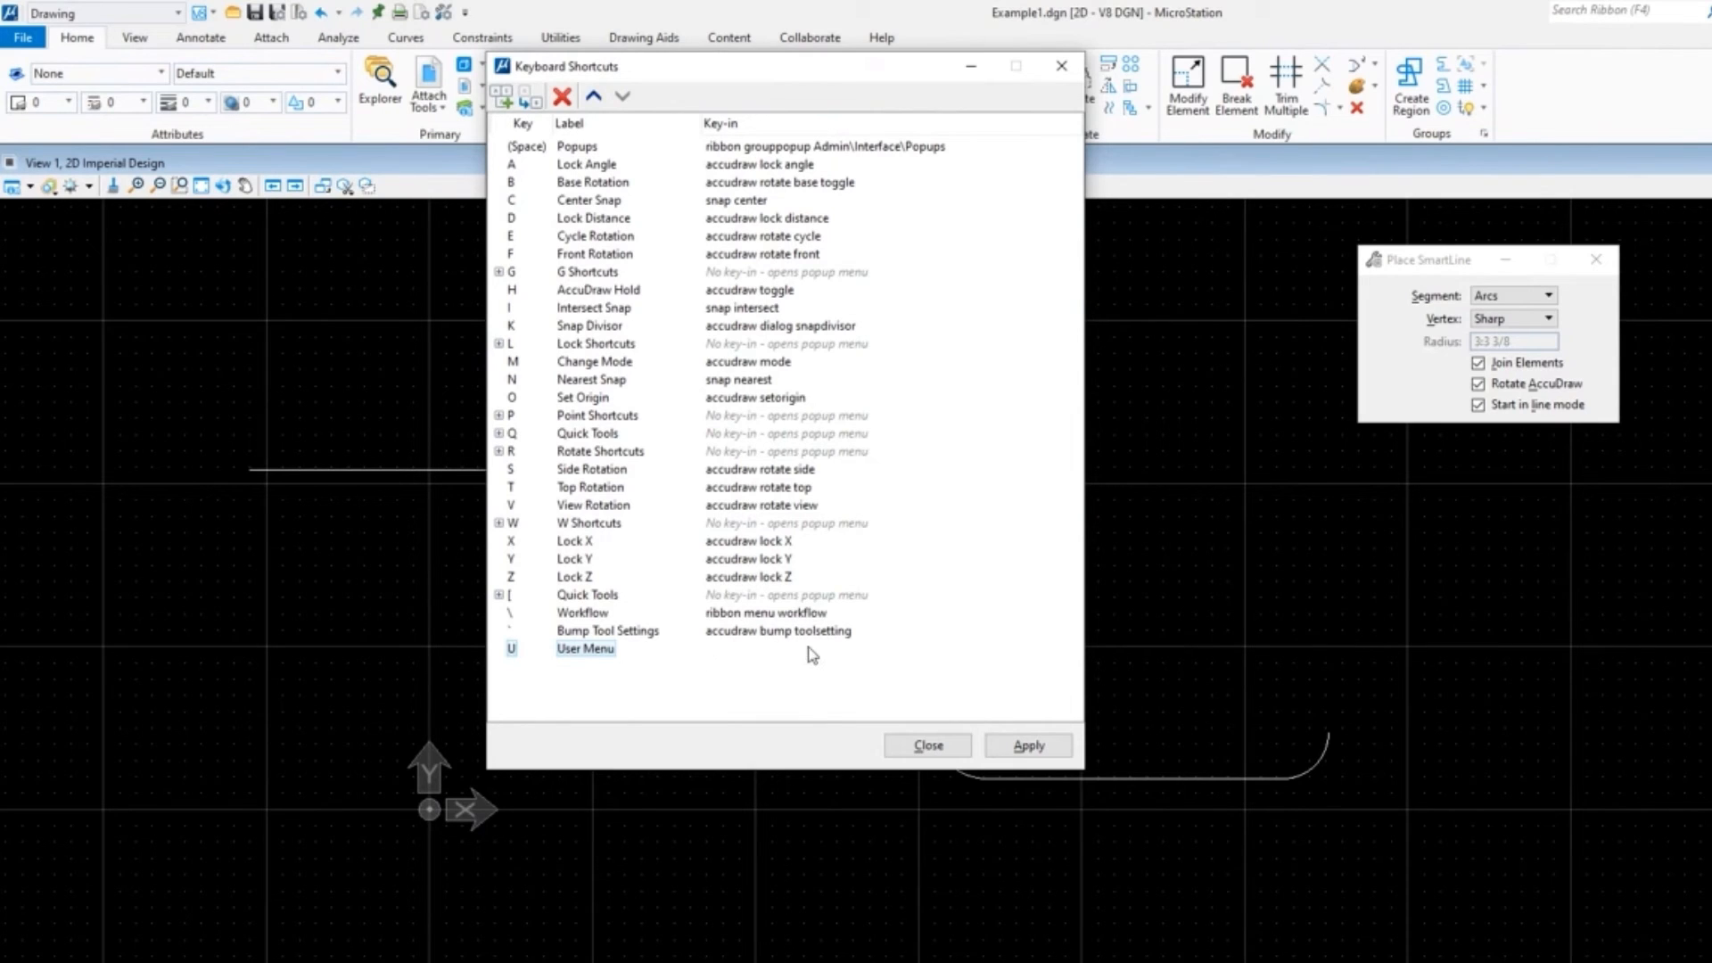
mouse_move(681, 674)
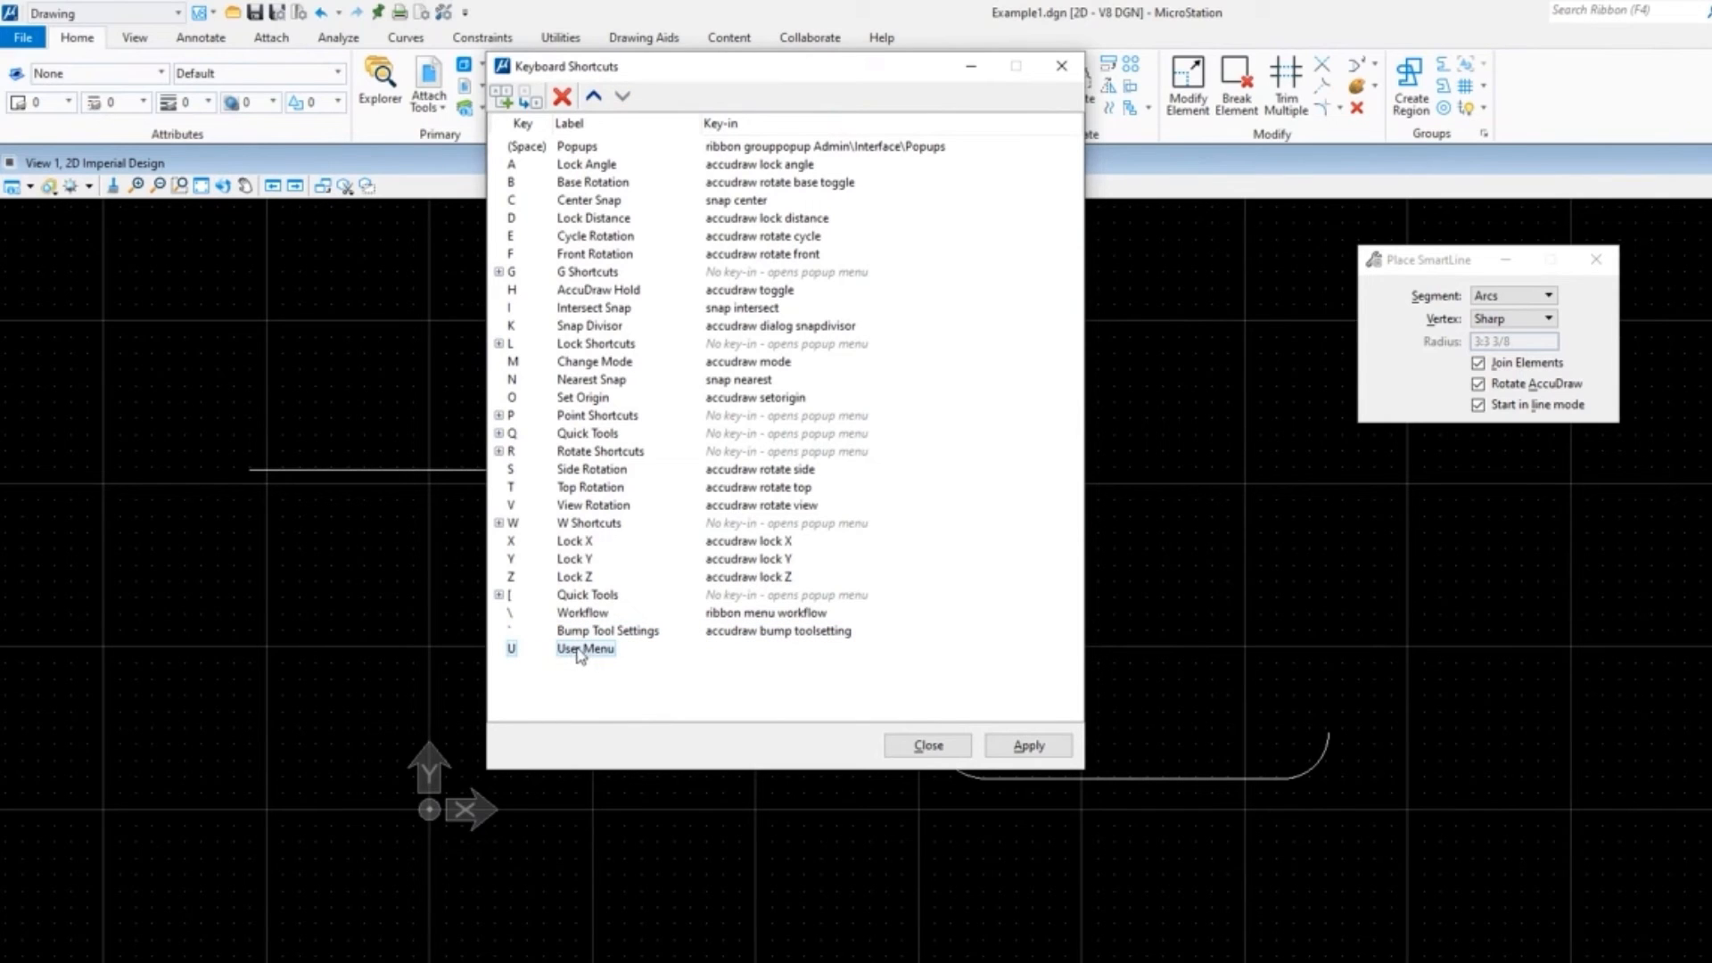
Step: Add a blank child entry under the User Menu shortcut
right_click(584, 649)
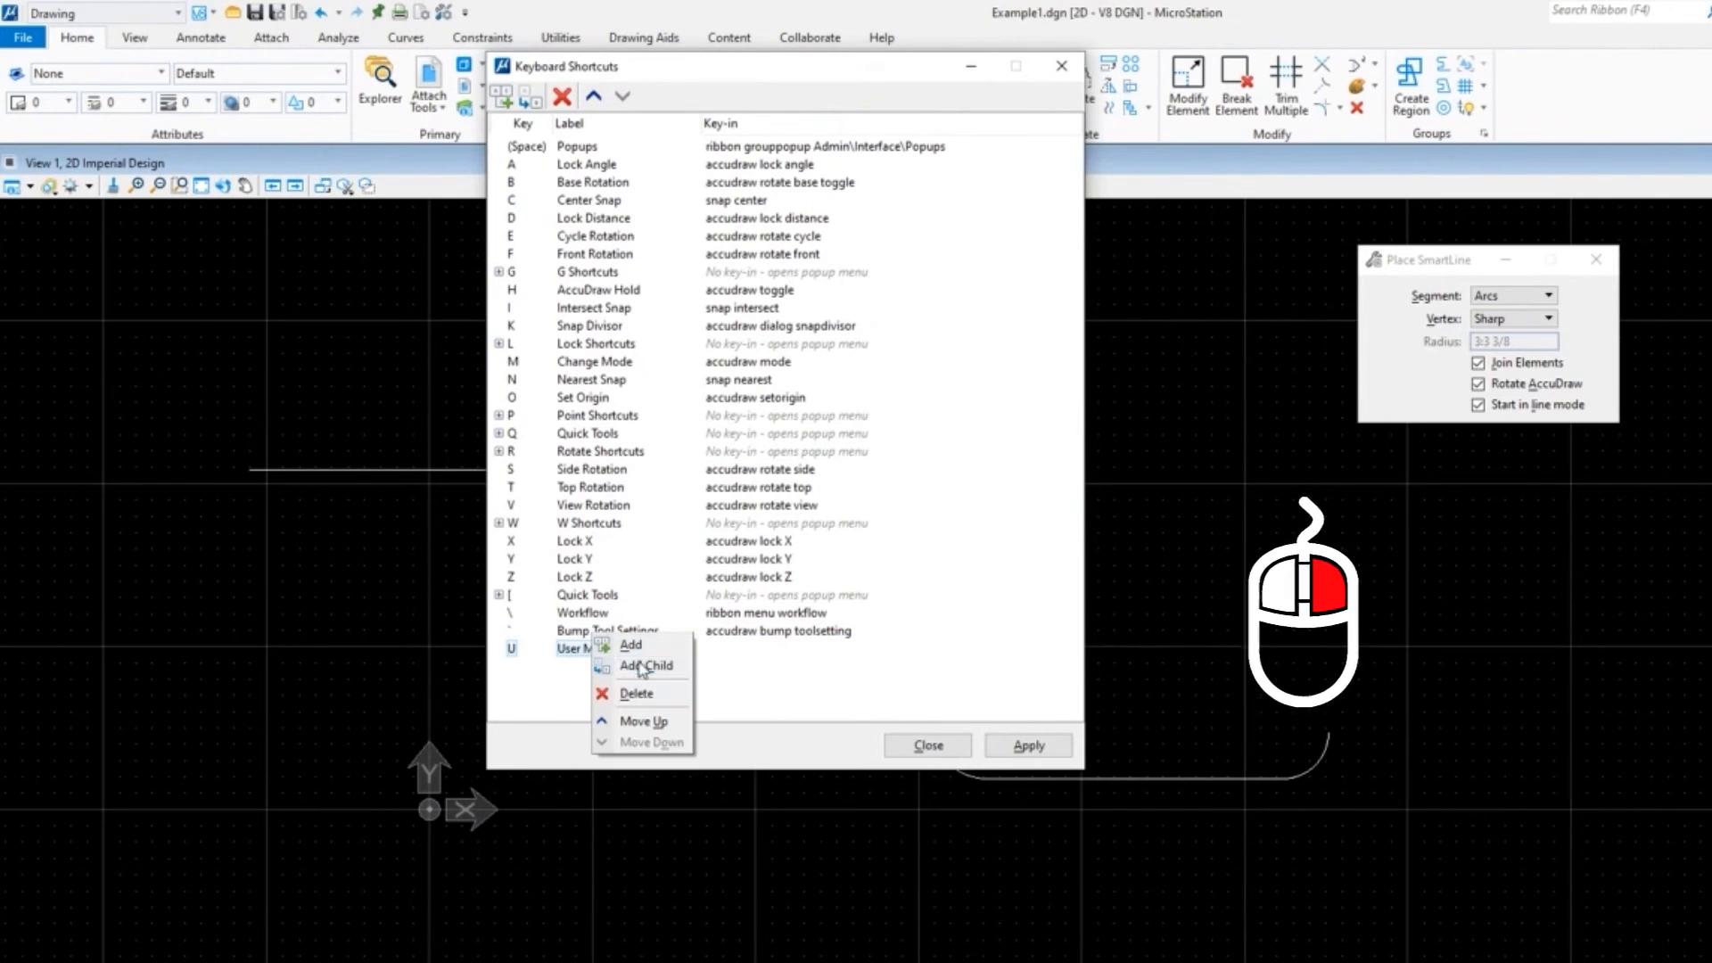
click(647, 666)
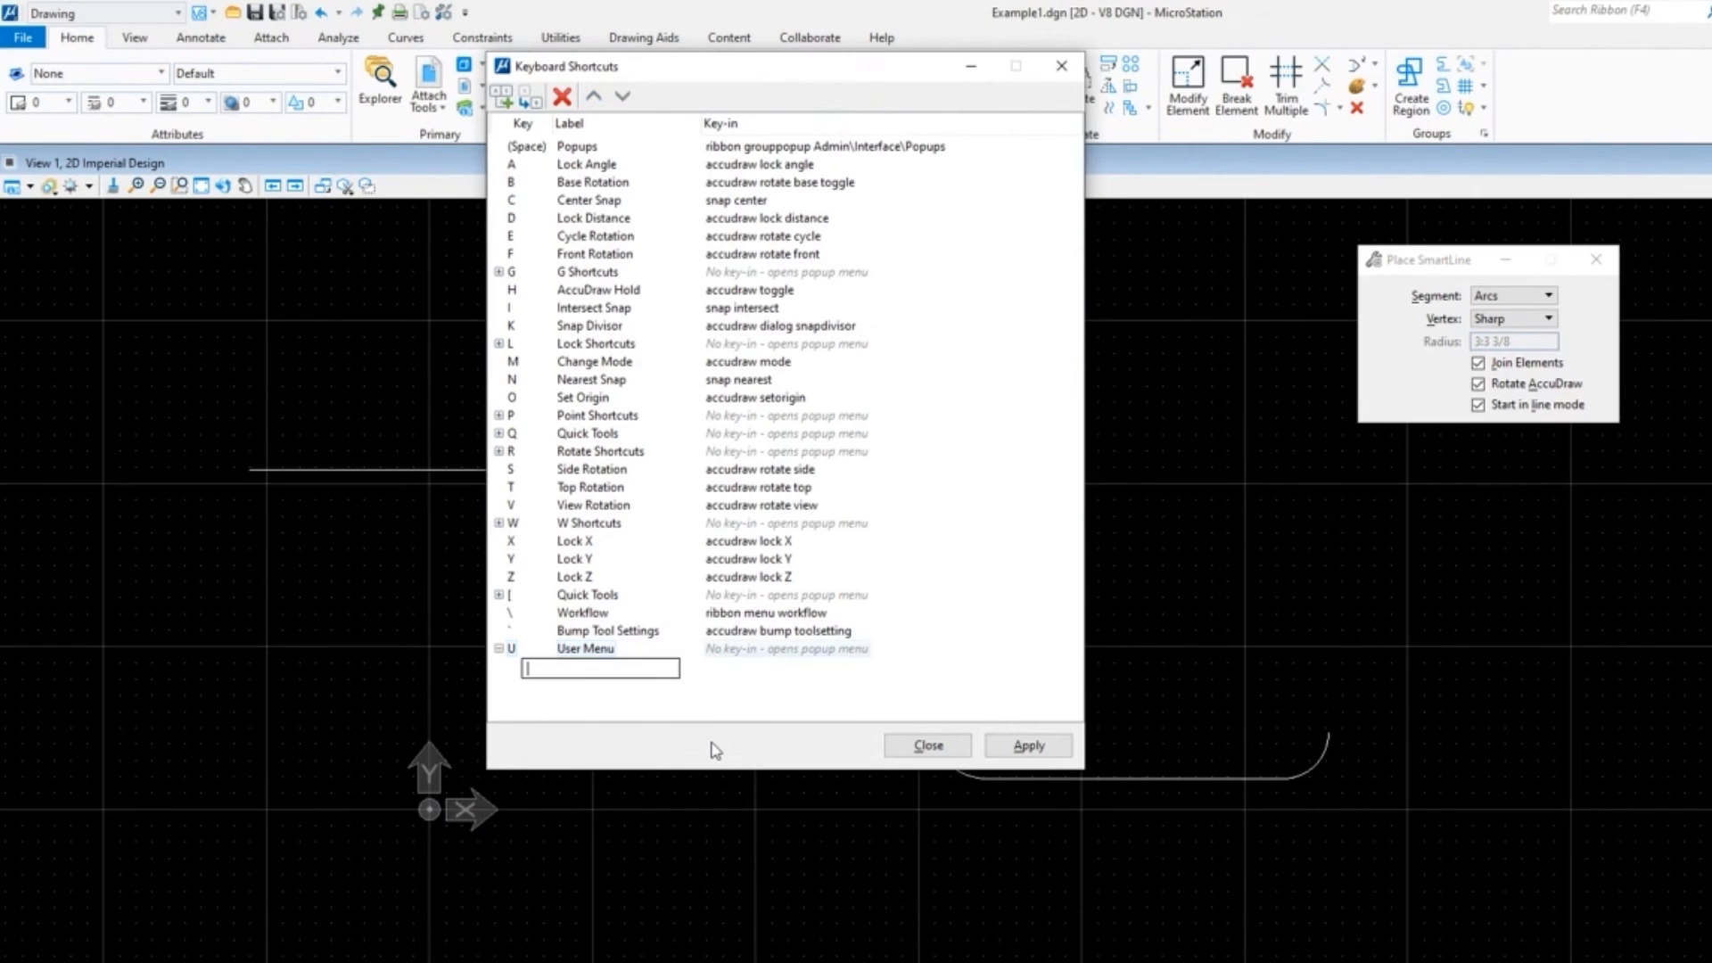
Step: Fill the first child as 1 Place SmartLine with key-in place smartline
text(1)
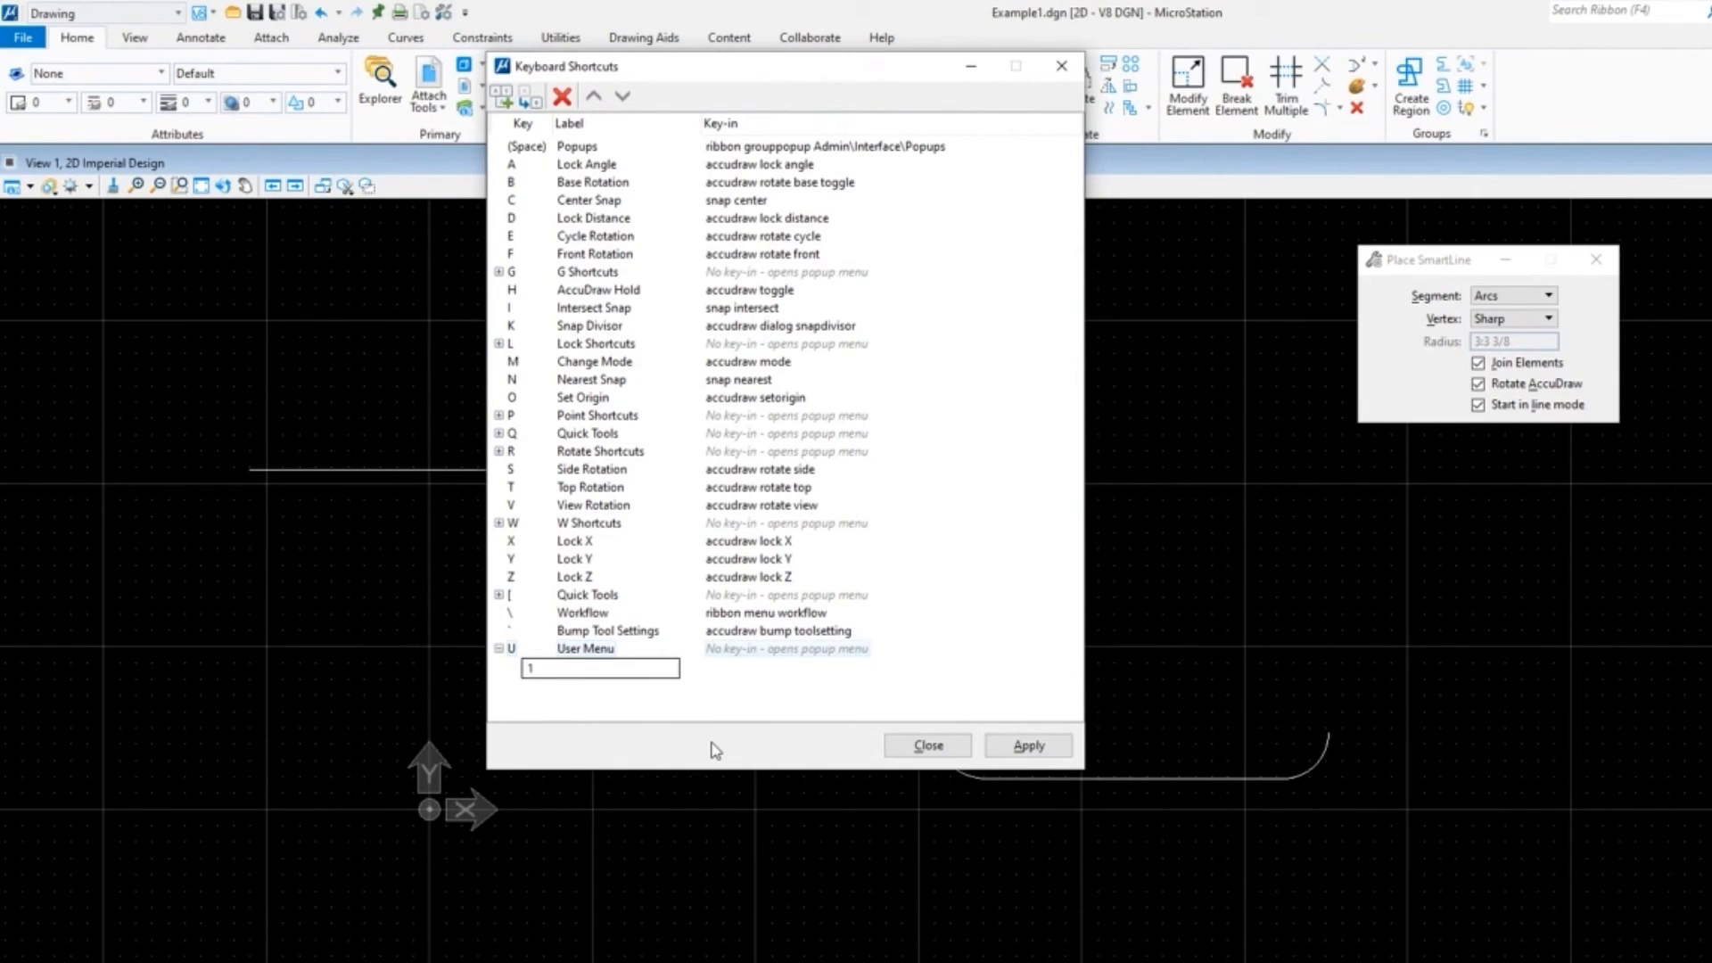
text(P)
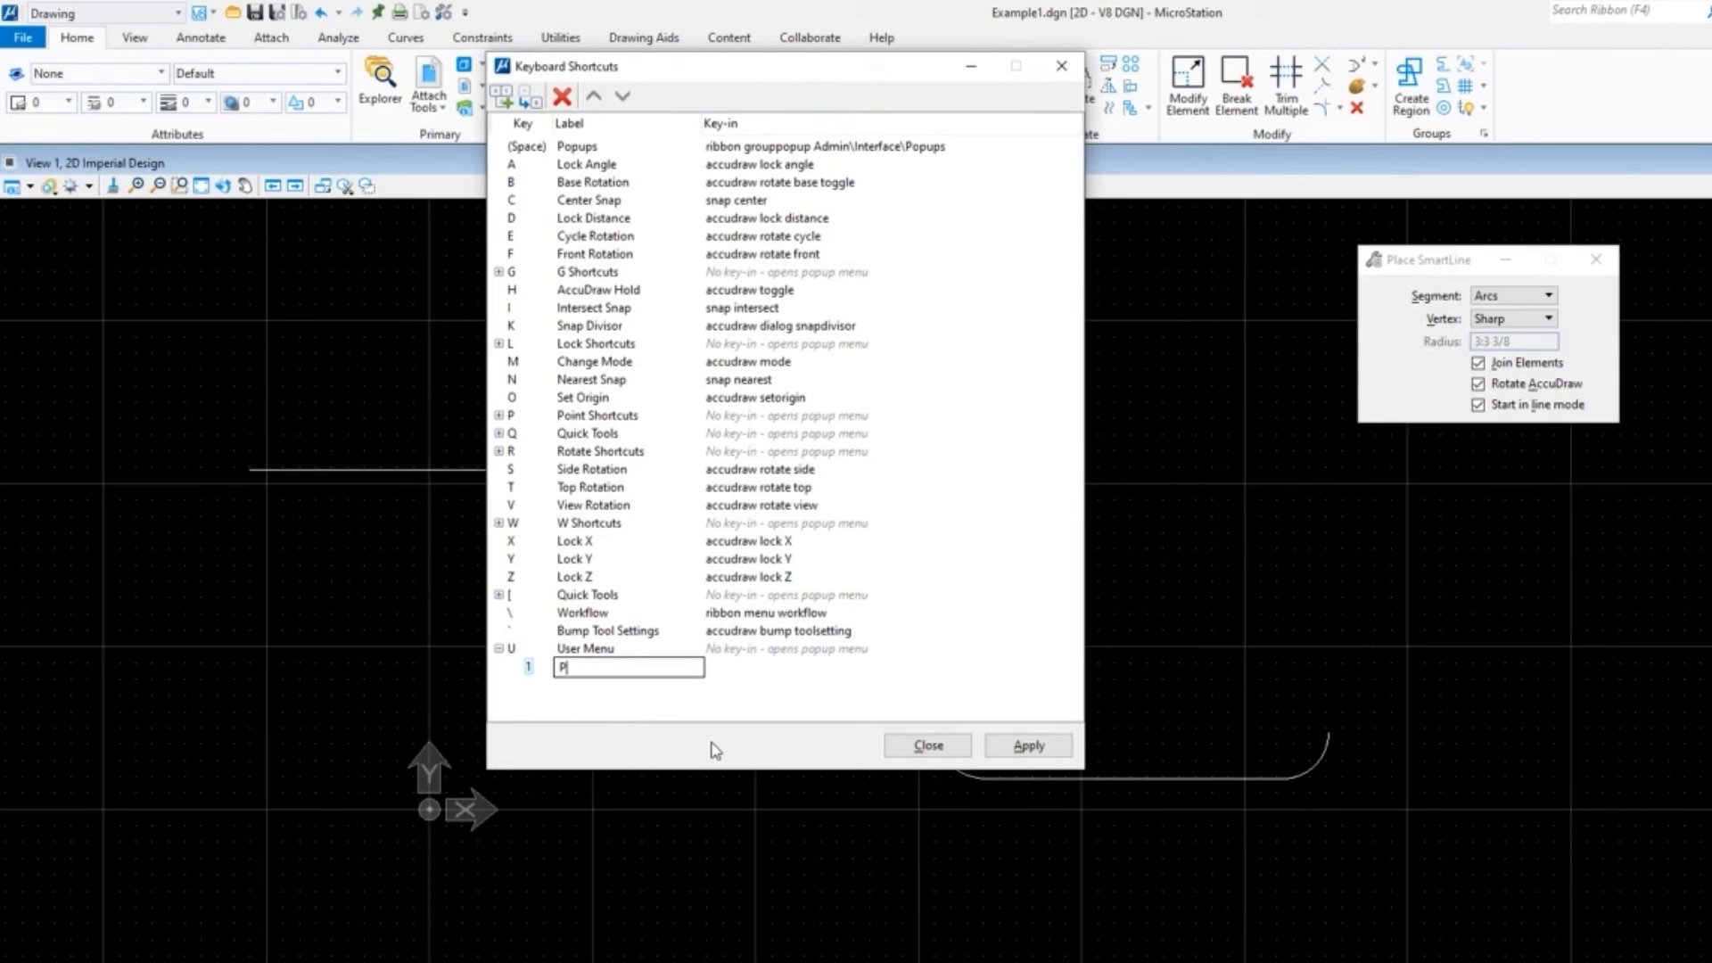
text(lace mSa)
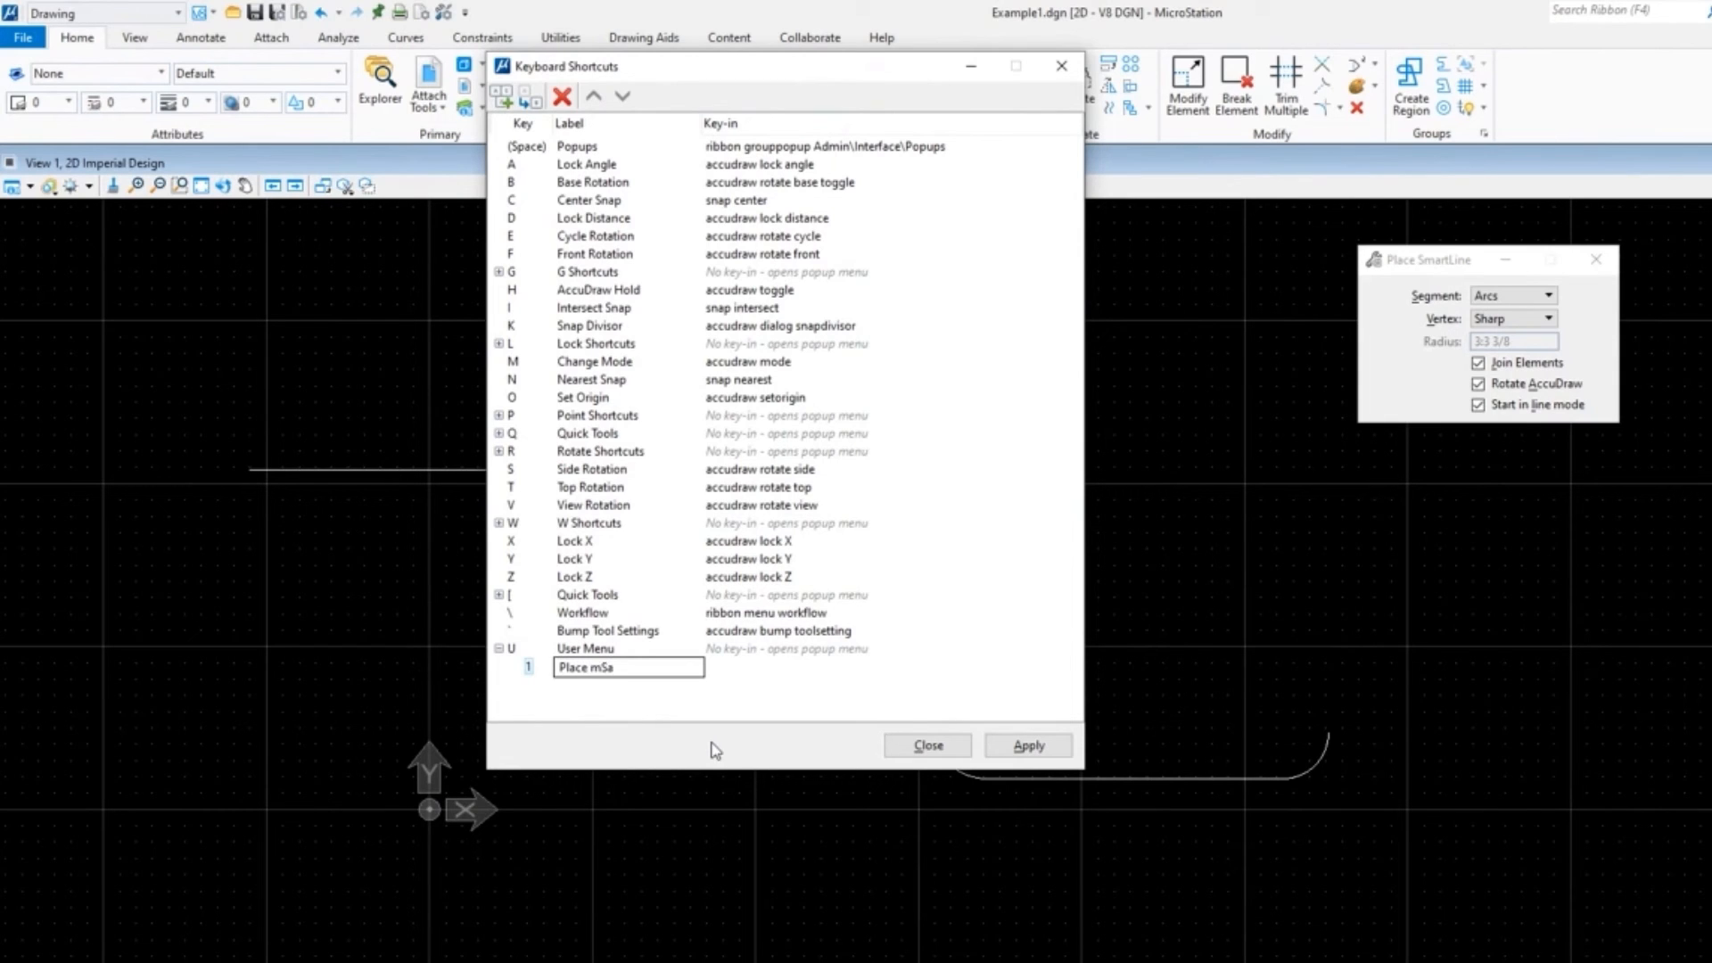
text(Place SmartLin)
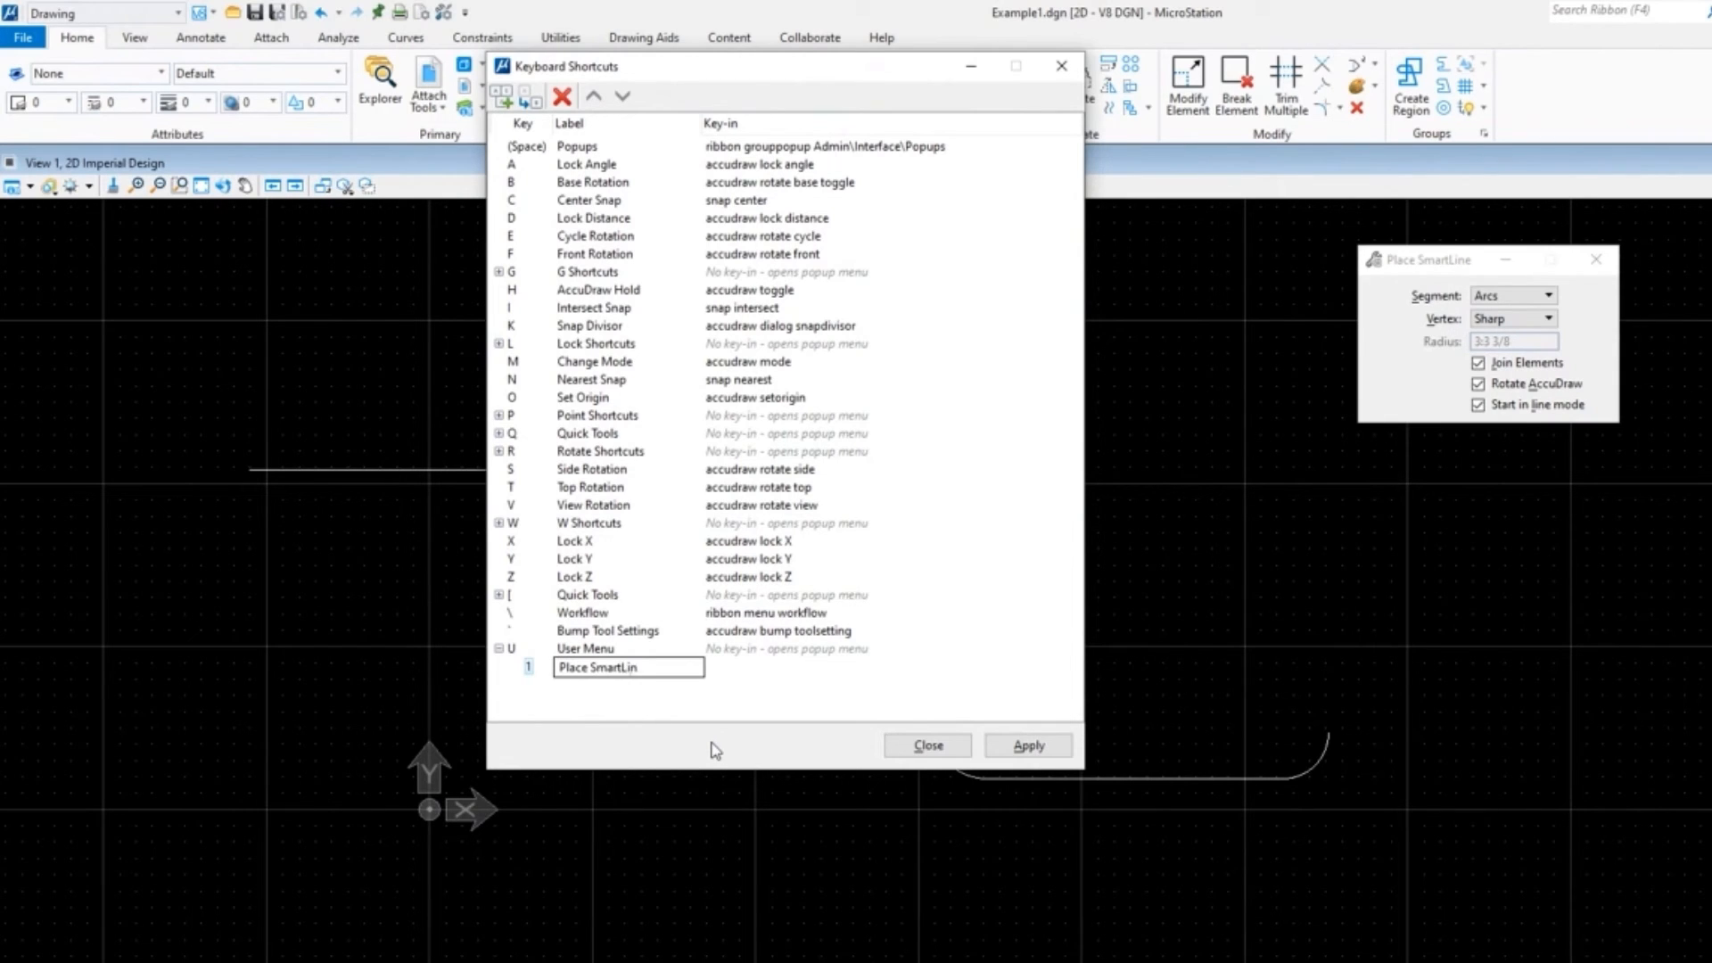
text(place)
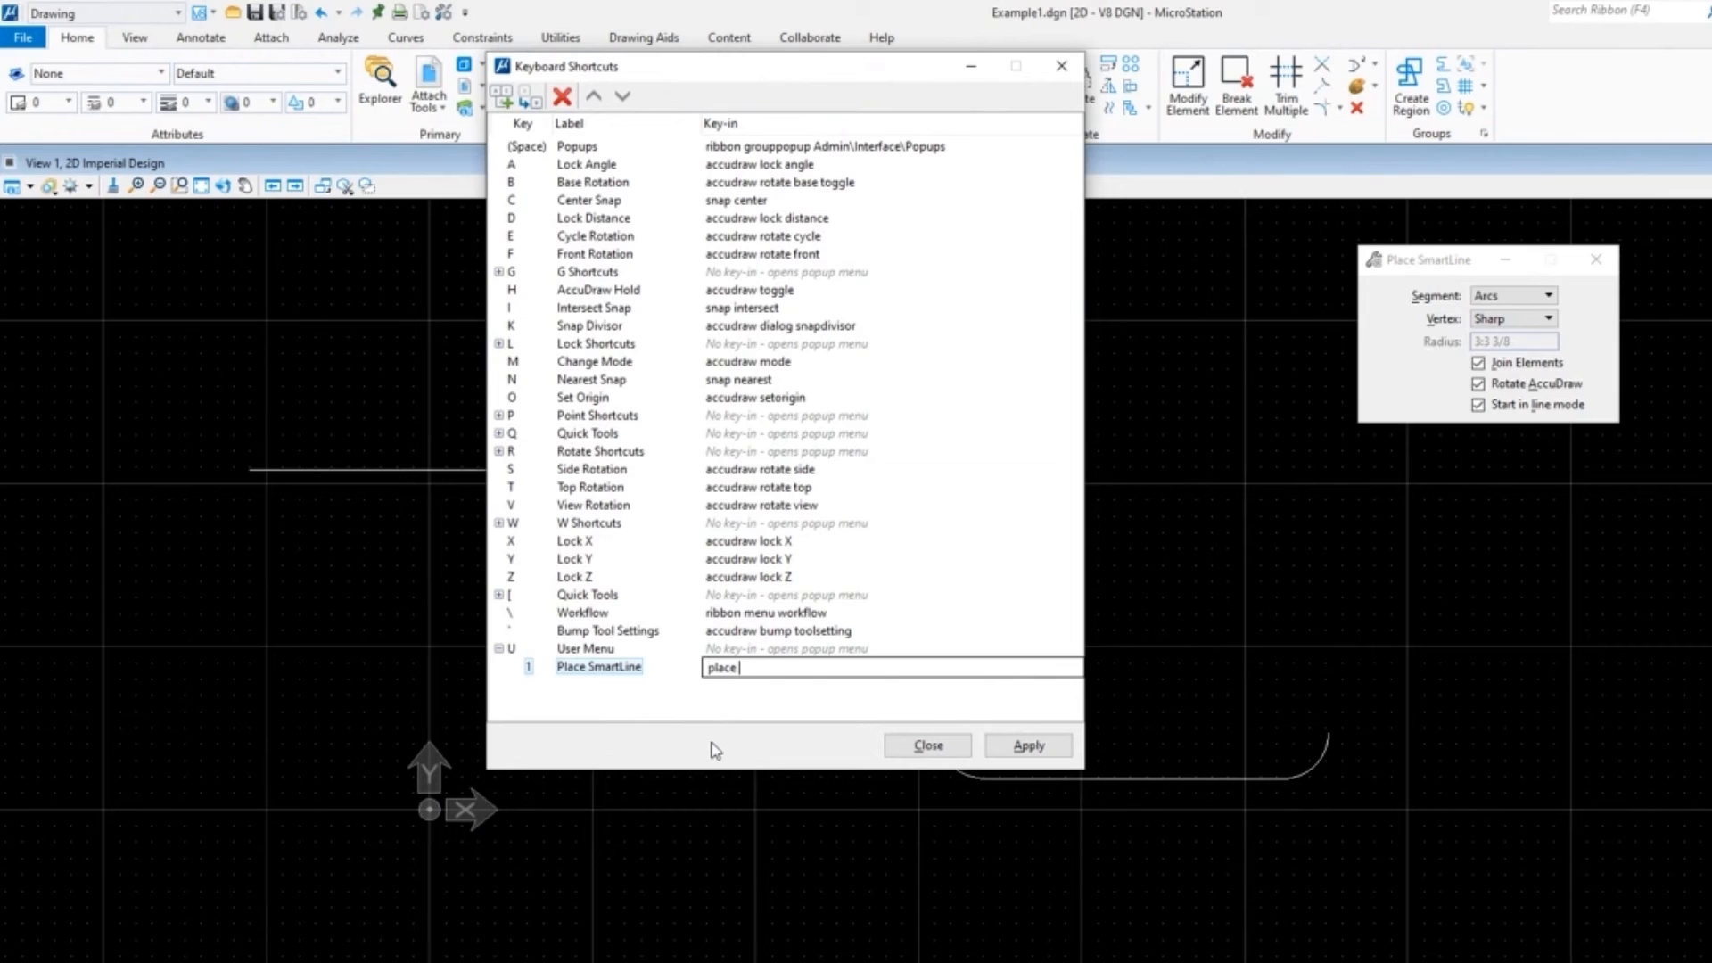
text(smartline)
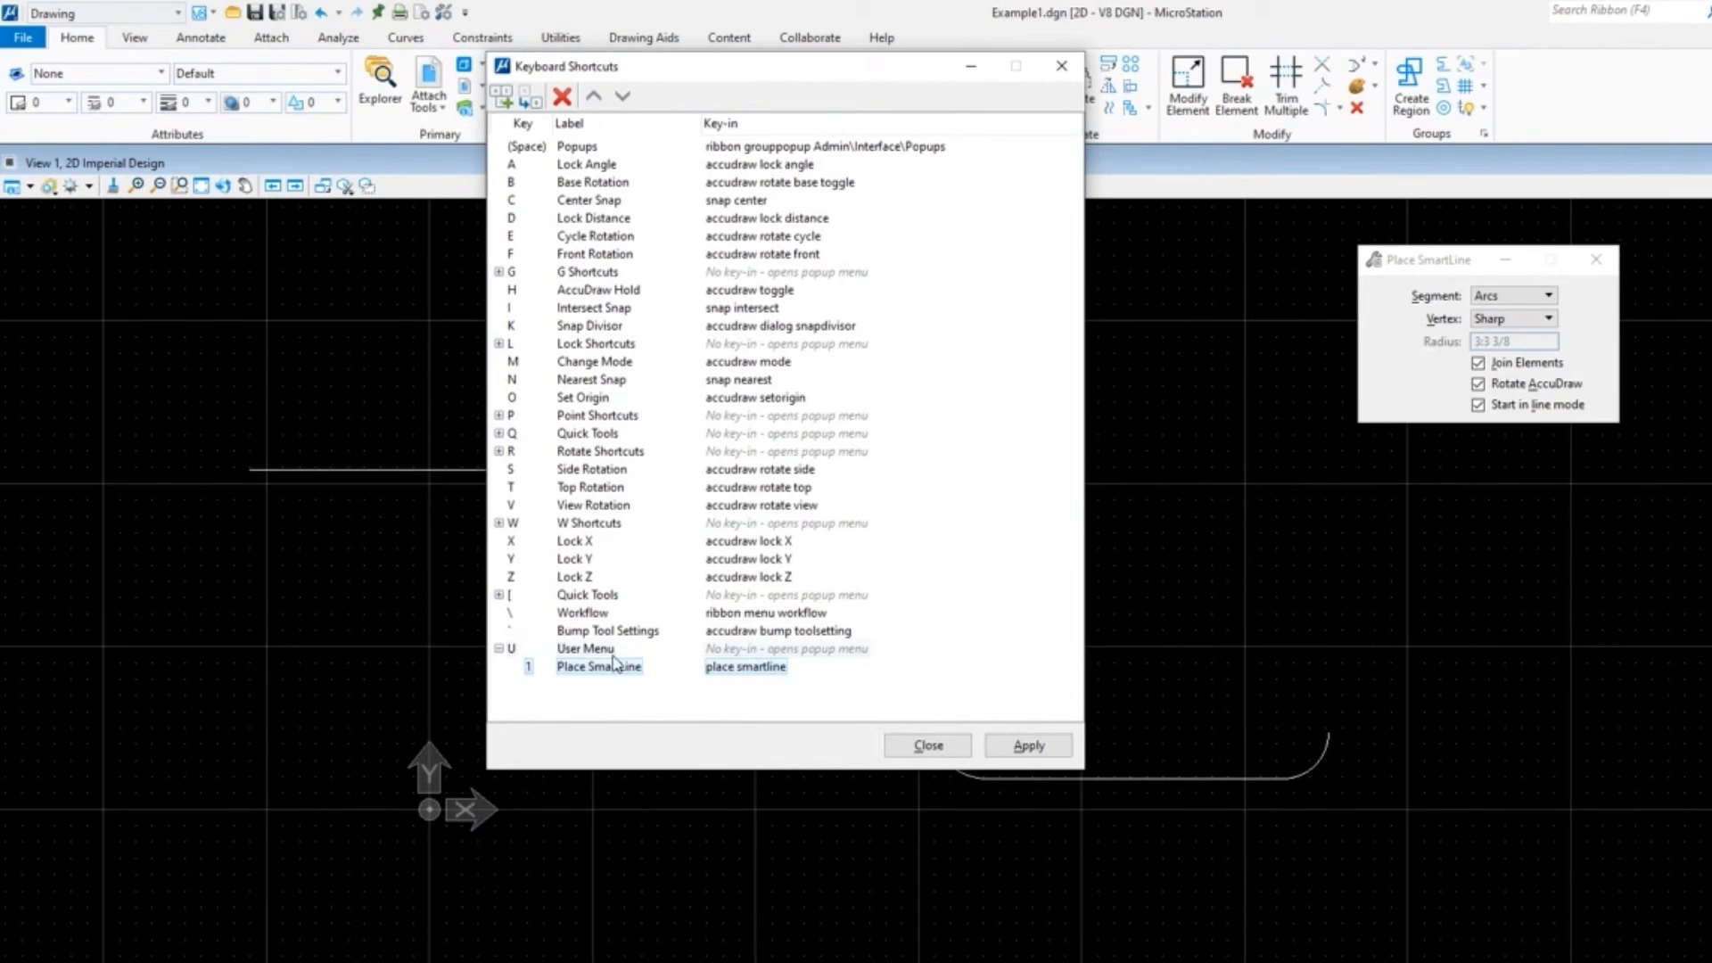
Step: Add a second User Menu child labeled Trim Multiple with key-in trim multiple
right_click(584, 648)
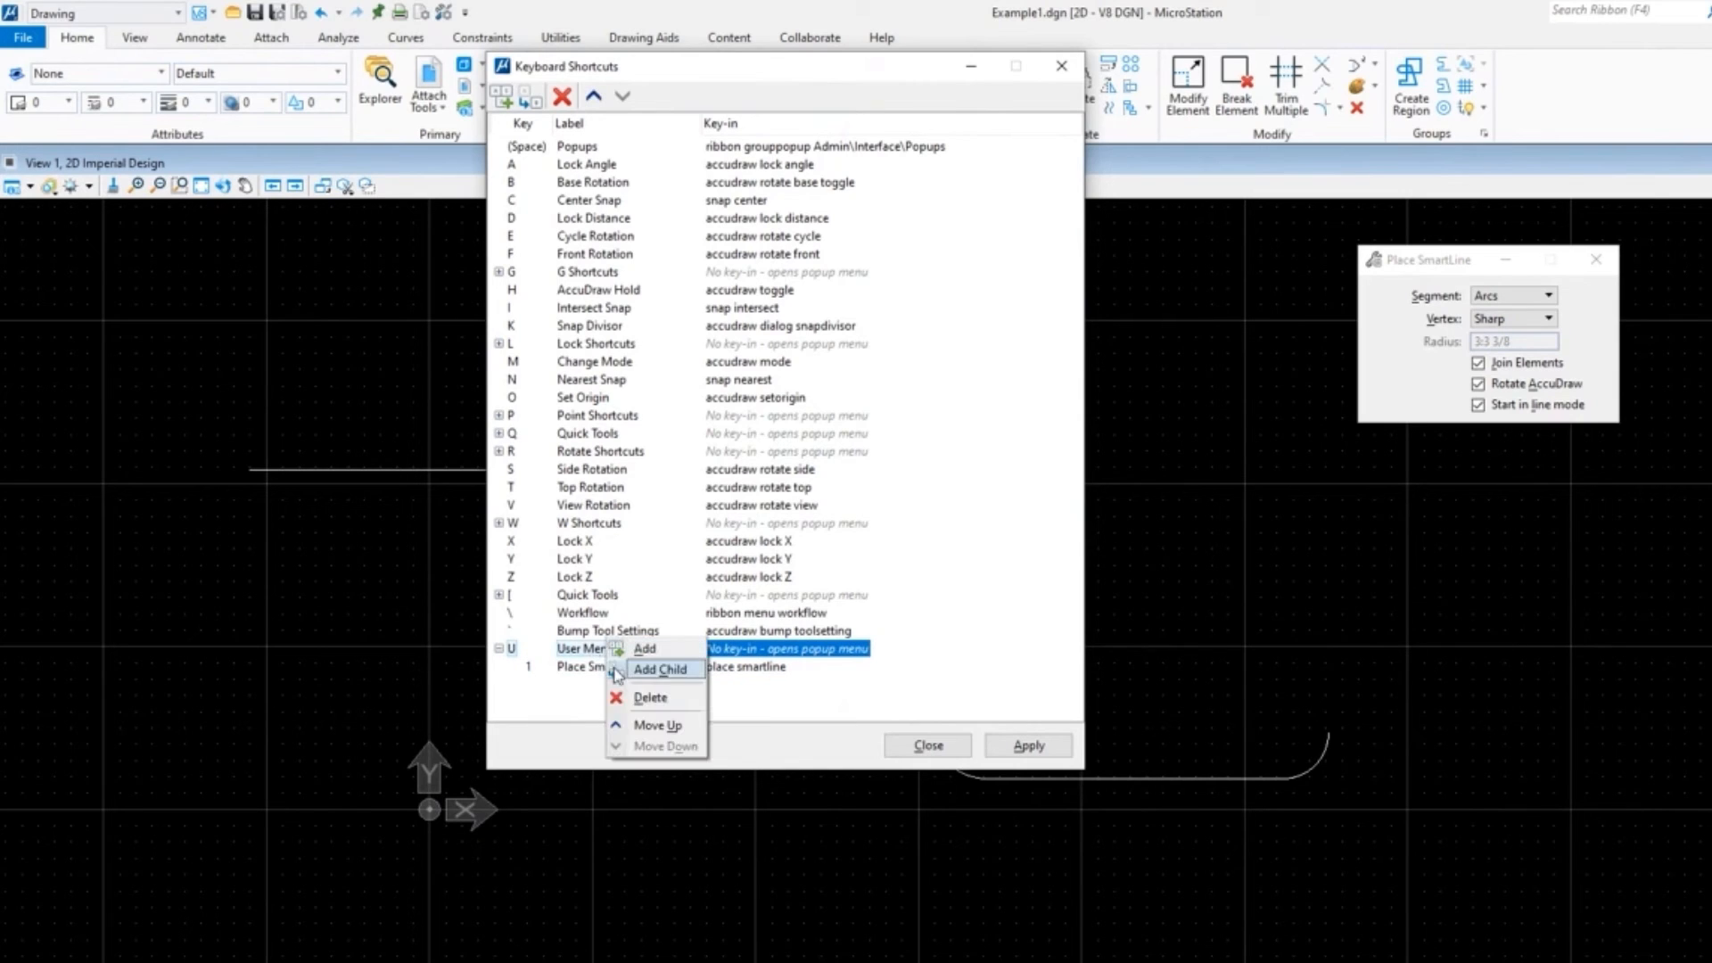
click(661, 670)
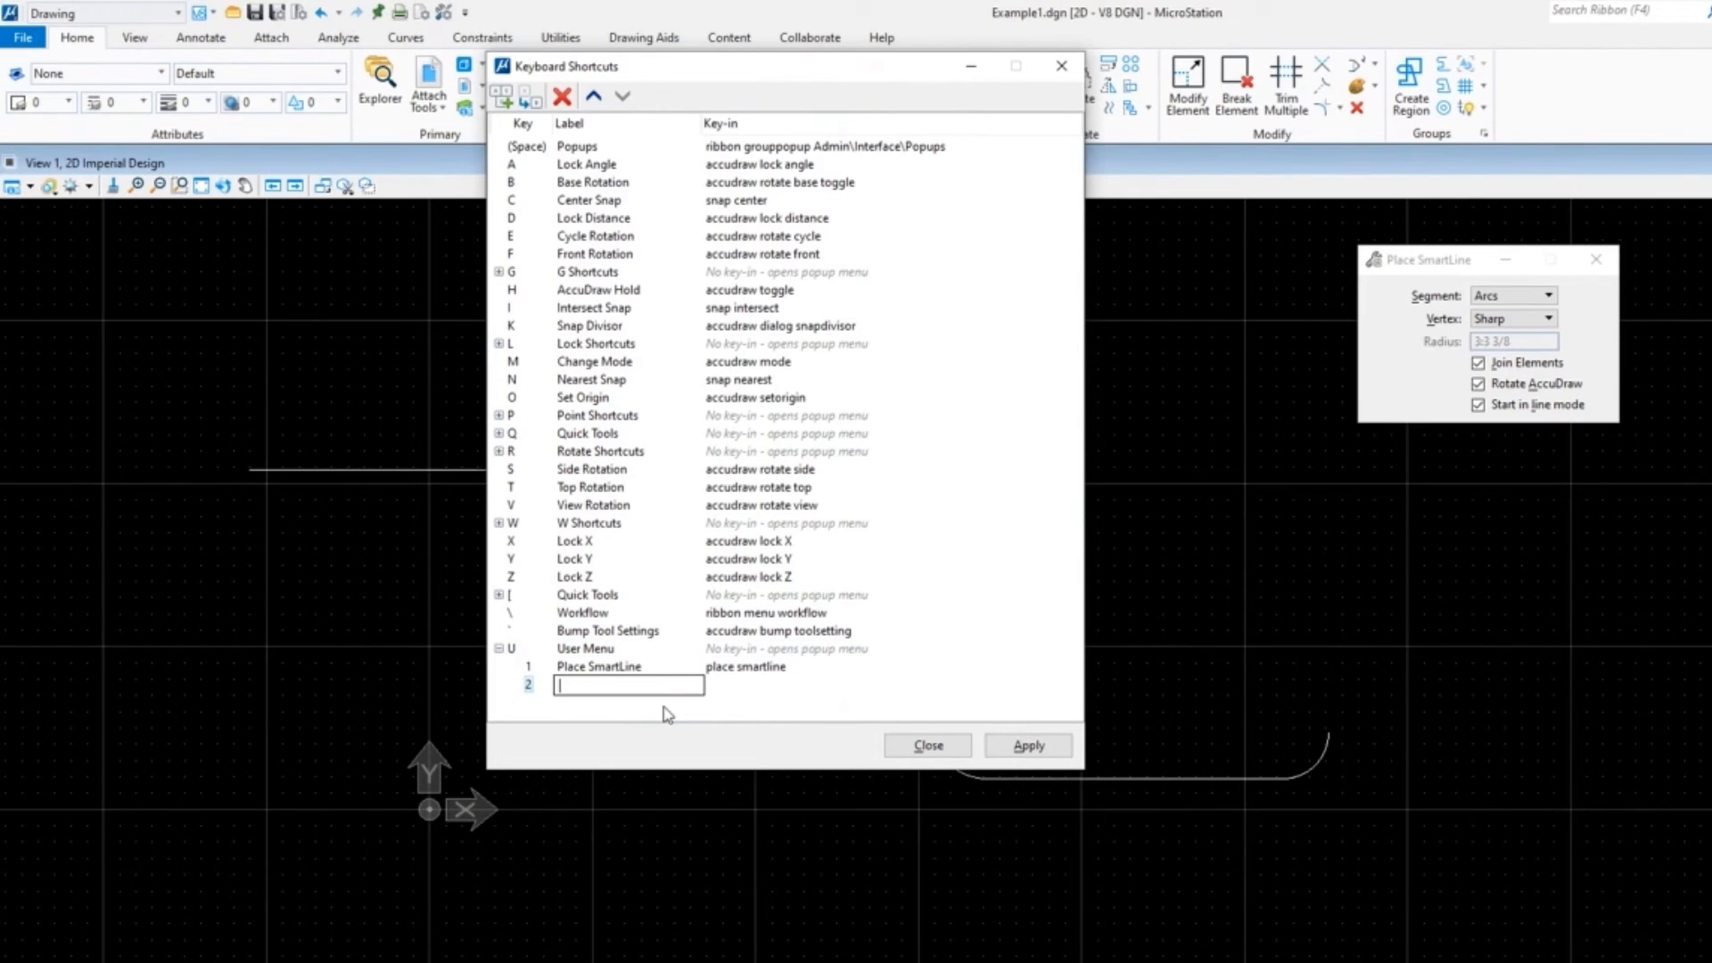
text(Trim M)
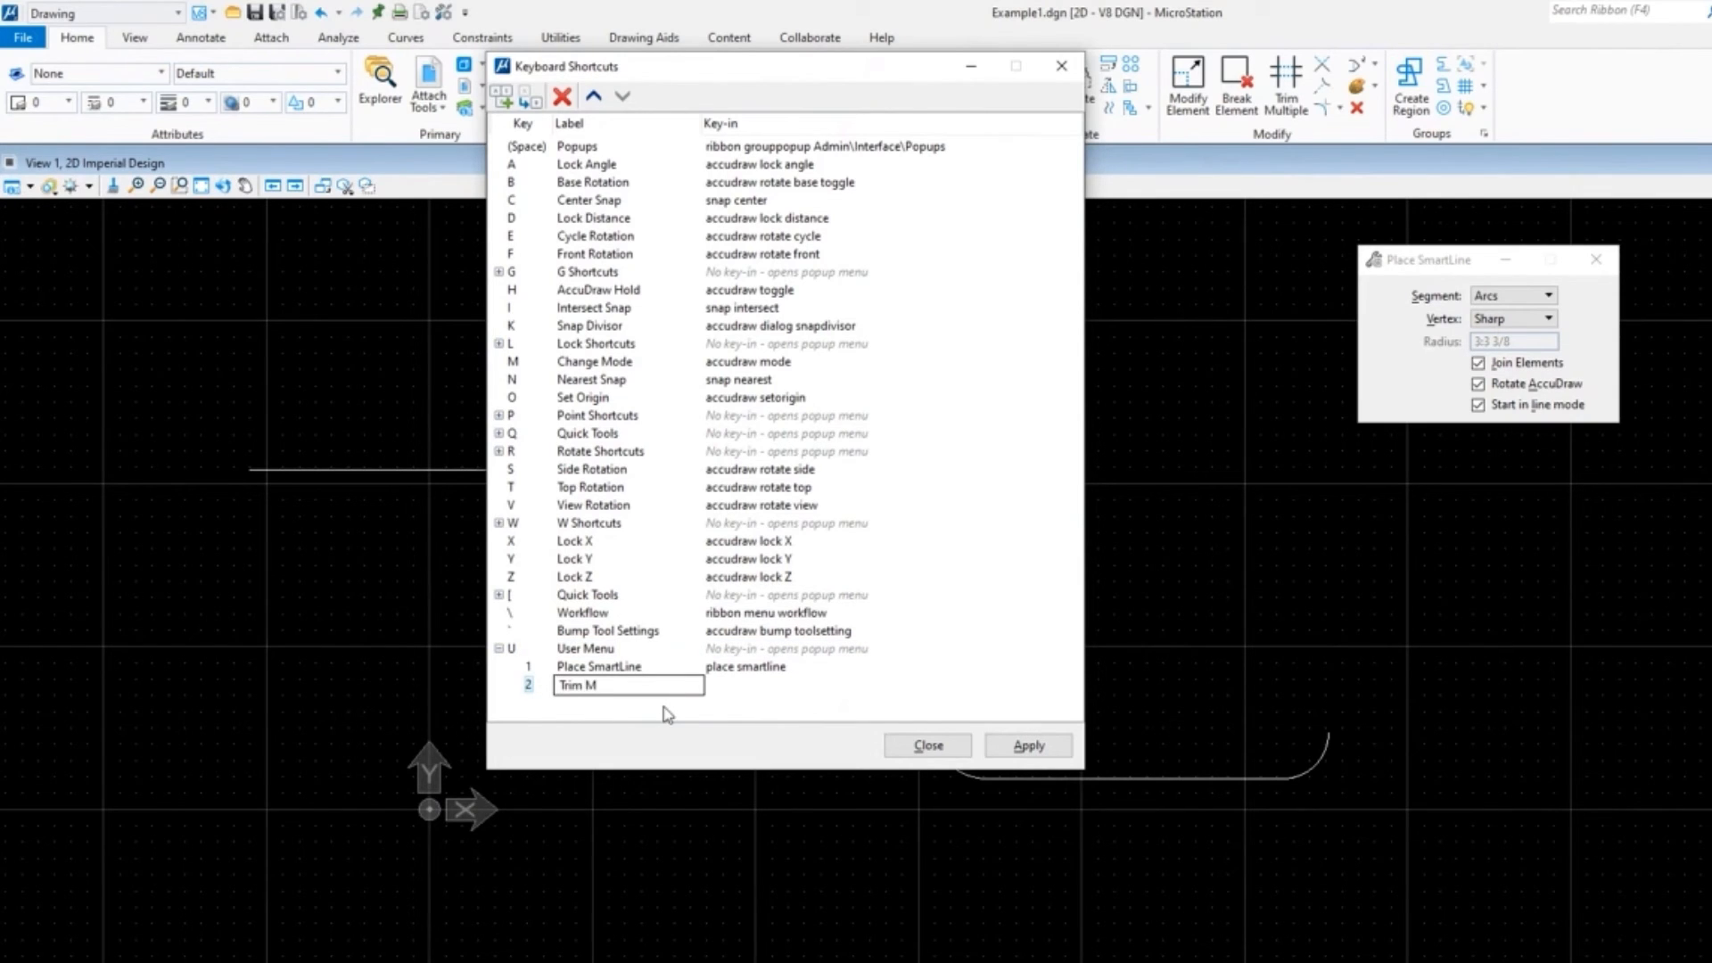
text(ultiple)
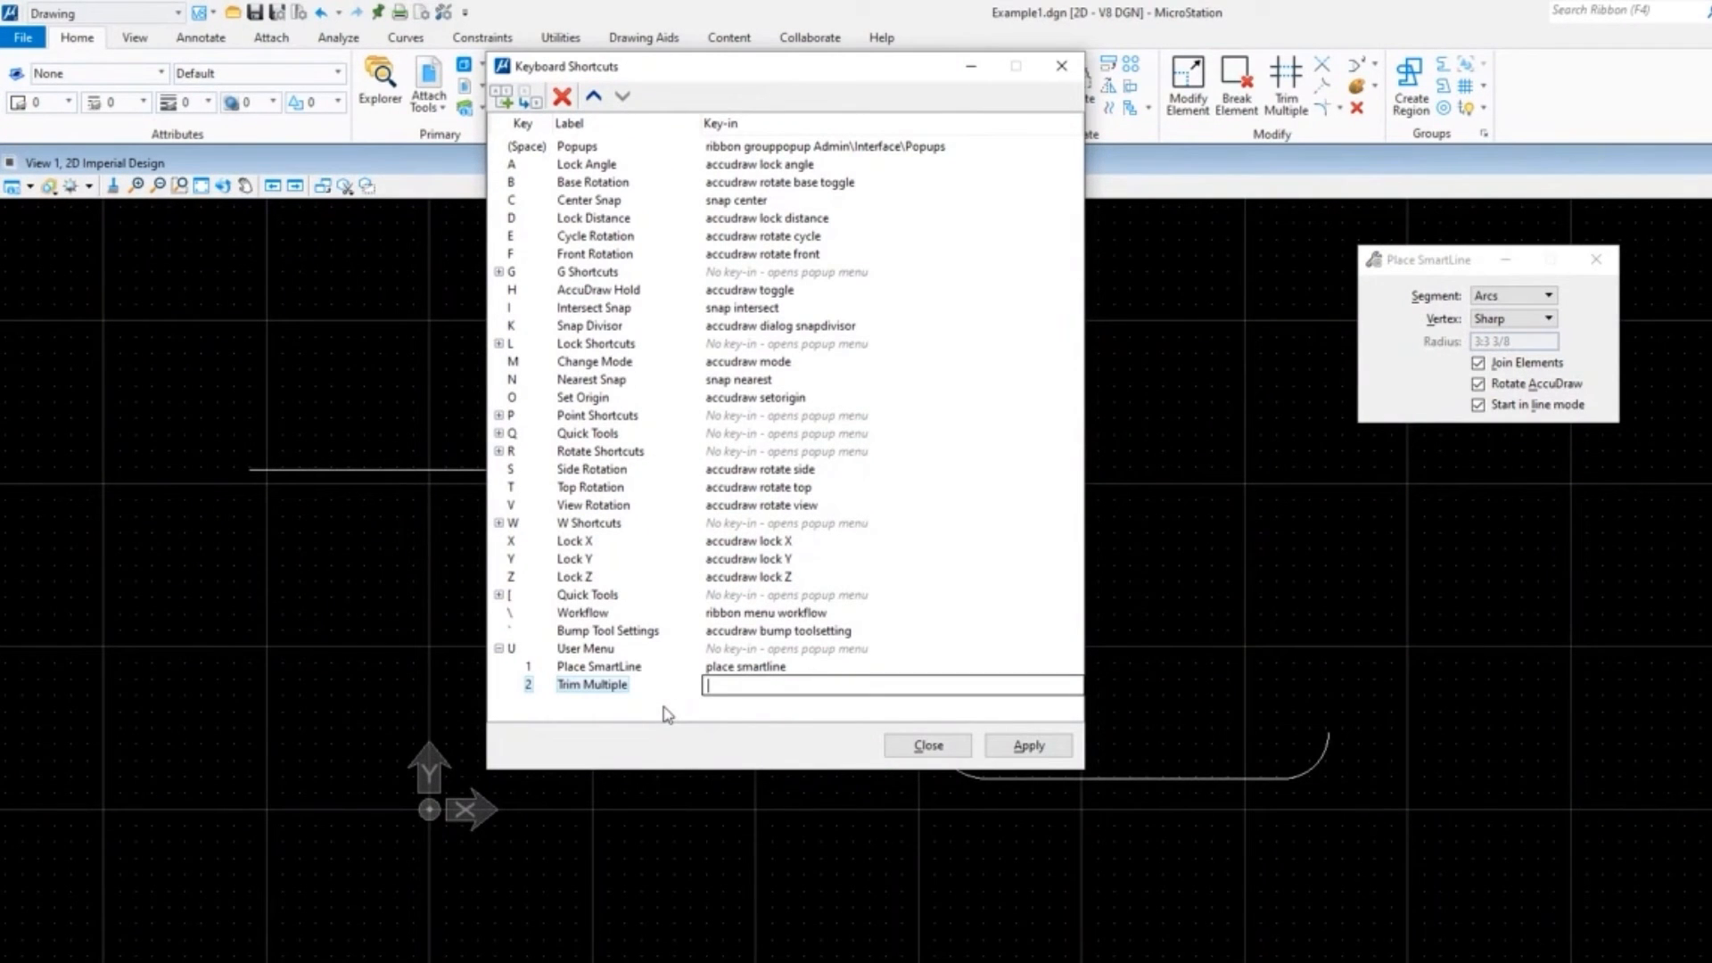
text(trim multiple)
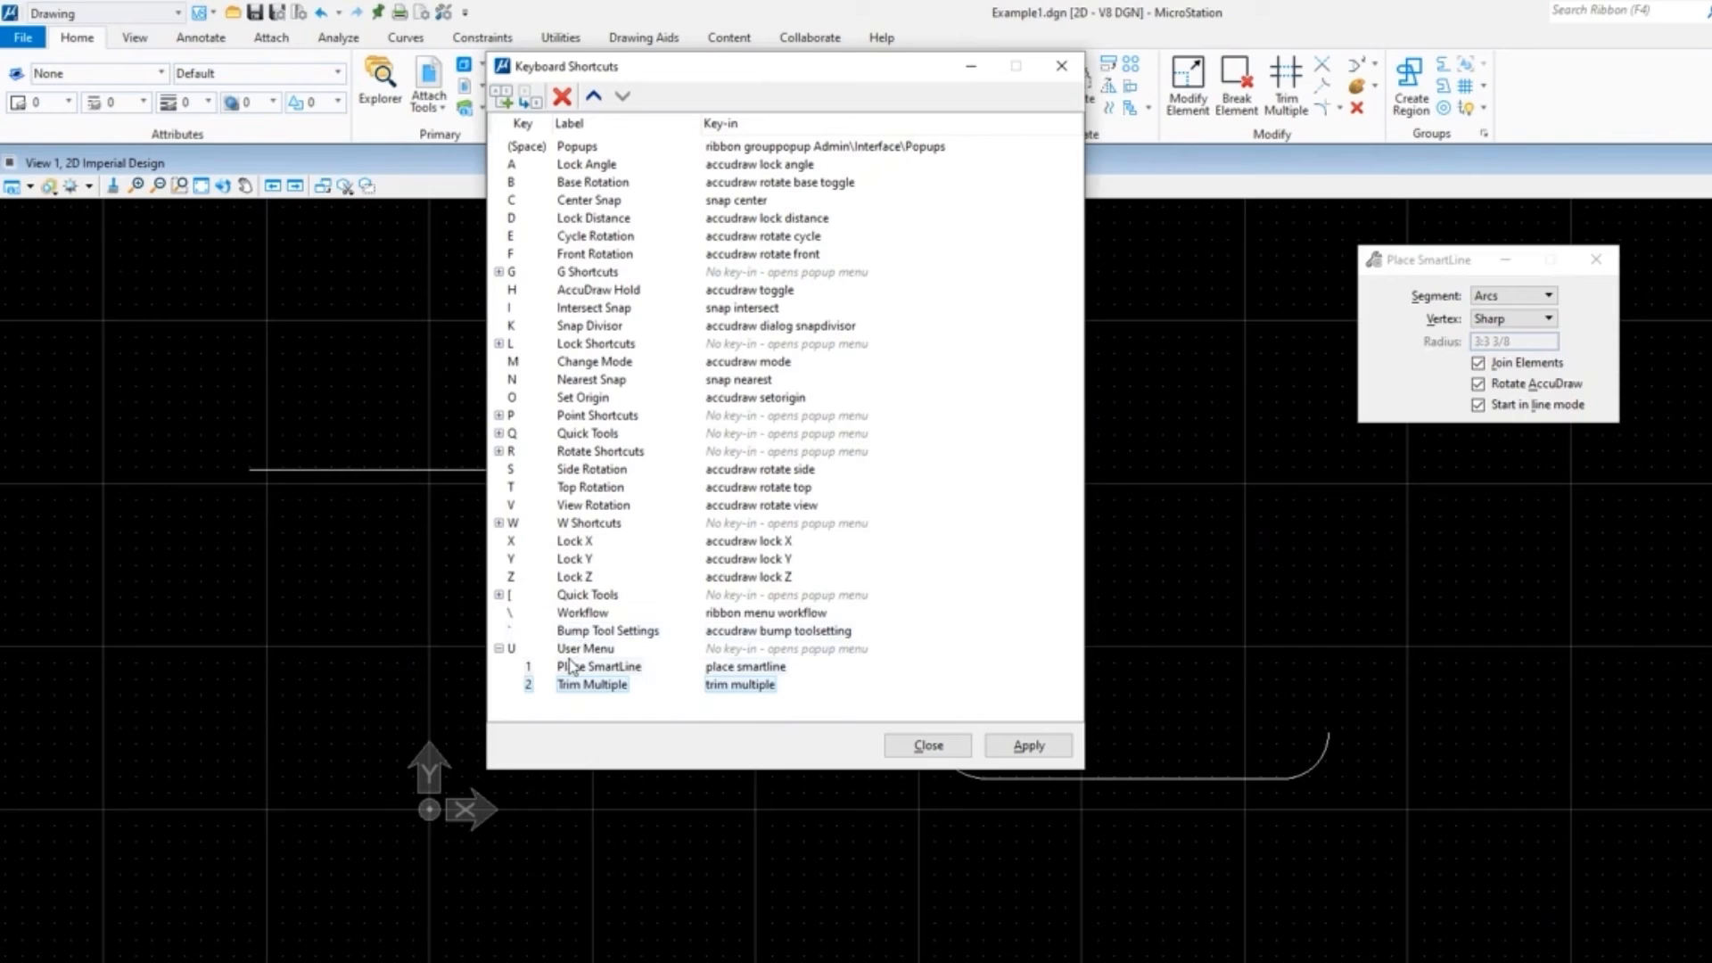
Step: Add a third User Menu child, Create Complex Shape, with key-in create shape icon
right_click(584, 647)
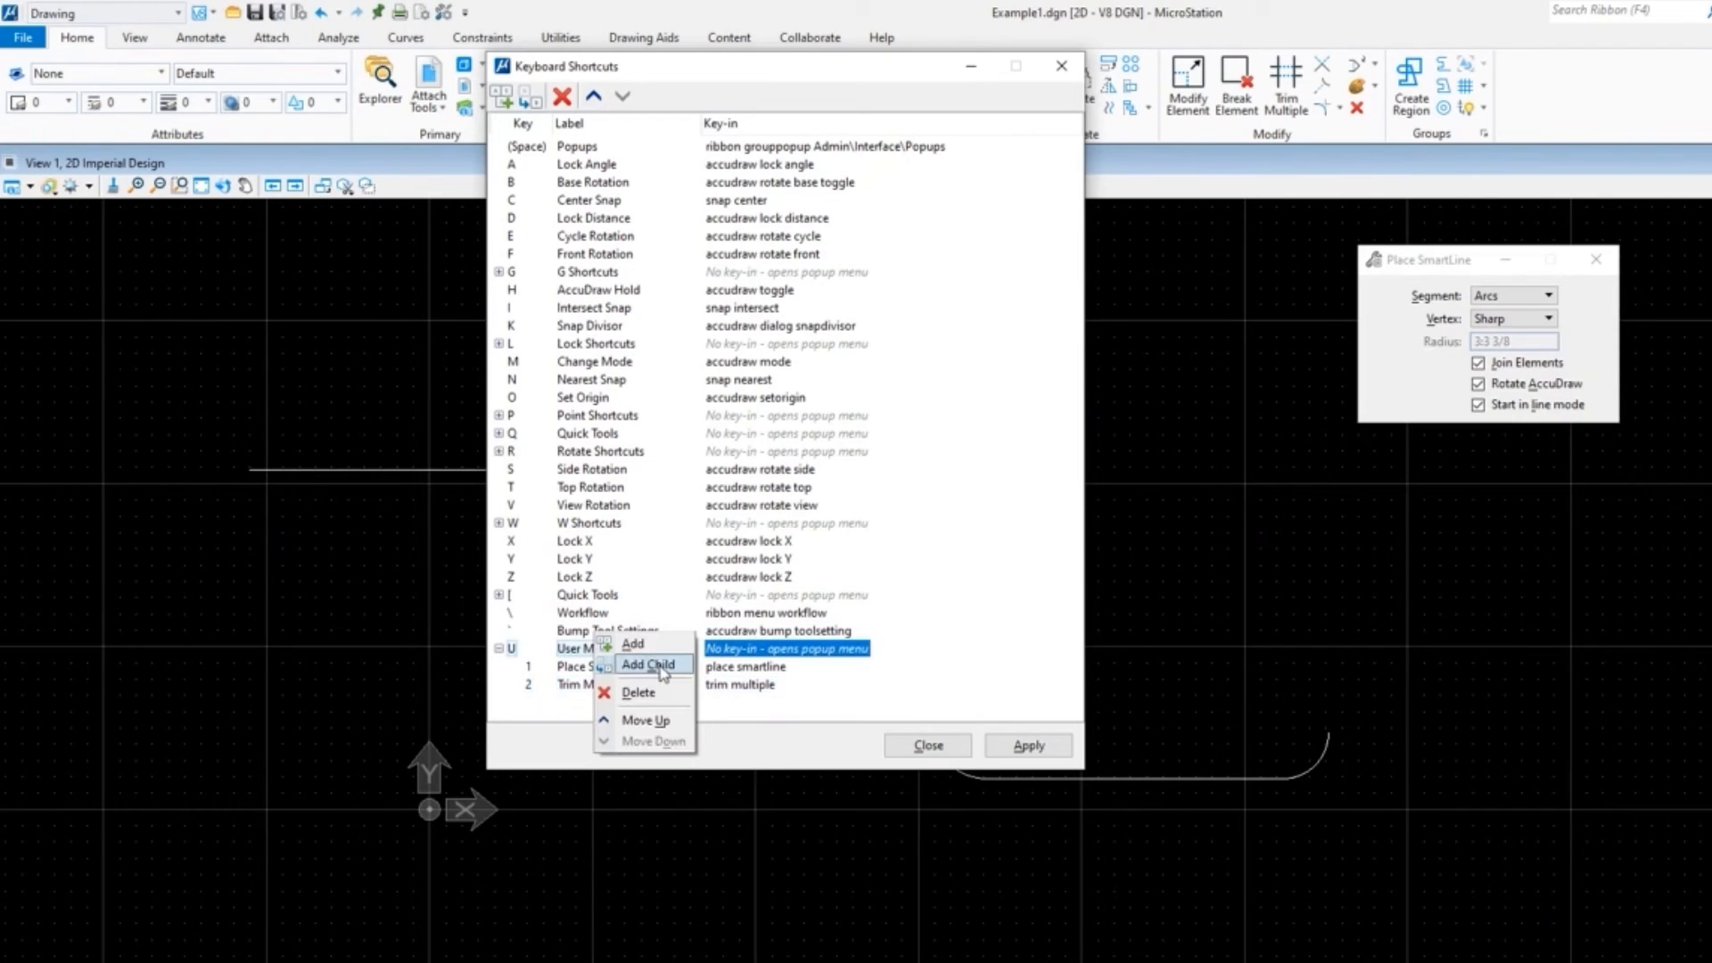
click(649, 663)
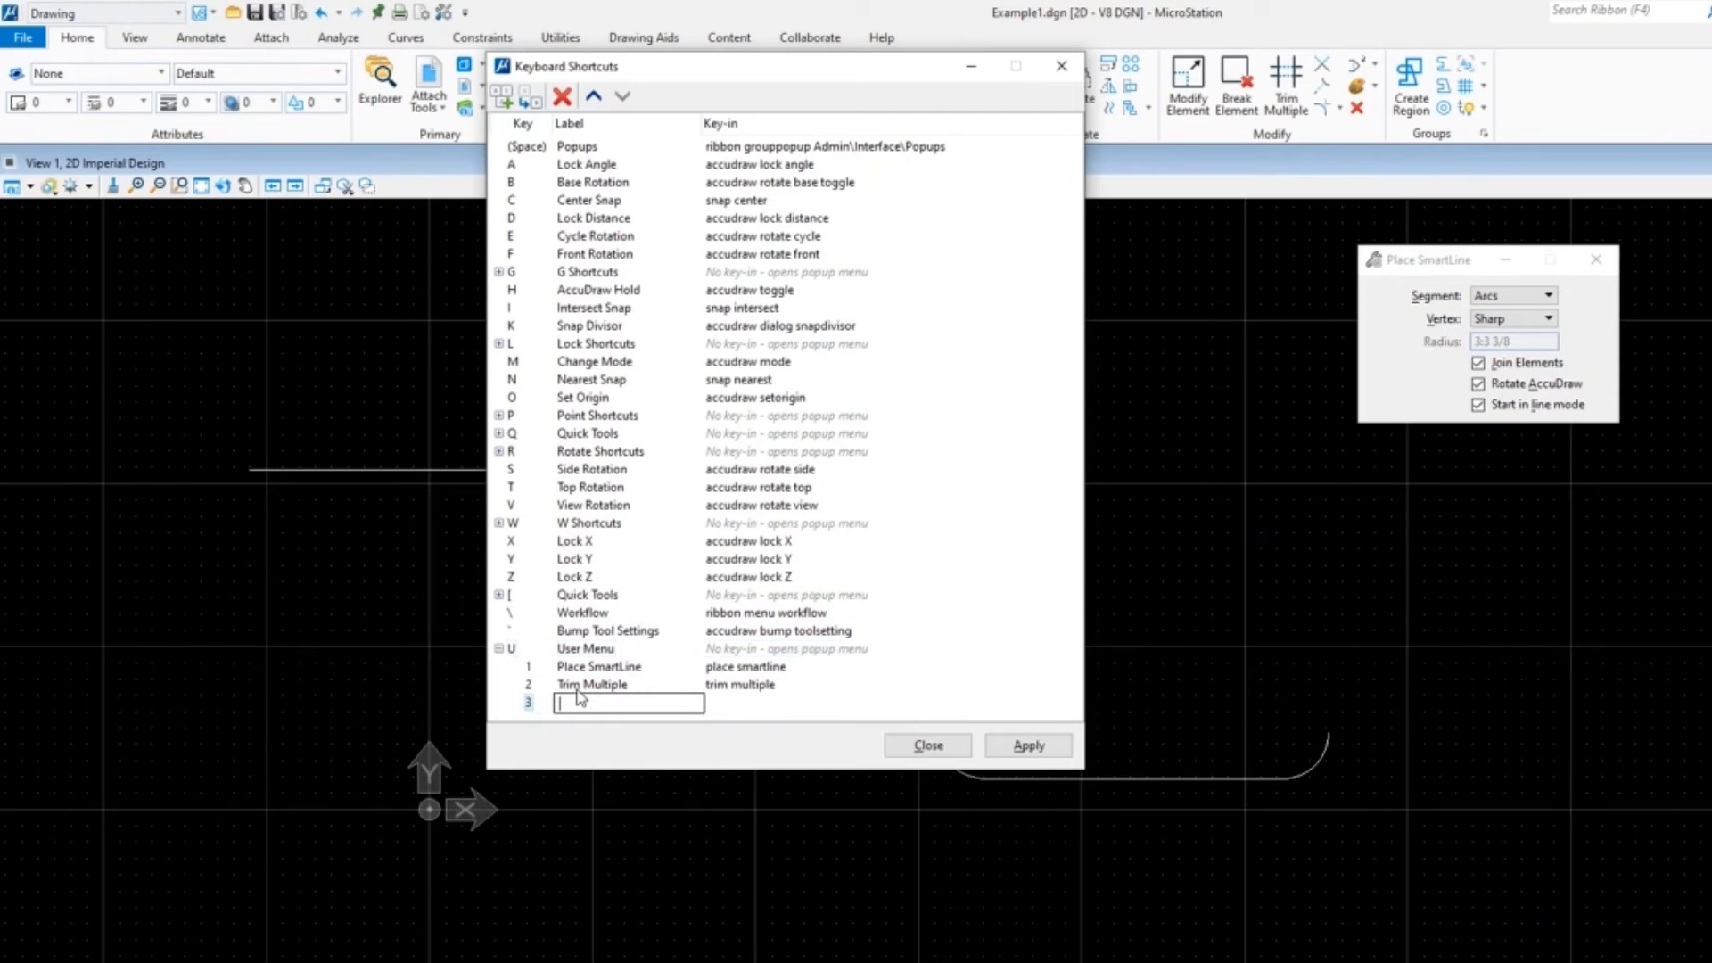
text(Create Compl)
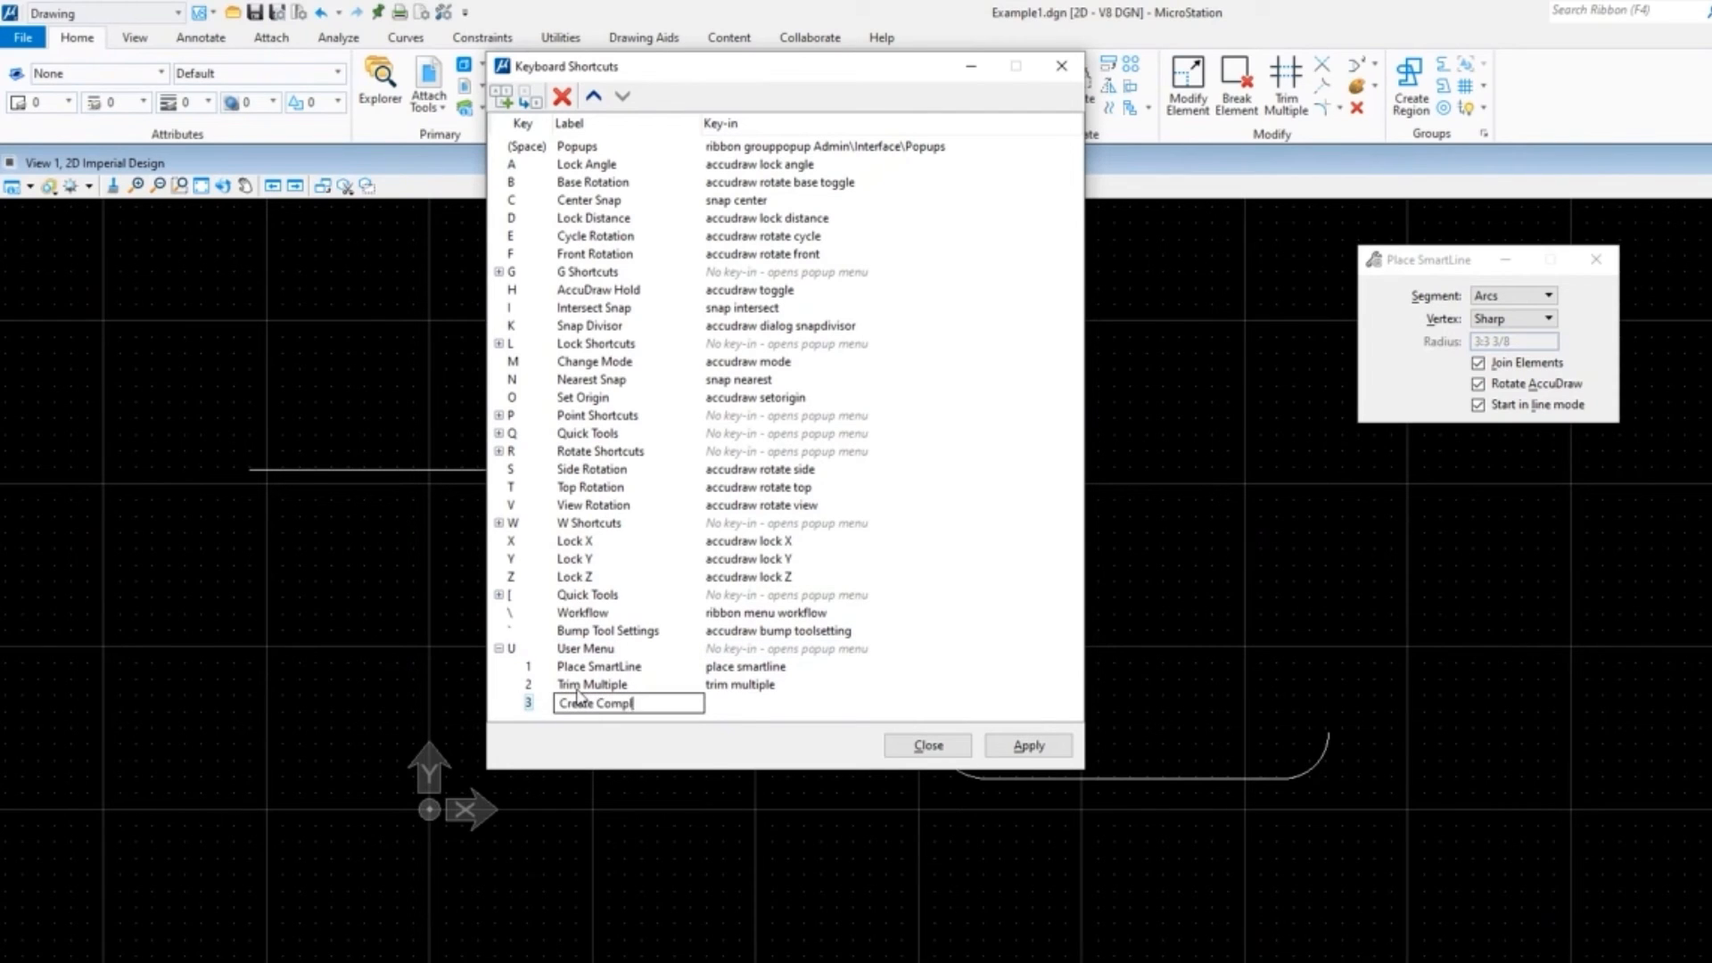
text(ex Shape)
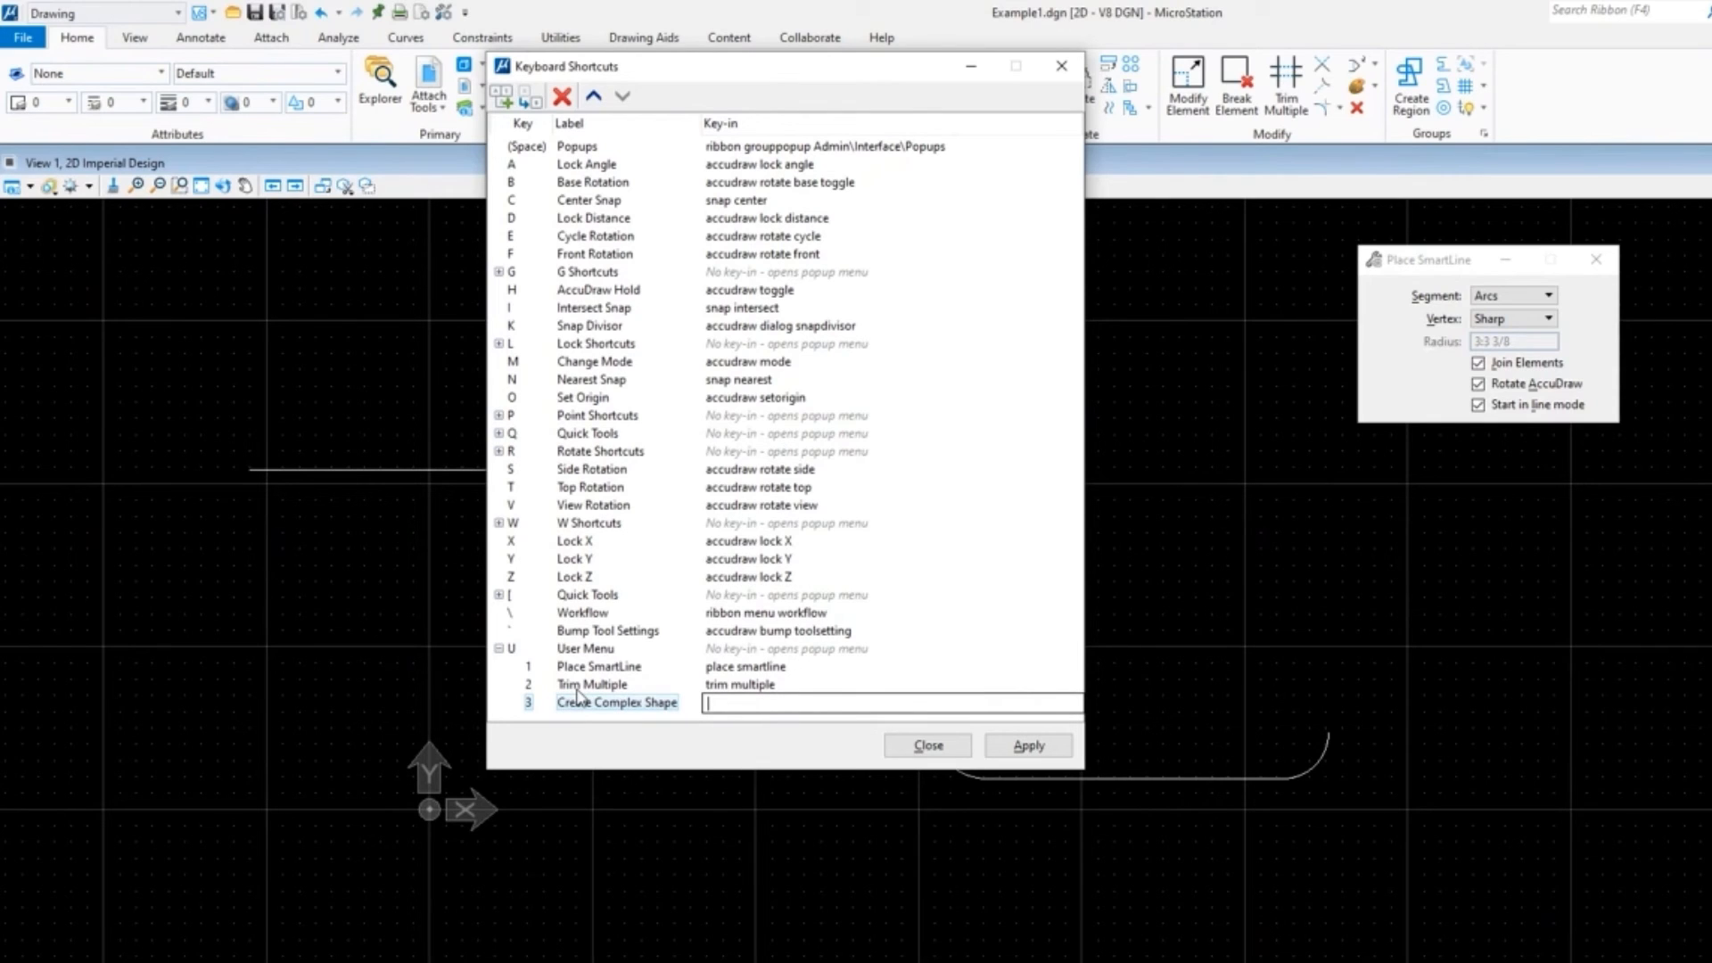
text(create s)
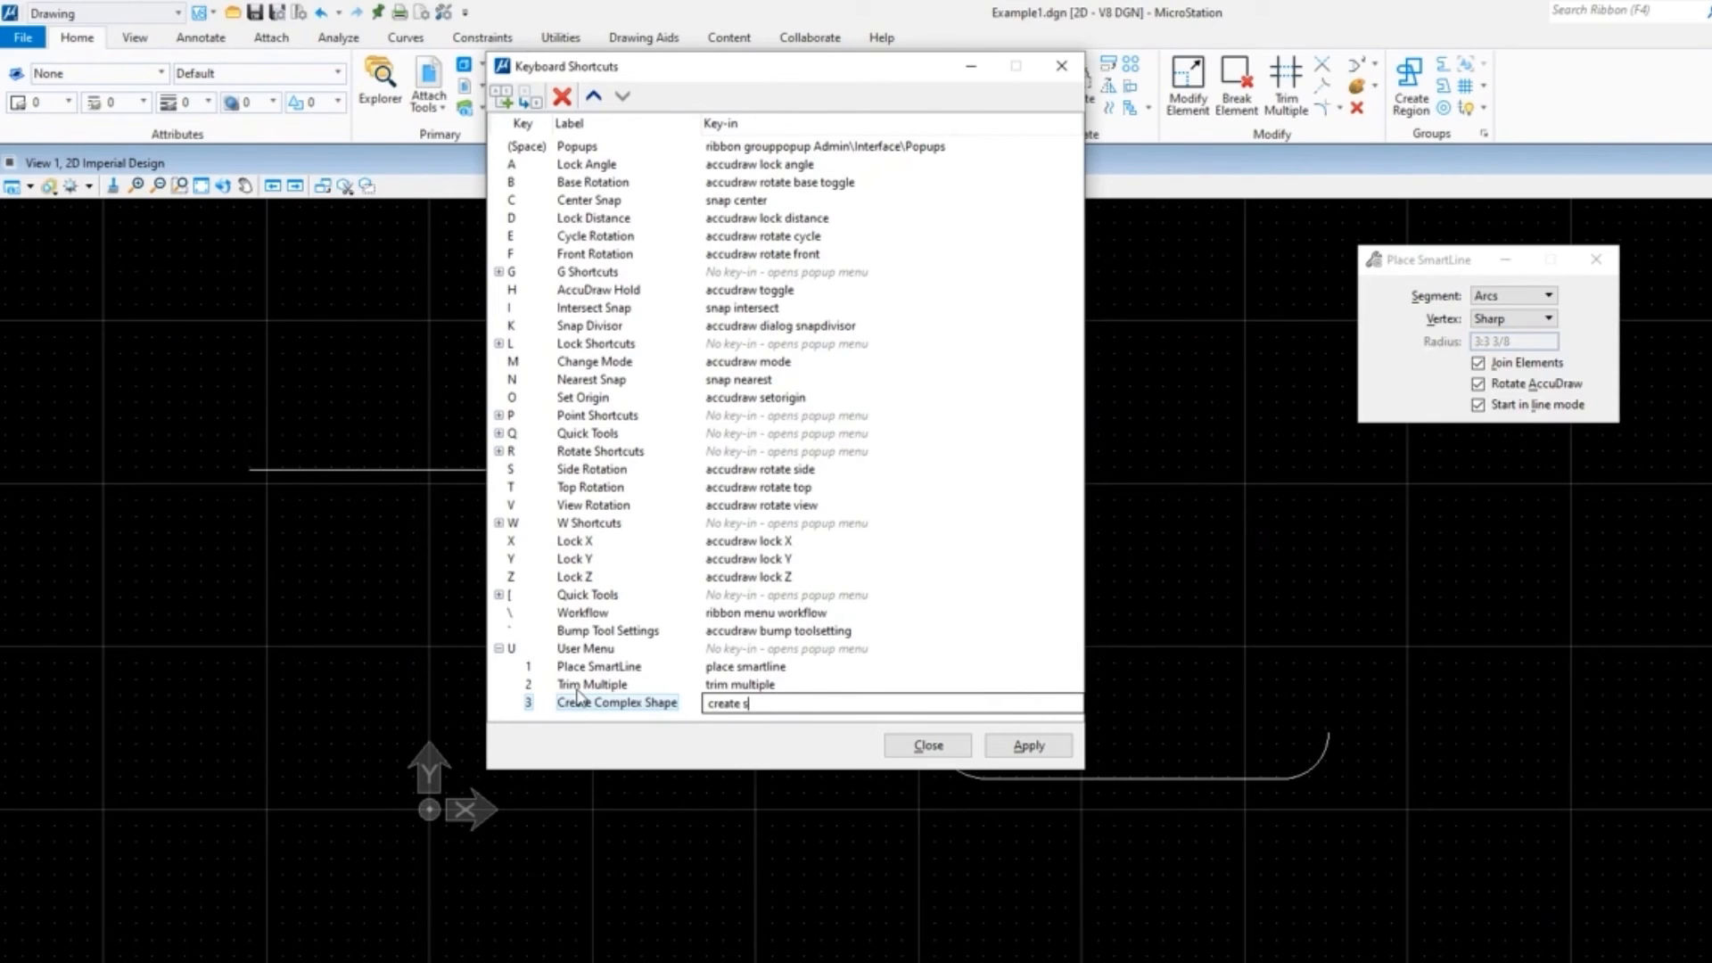
text(hape icon)
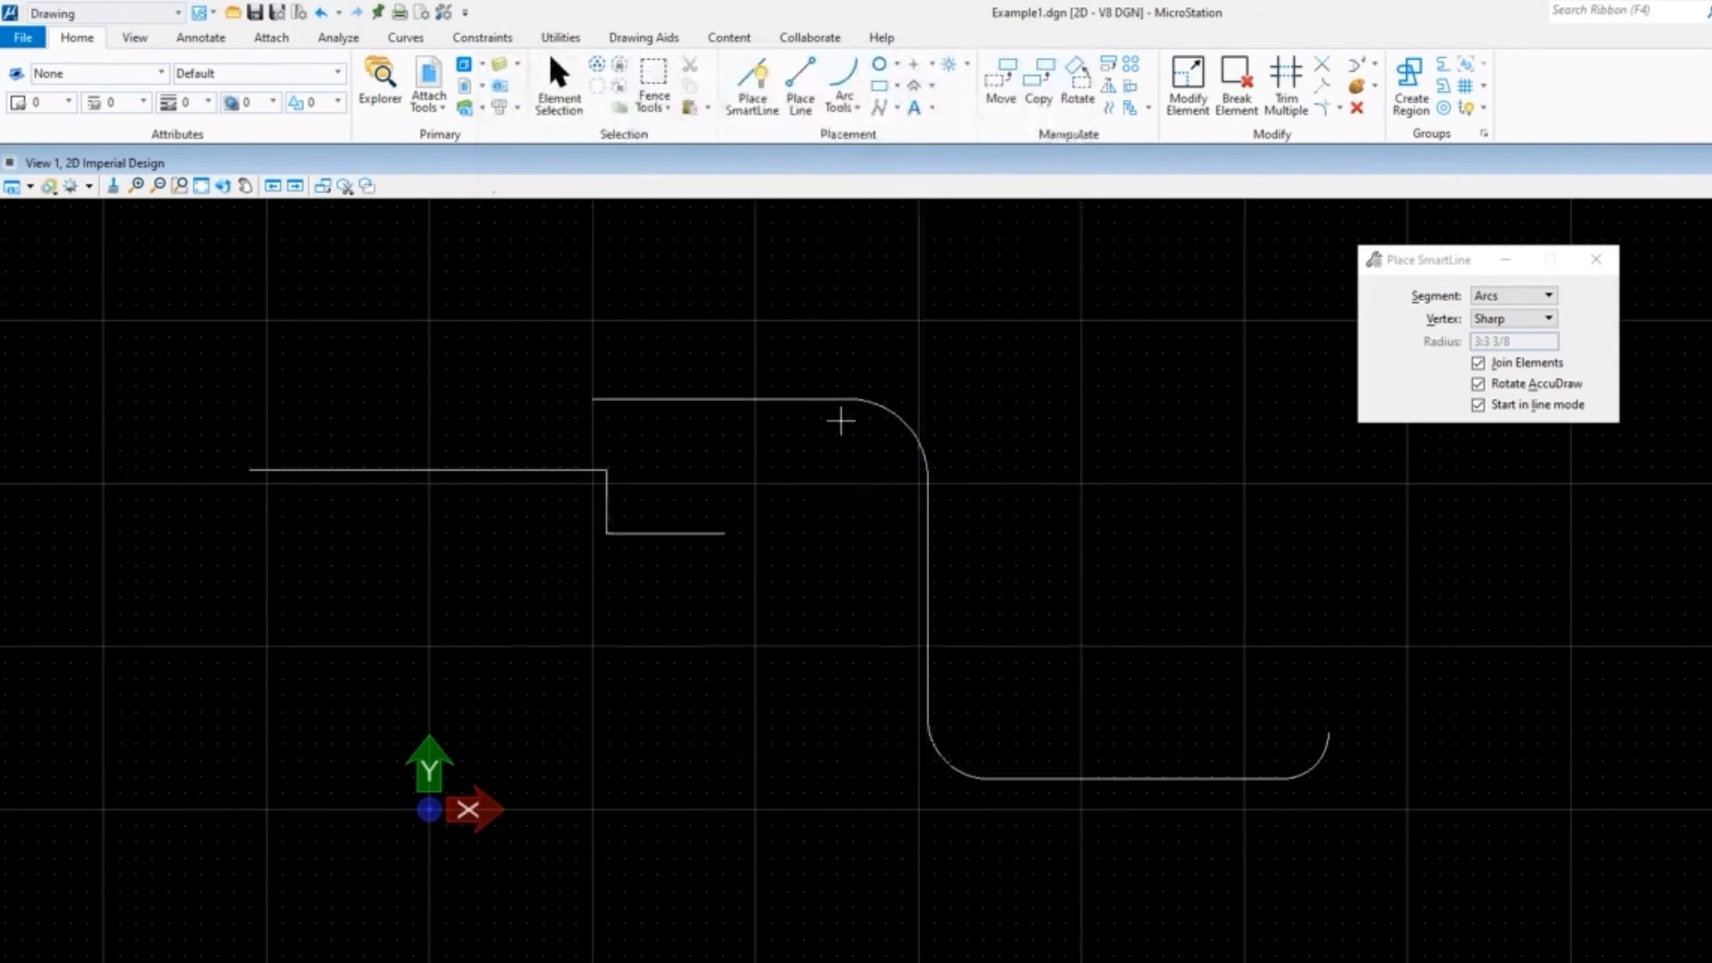
mouse_move(786, 442)
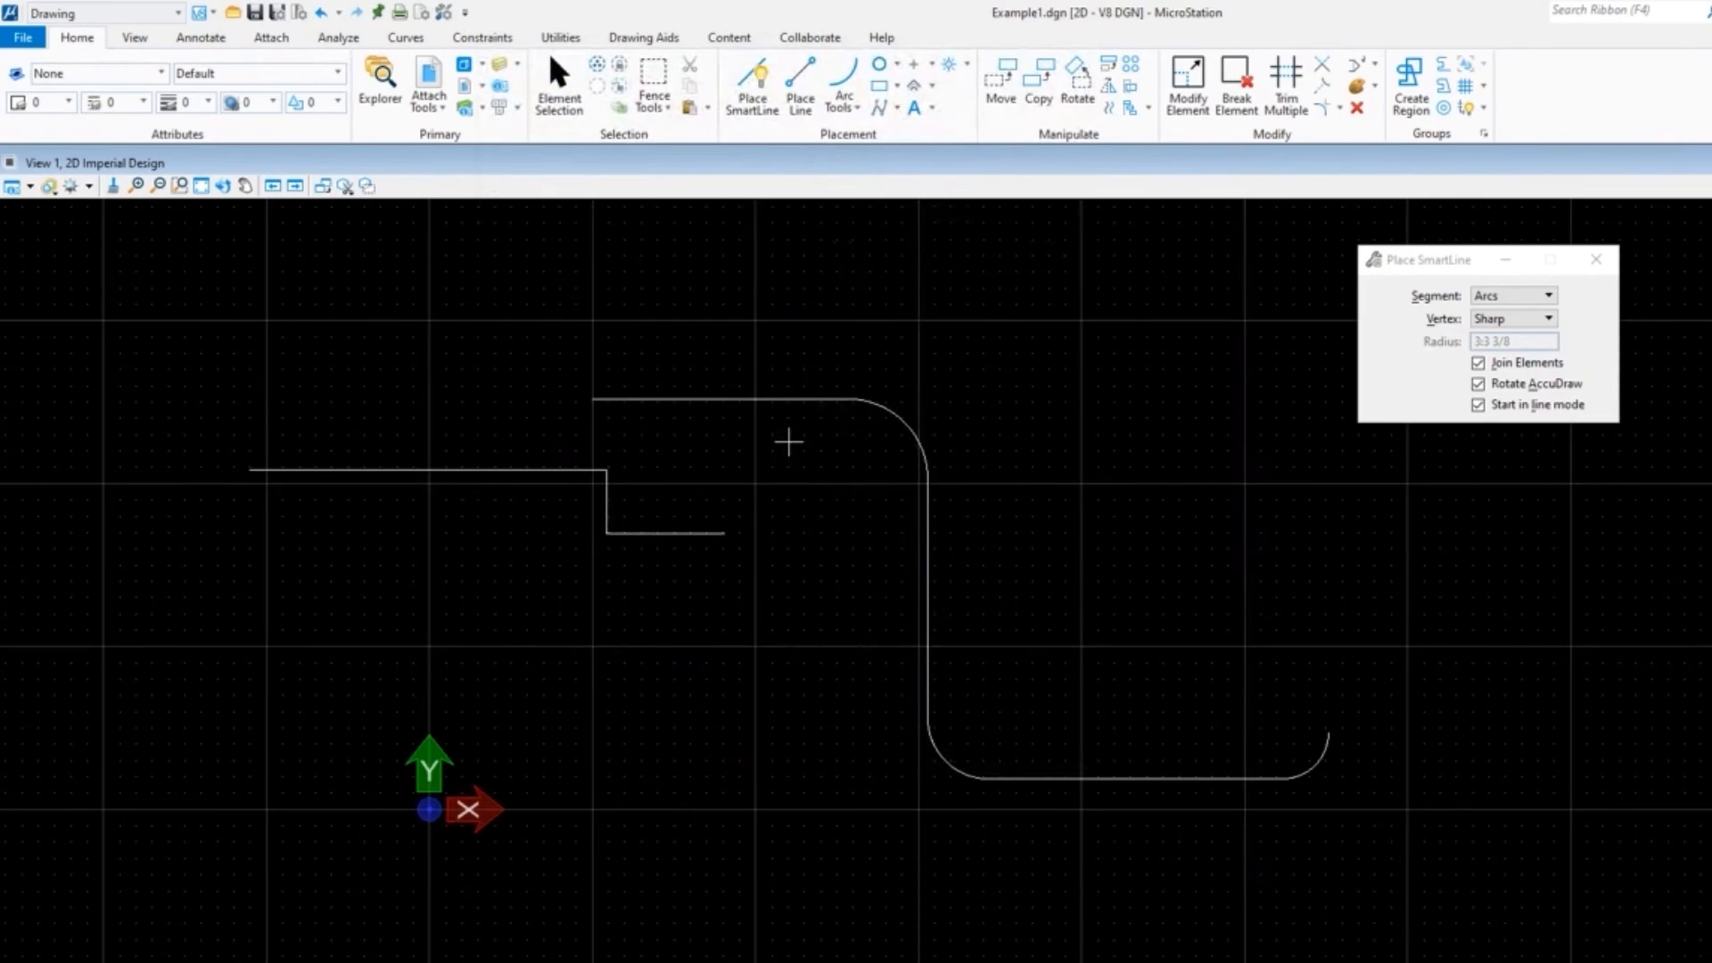
Step: Pop up the User Menu in the drawing and start Trim Multiple, then Create Complex Shape from it
right_click(787, 442)
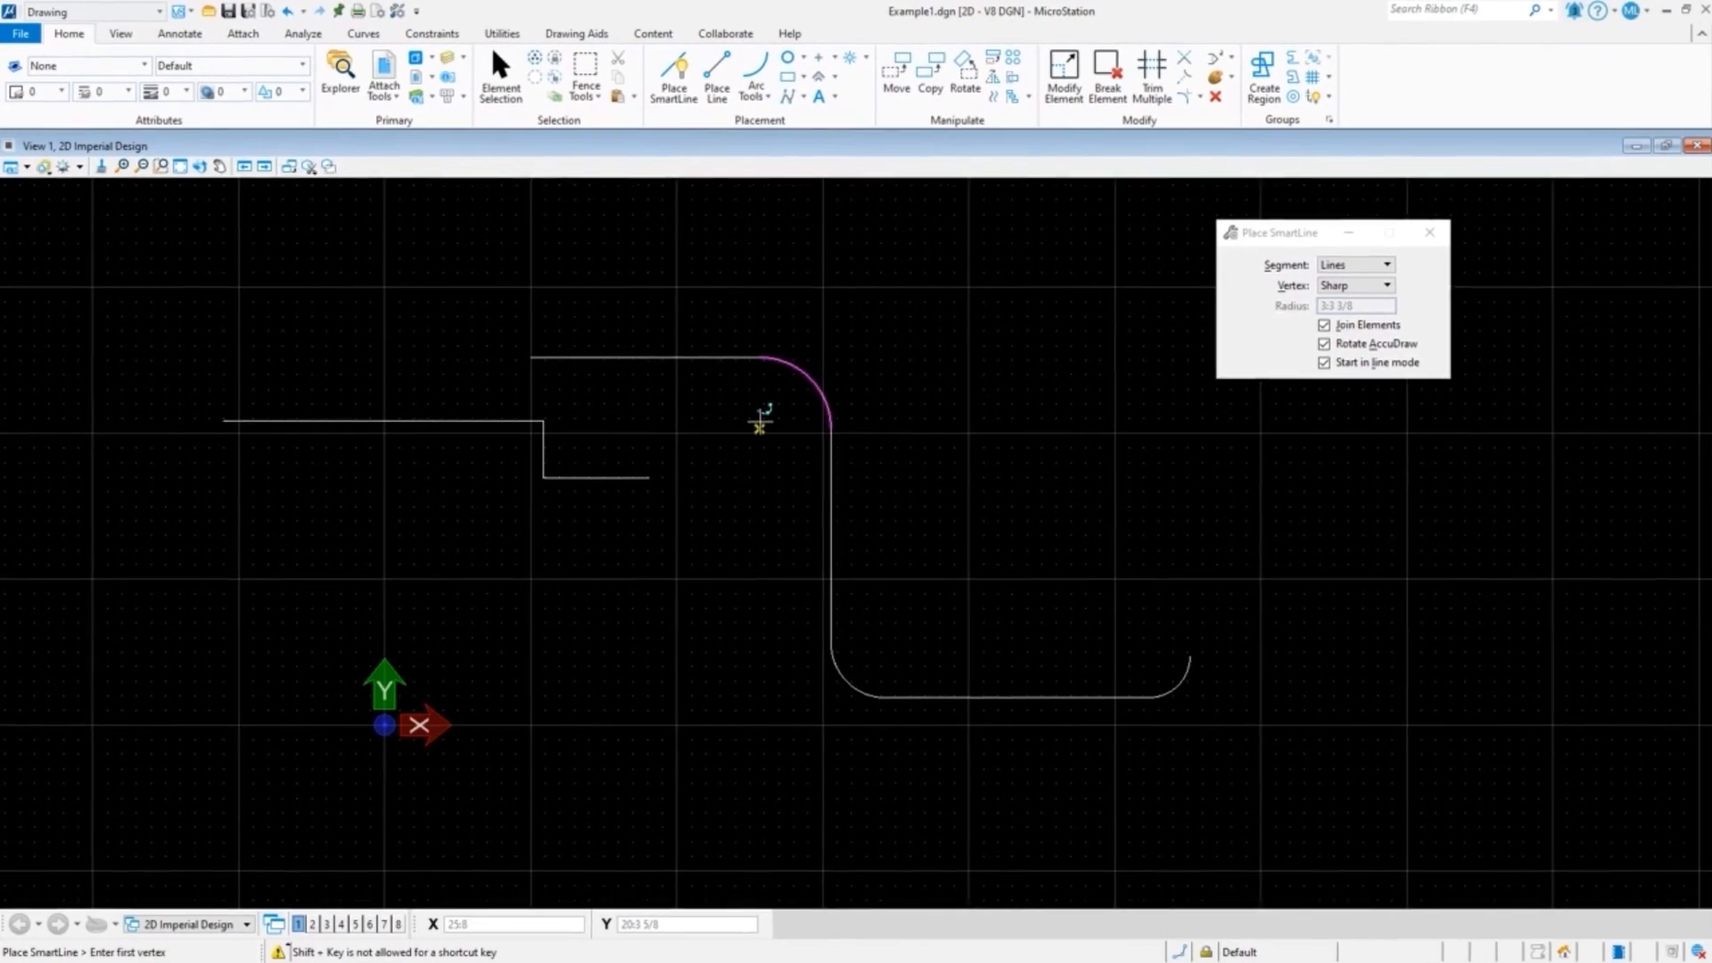
right_click(758, 424)
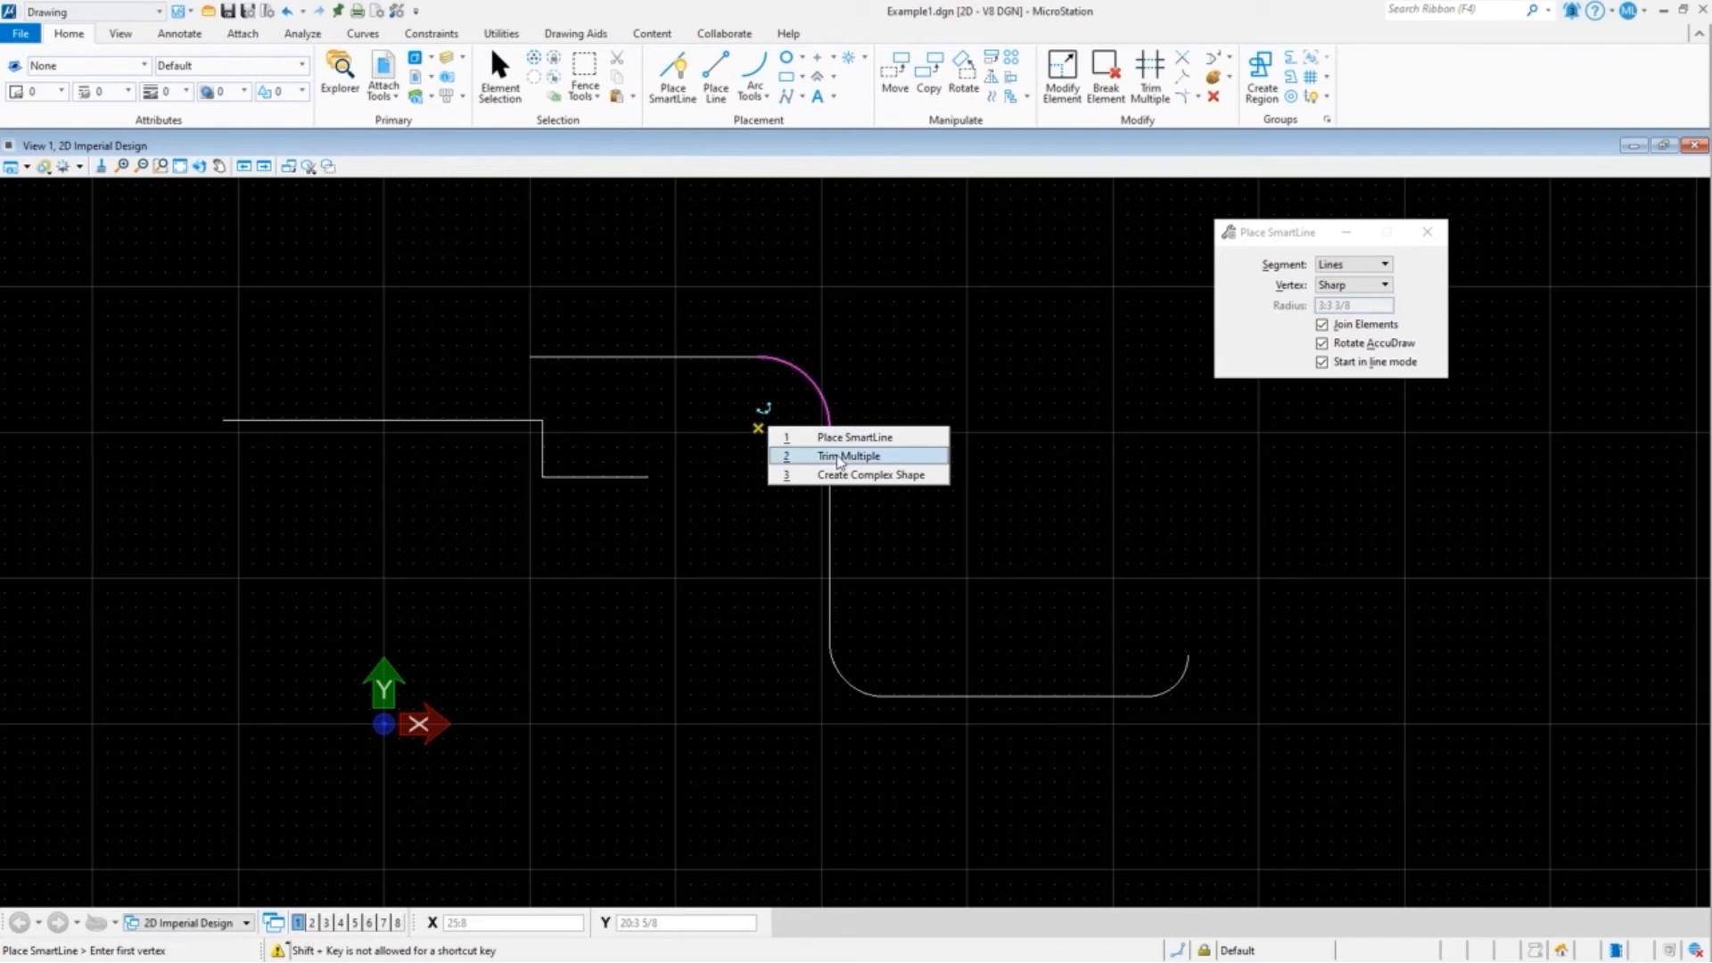
click(846, 456)
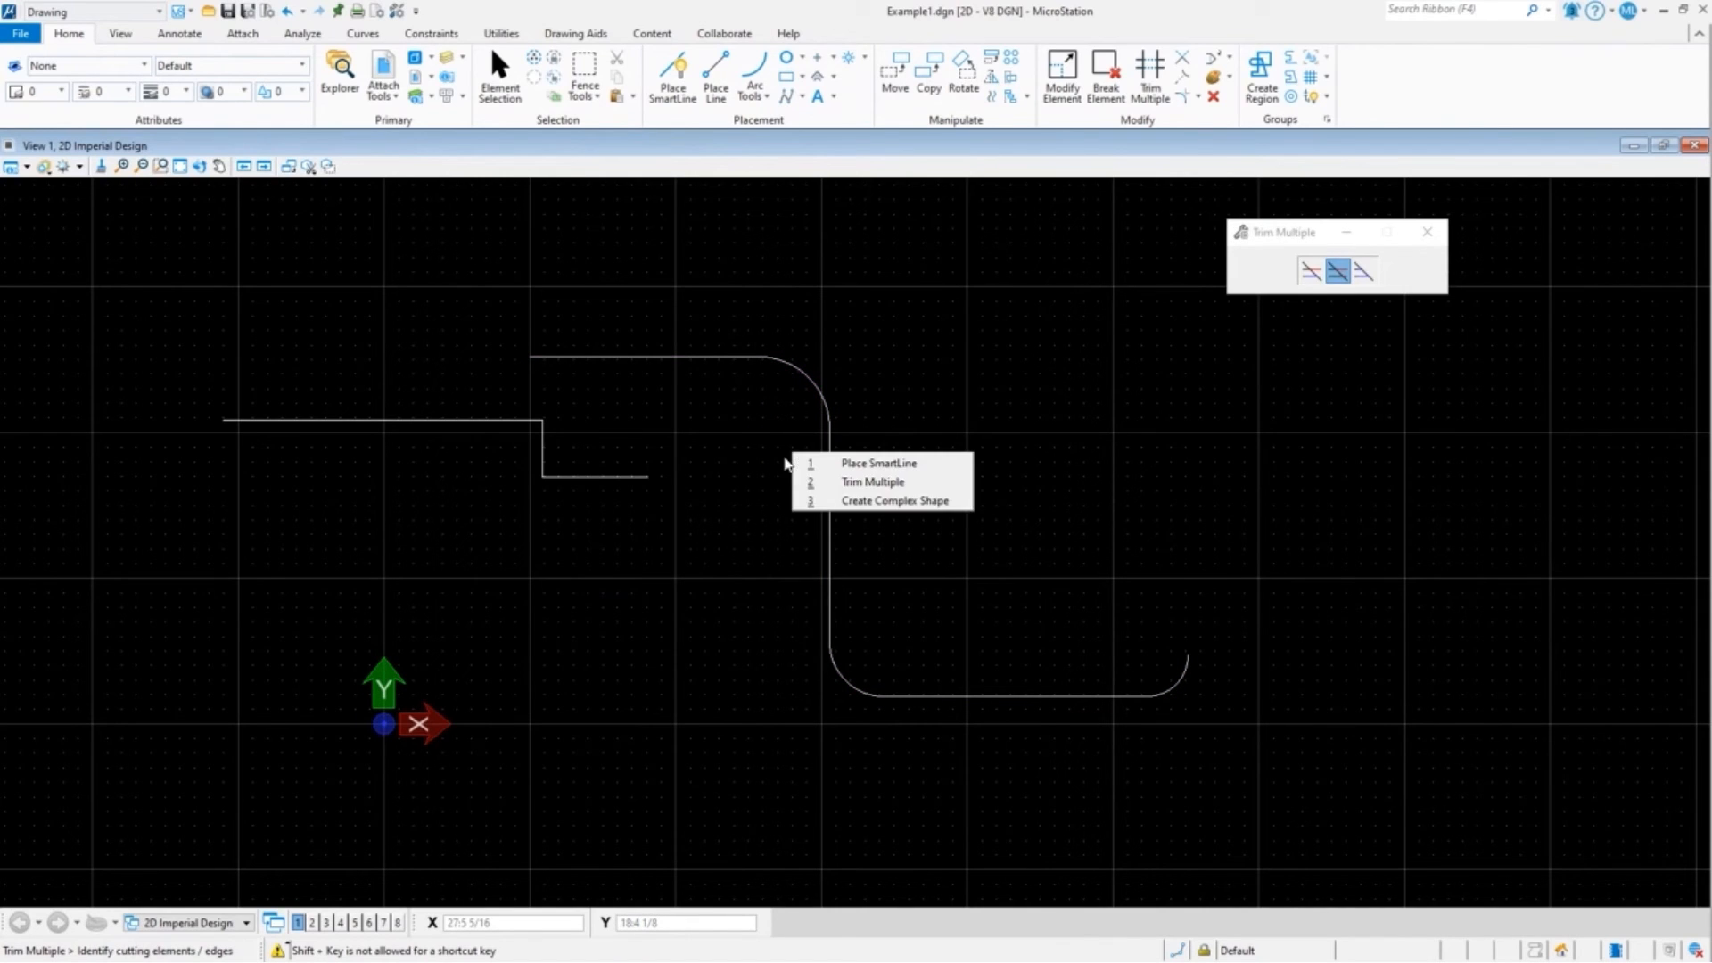
click(895, 500)
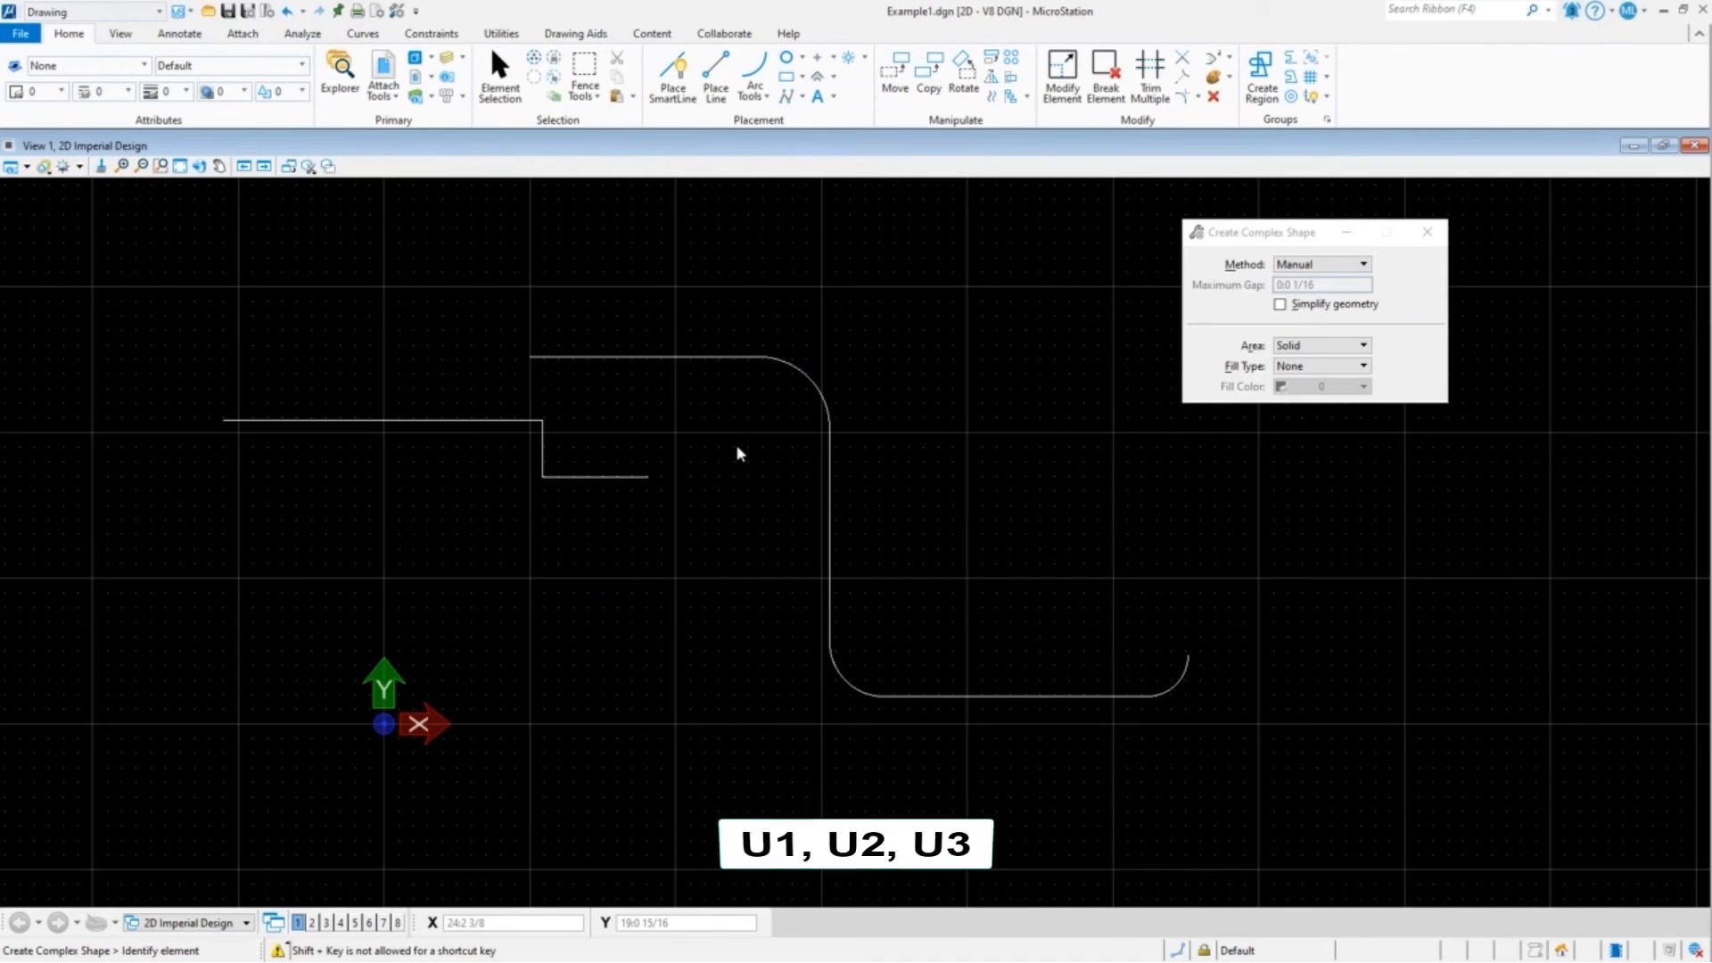
right_click(738, 453)
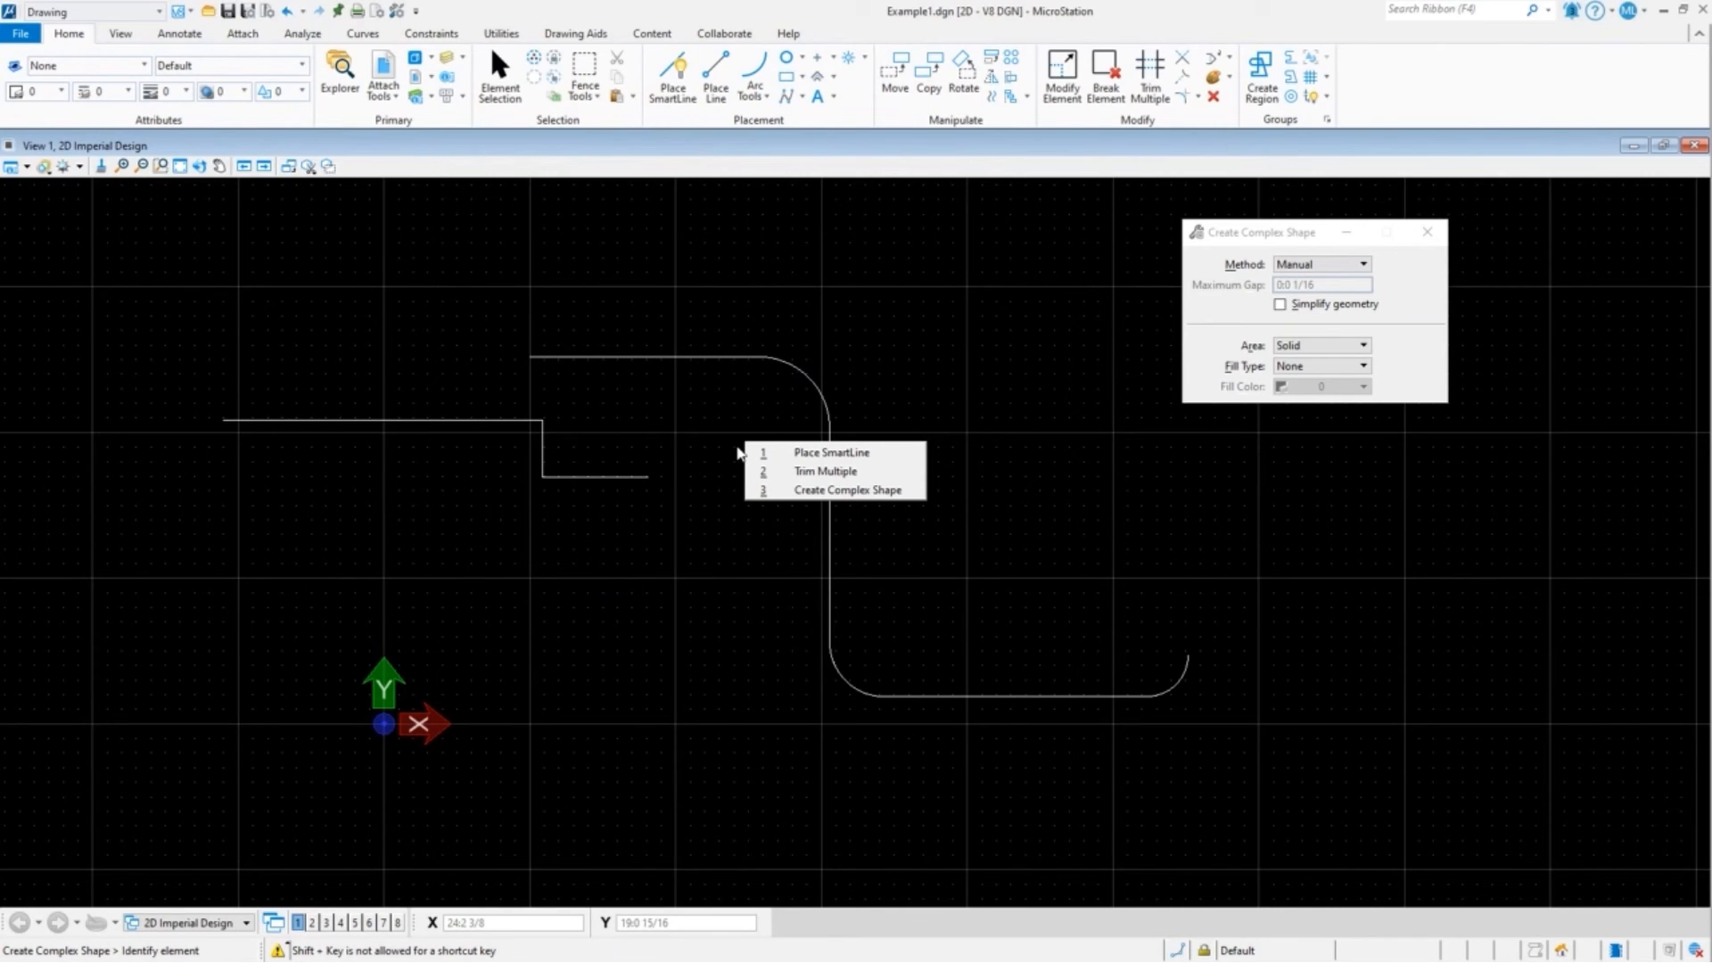
mouse_move(650, 310)
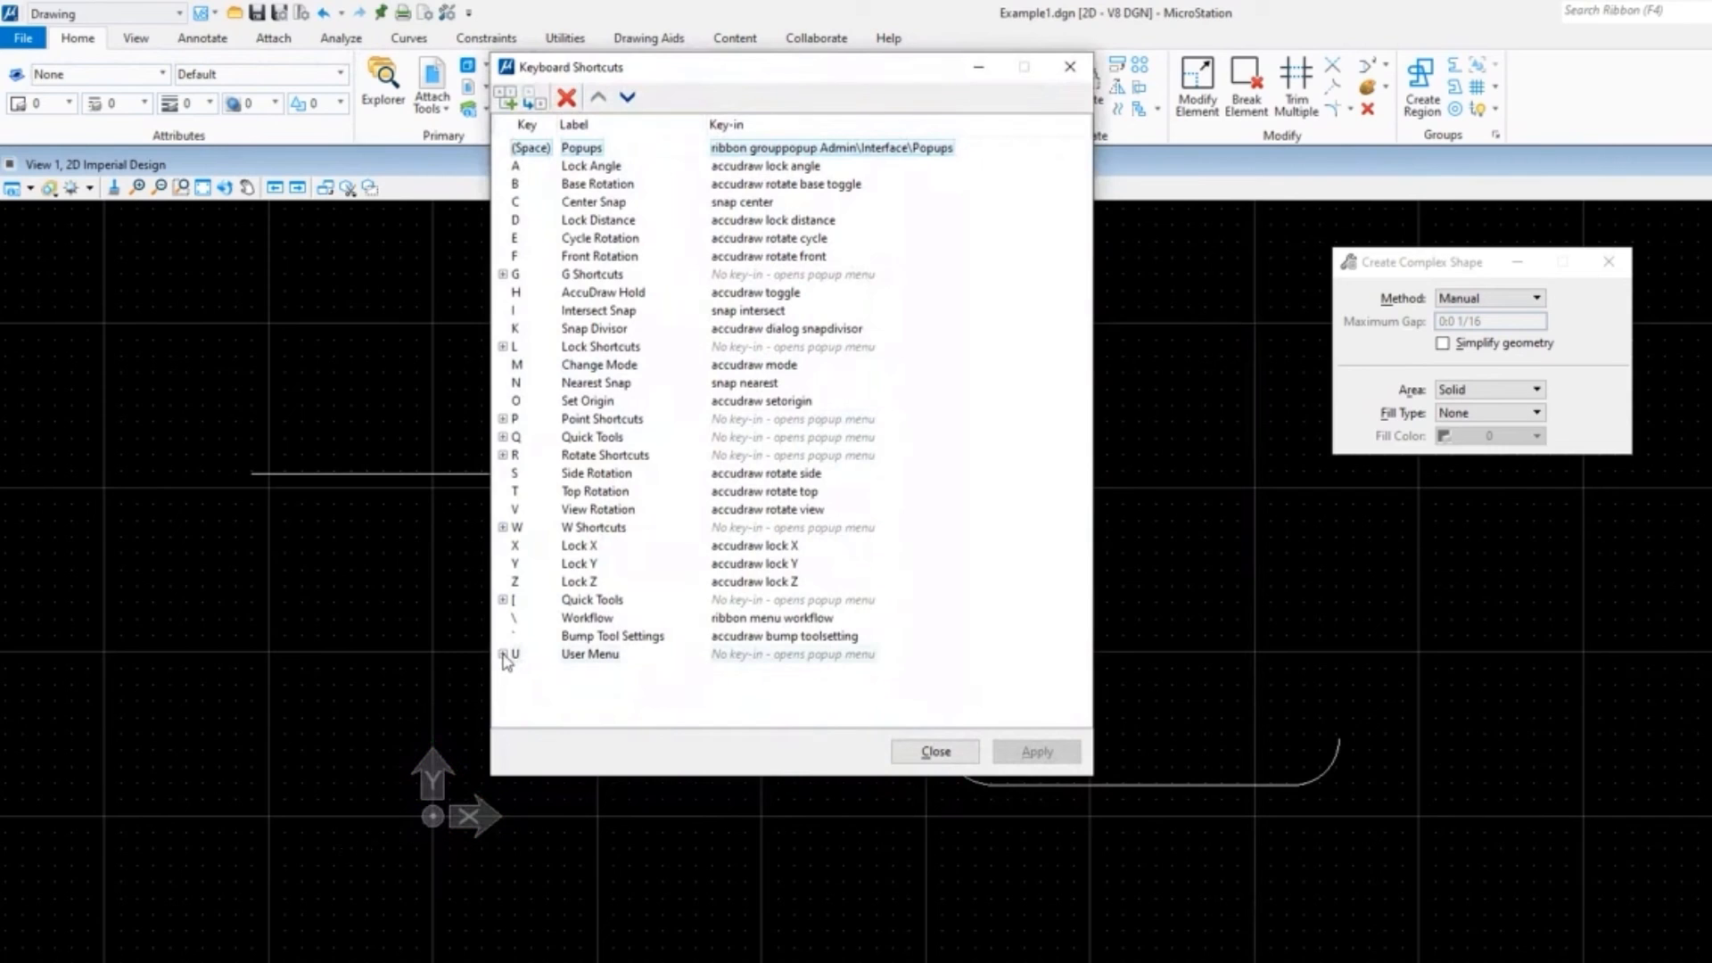
Step: View the options for the expanded User Menu entry and dismiss them unchanged
right_click(589, 653)
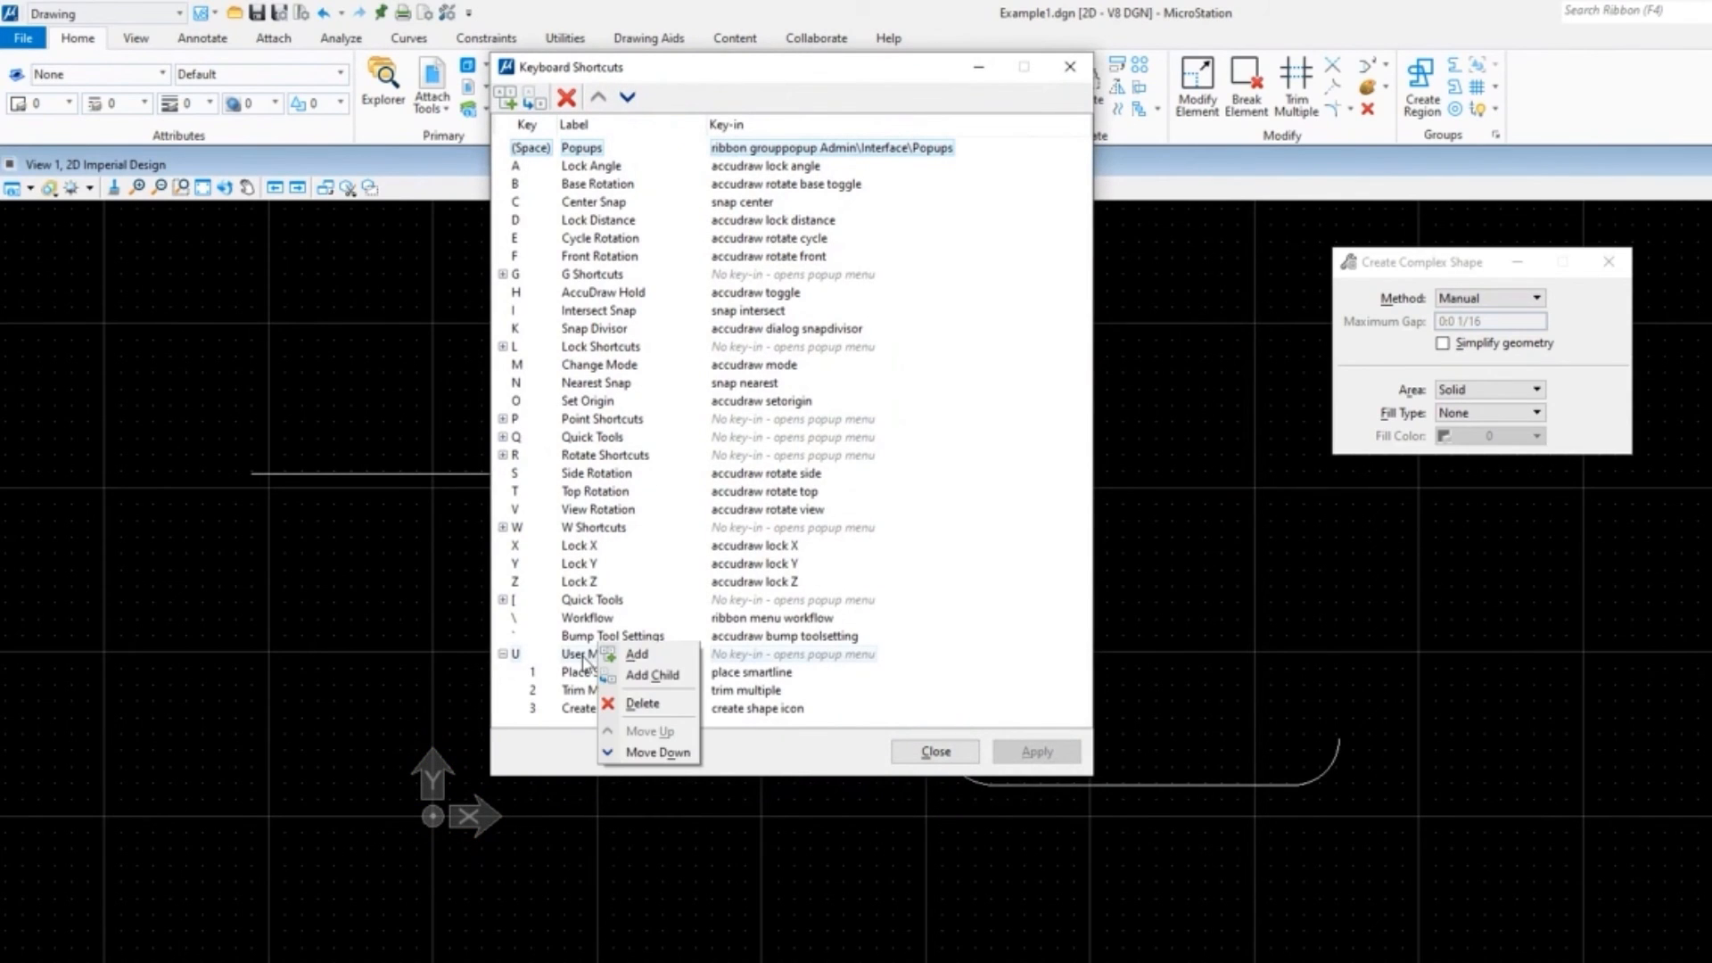
mouse_move(772, 652)
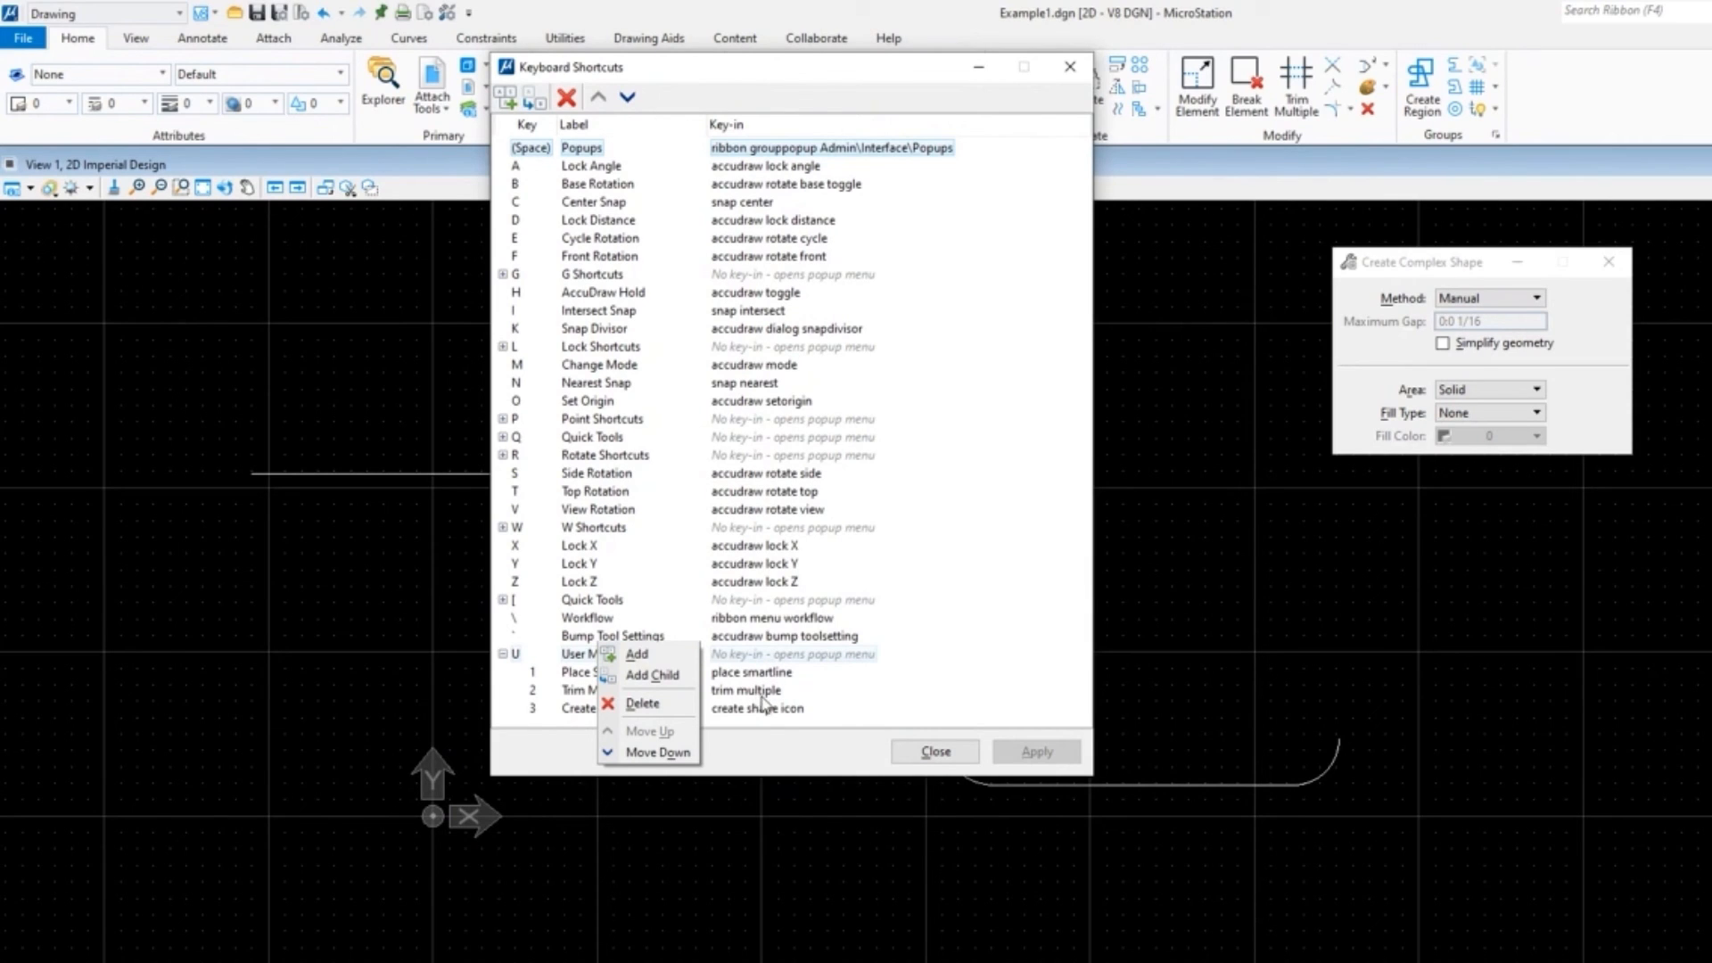
click(792, 652)
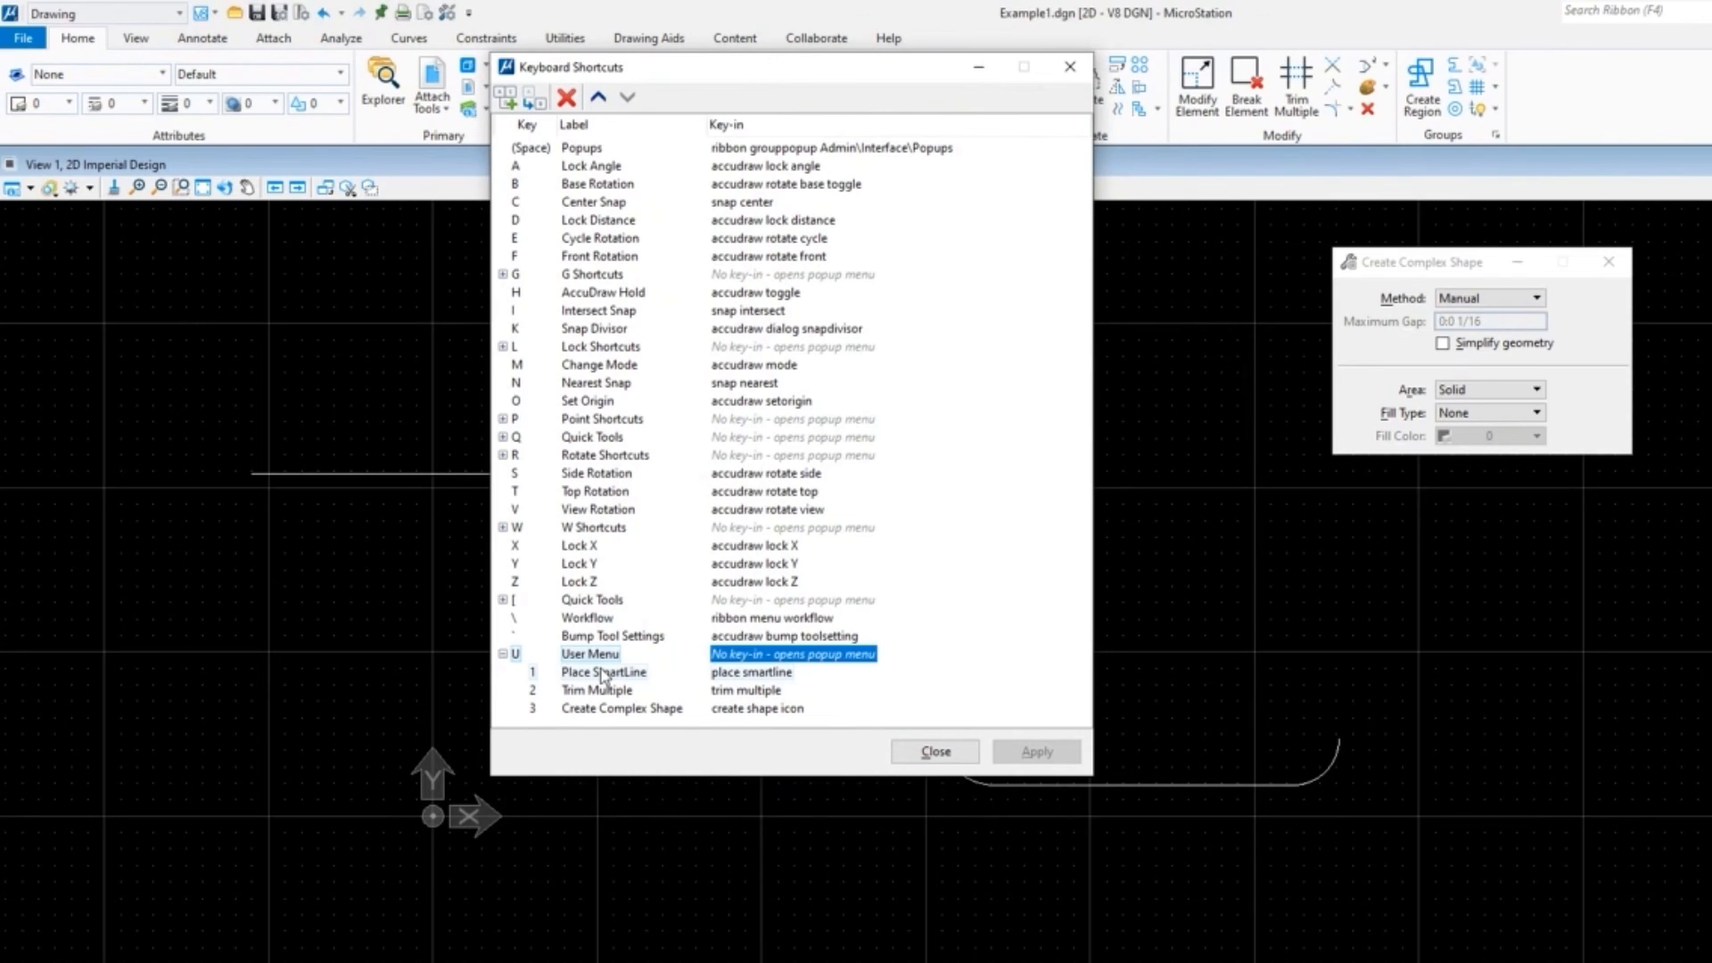
mouse_move(584, 582)
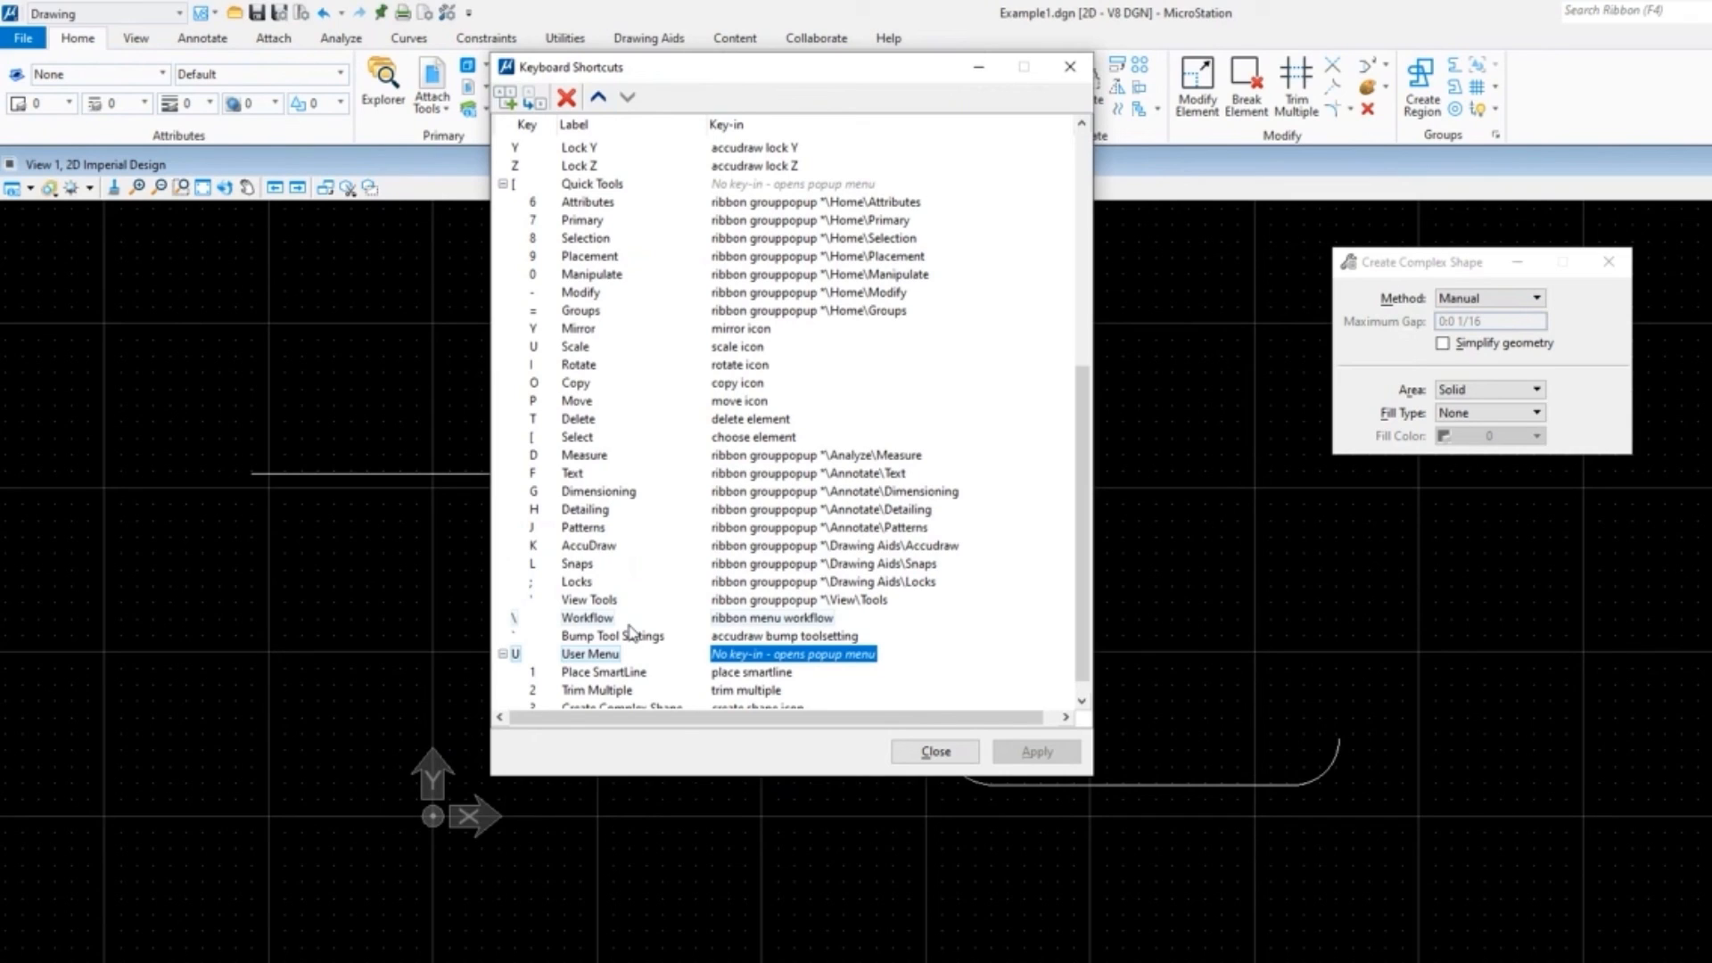
mouse_move(637, 633)
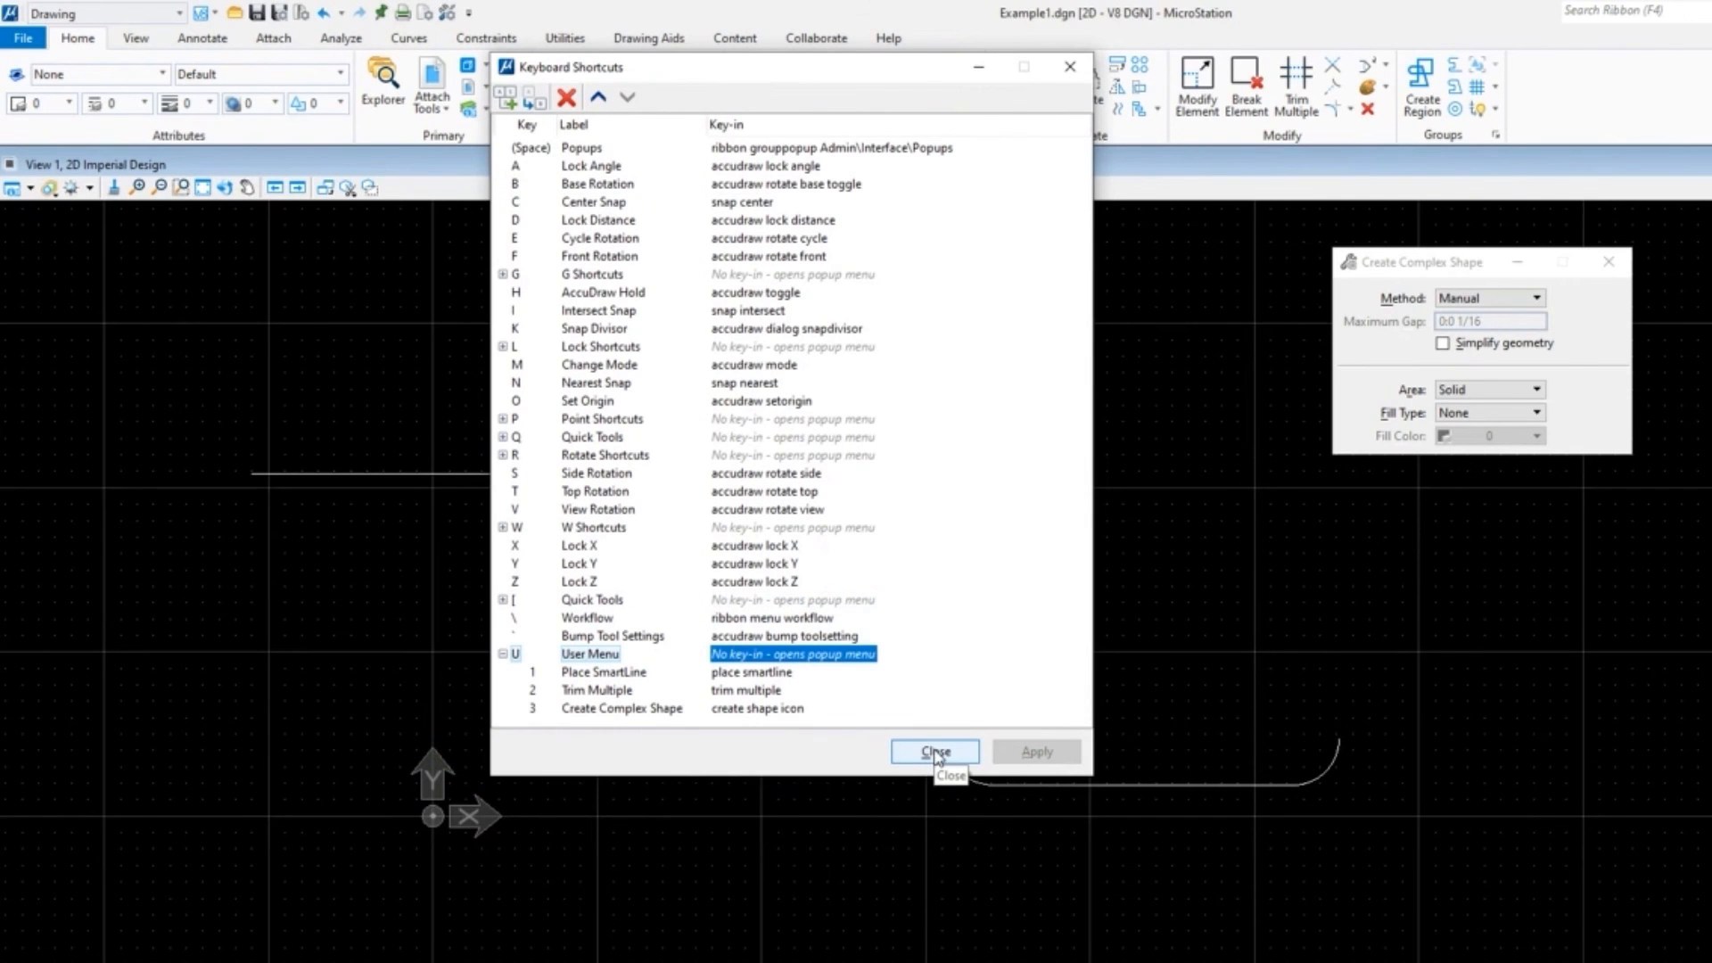
Step: Close the Keyboard Shortcuts list, leaving Create Complex Shape active in the drawing
click(934, 750)
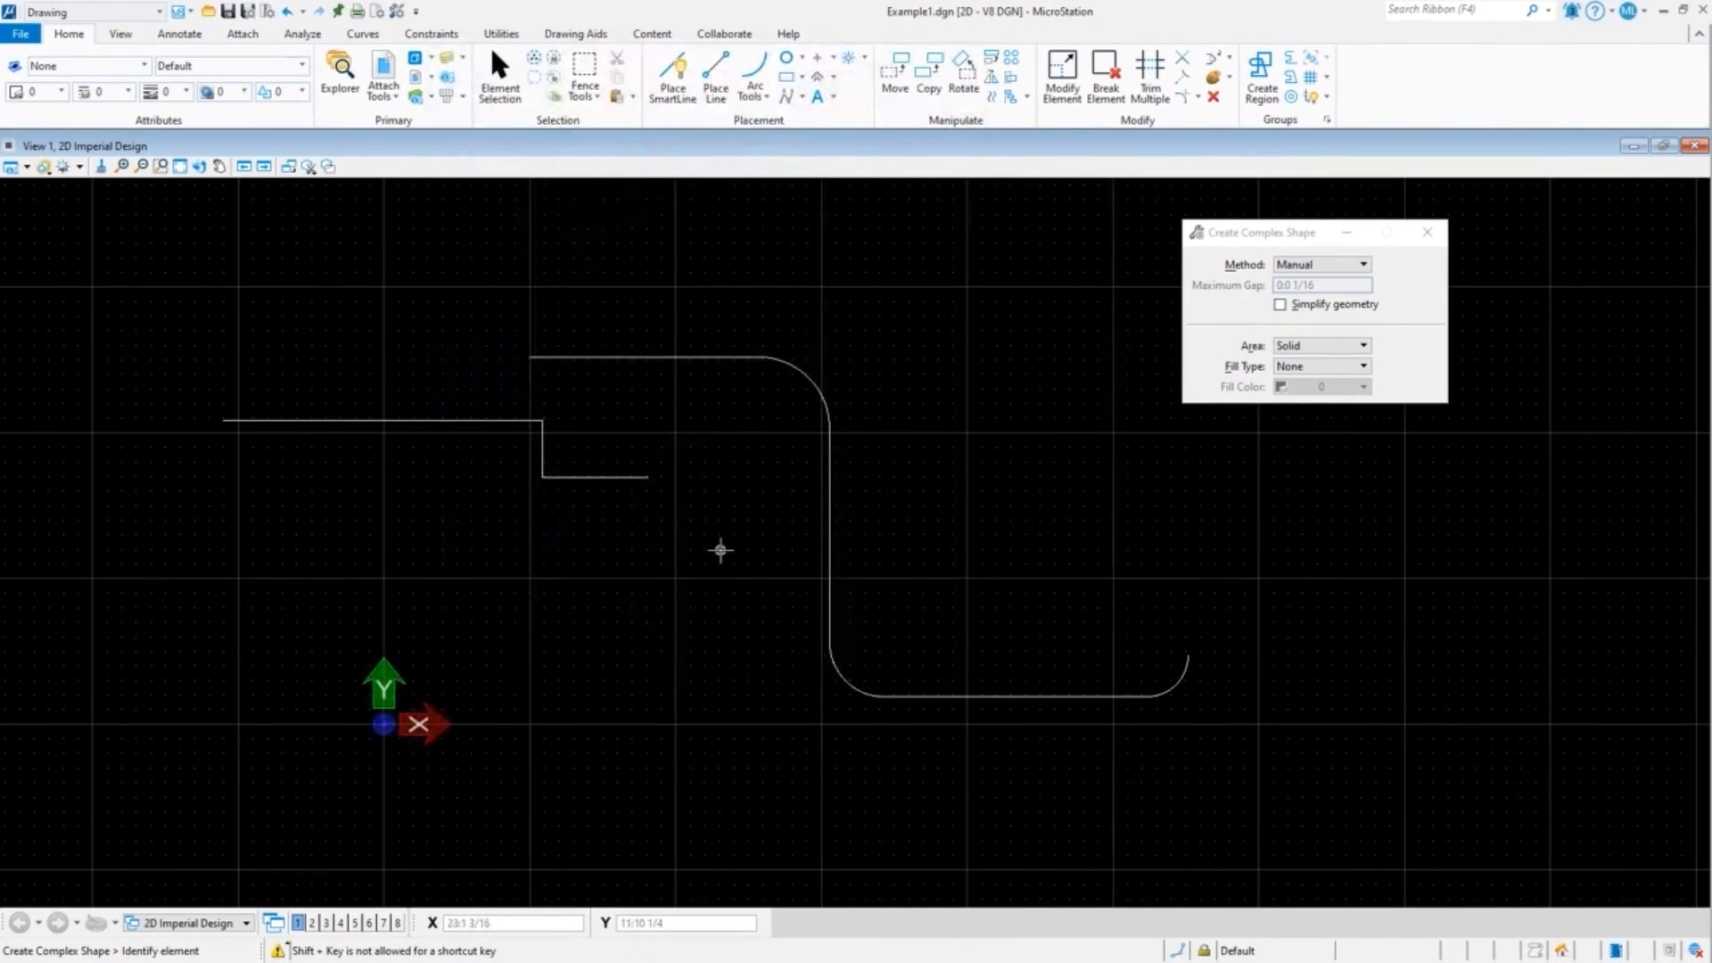